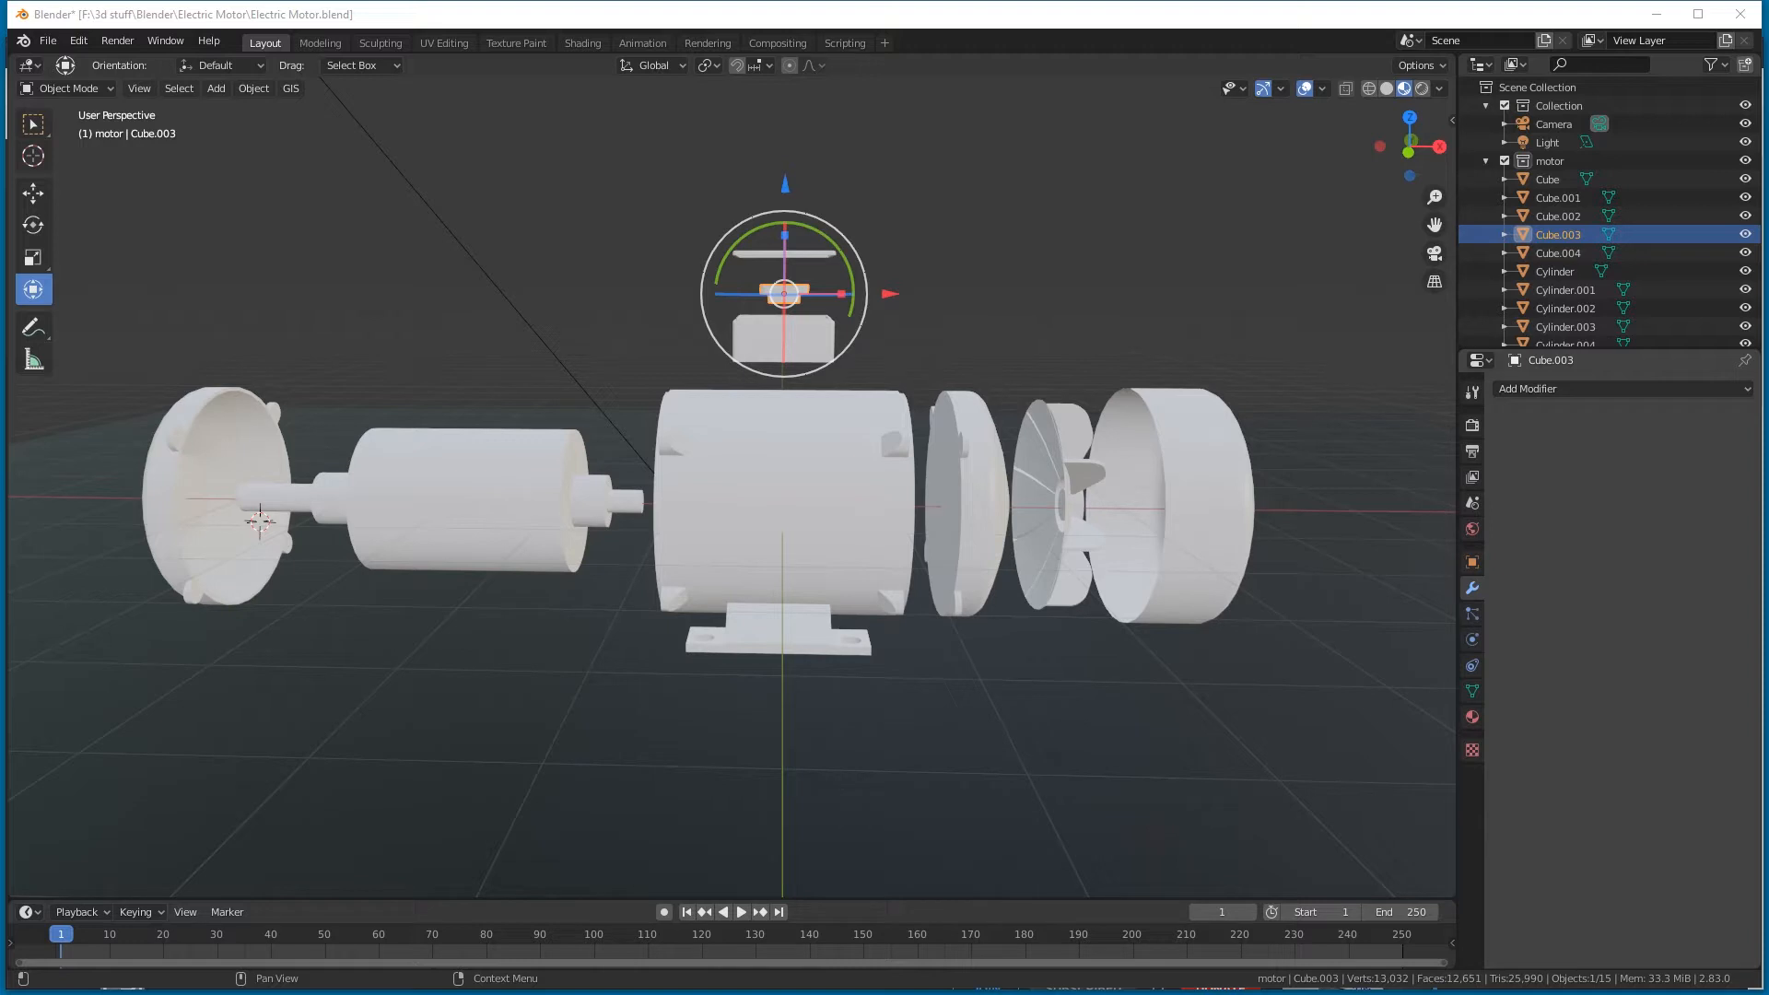
pyautogui.moveTo(1262, 538)
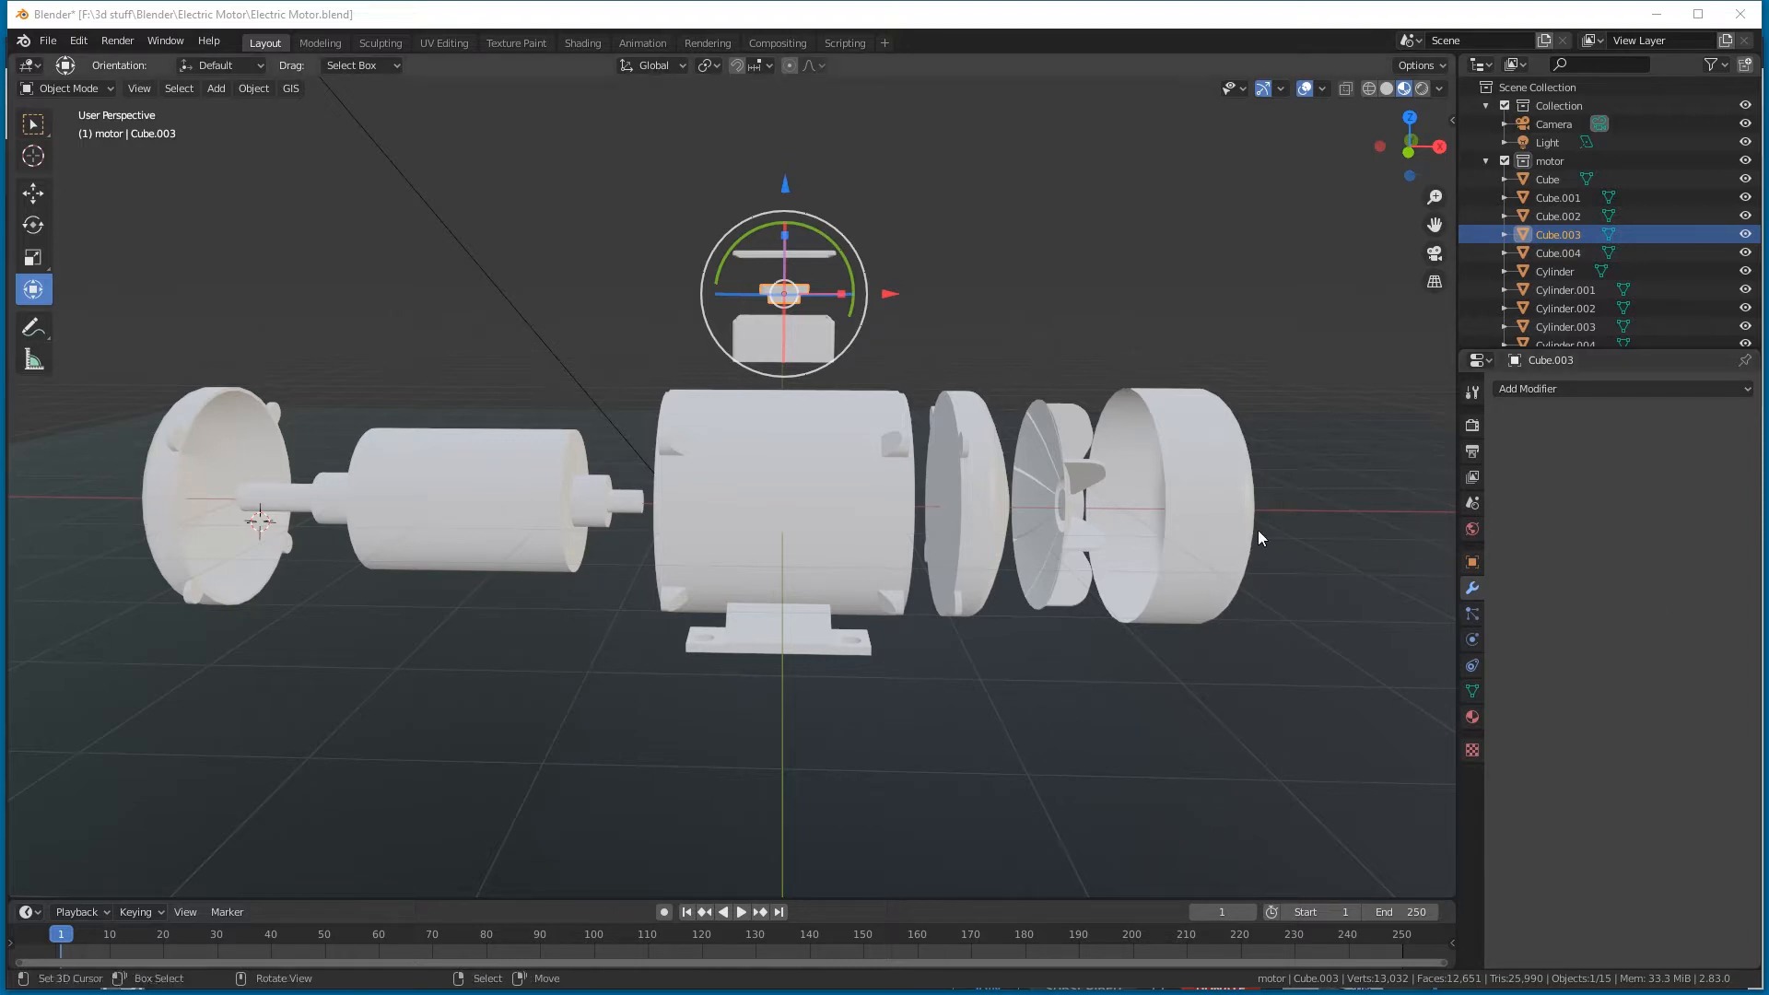
pyautogui.moveTo(1239, 551)
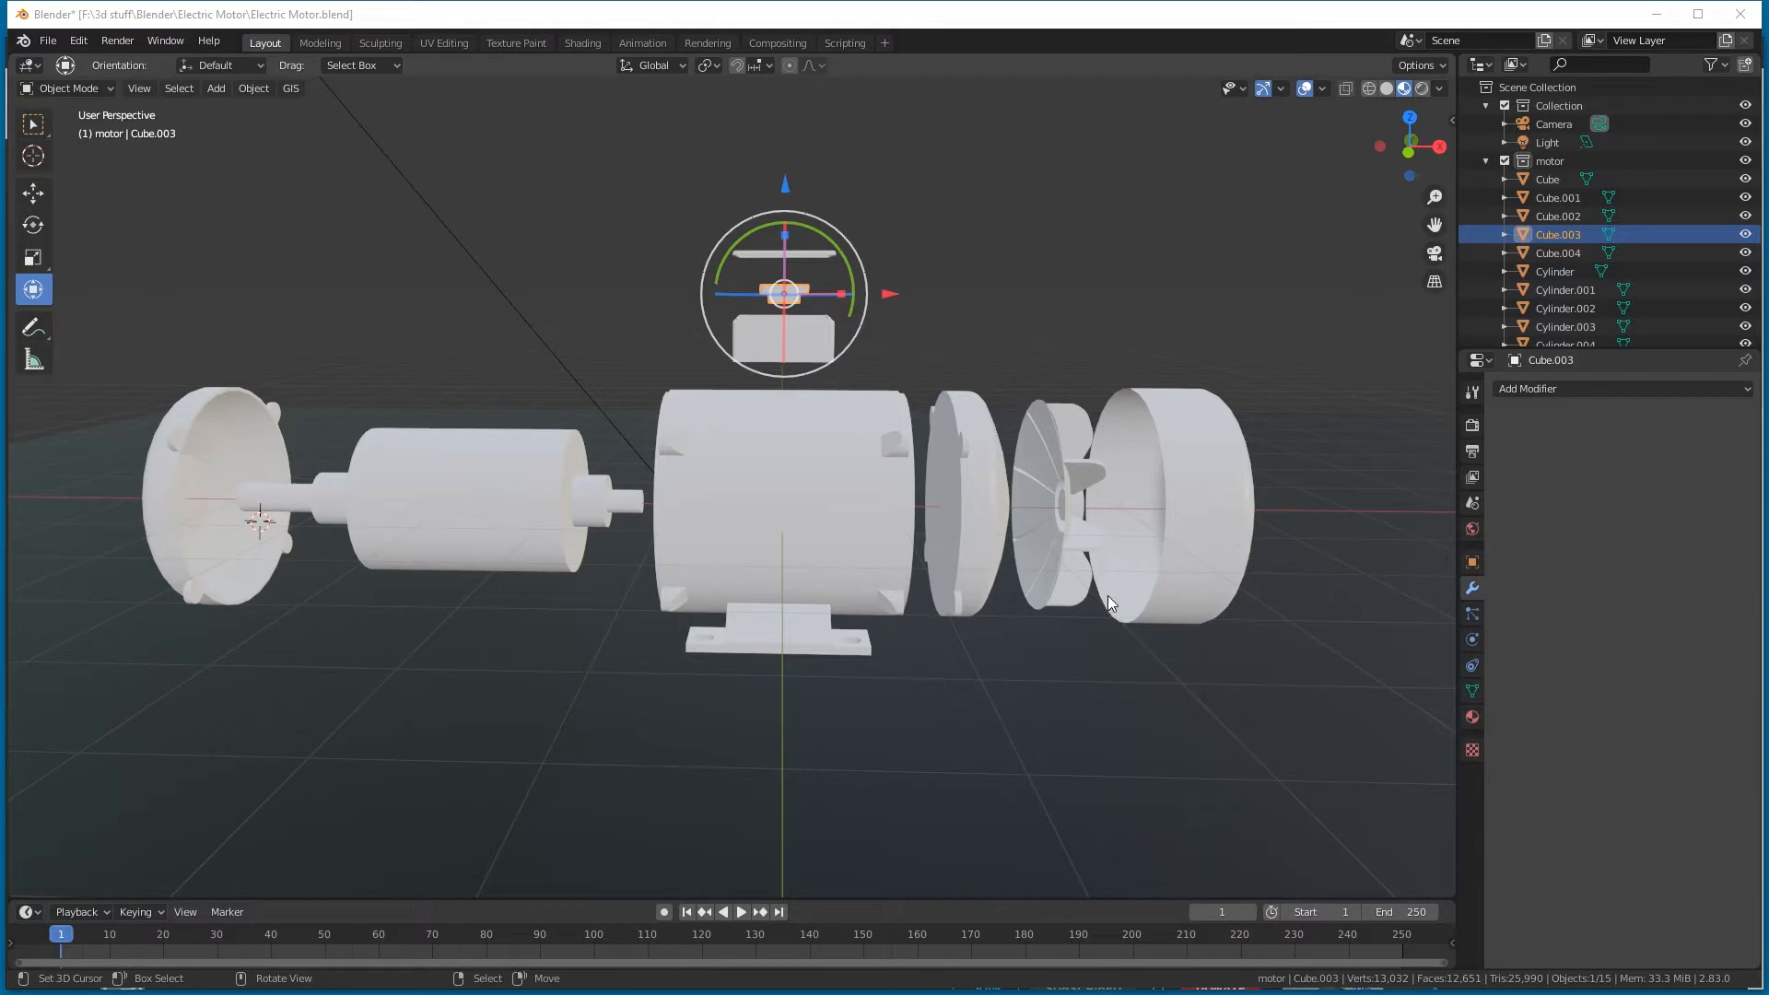
# Watch the VR preview clip of the motor in Windows Media Player, then close it.
pyautogui.moveTo(1111, 604); pyautogui.dragTo(1290, 578)
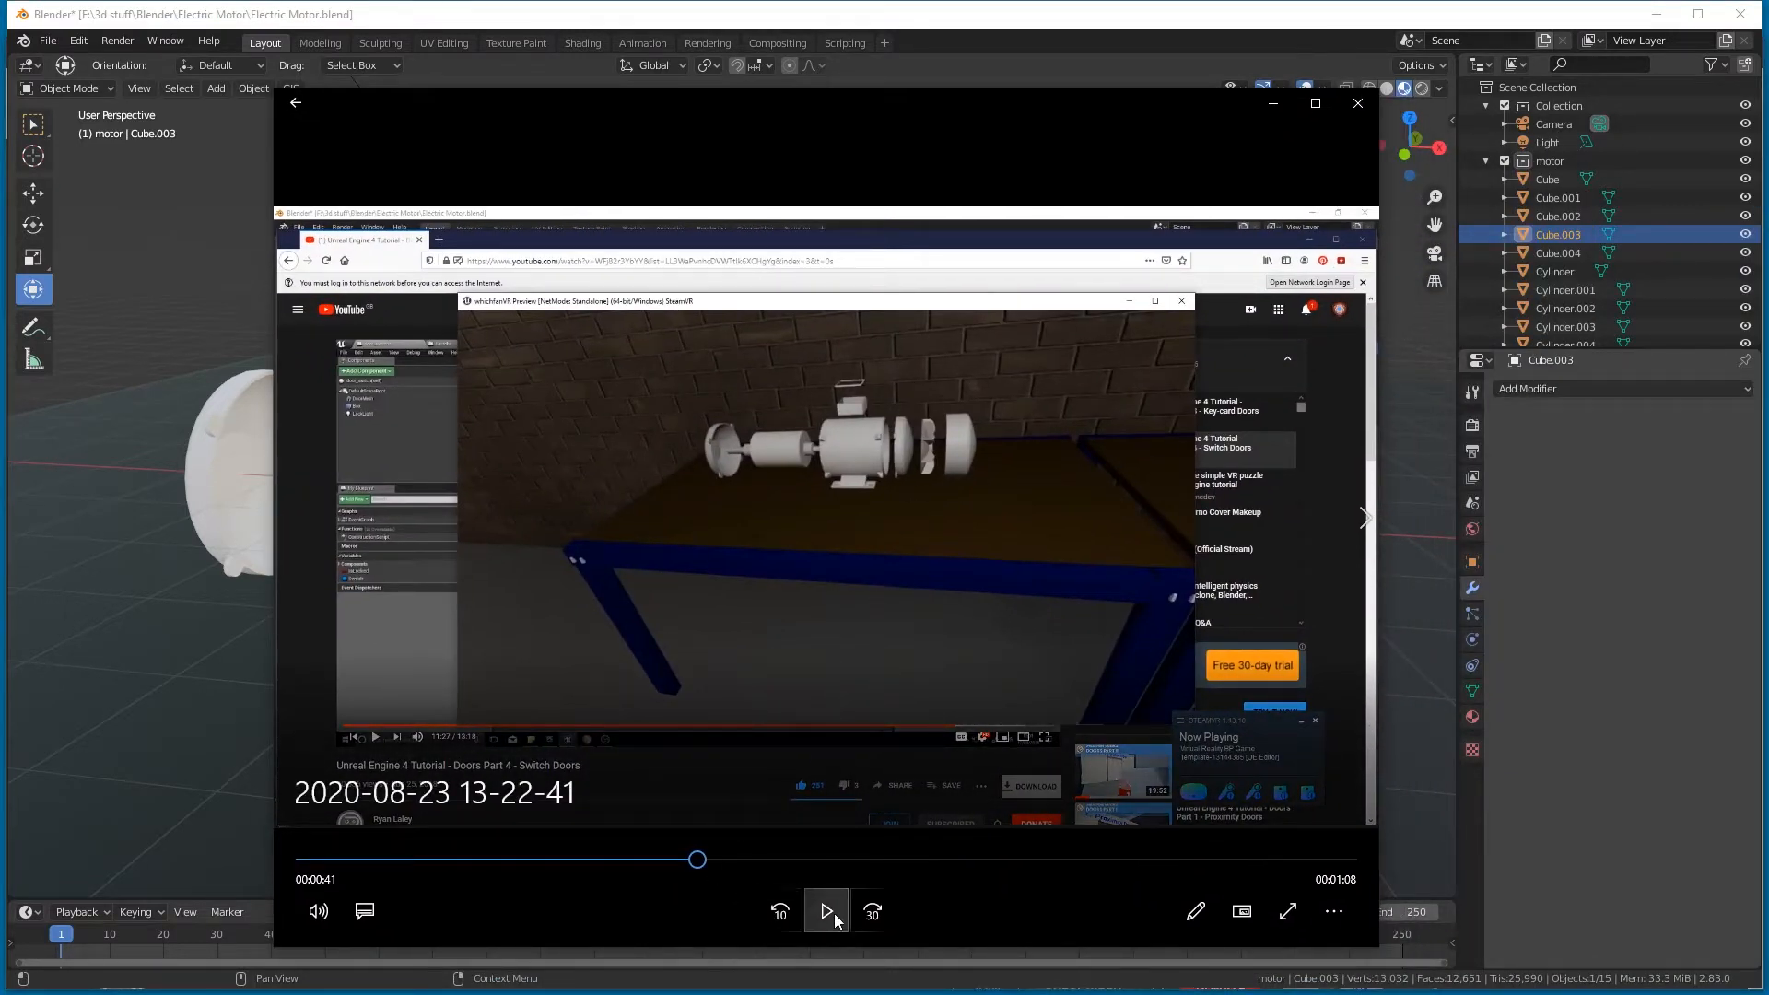
pyautogui.click(826, 912)
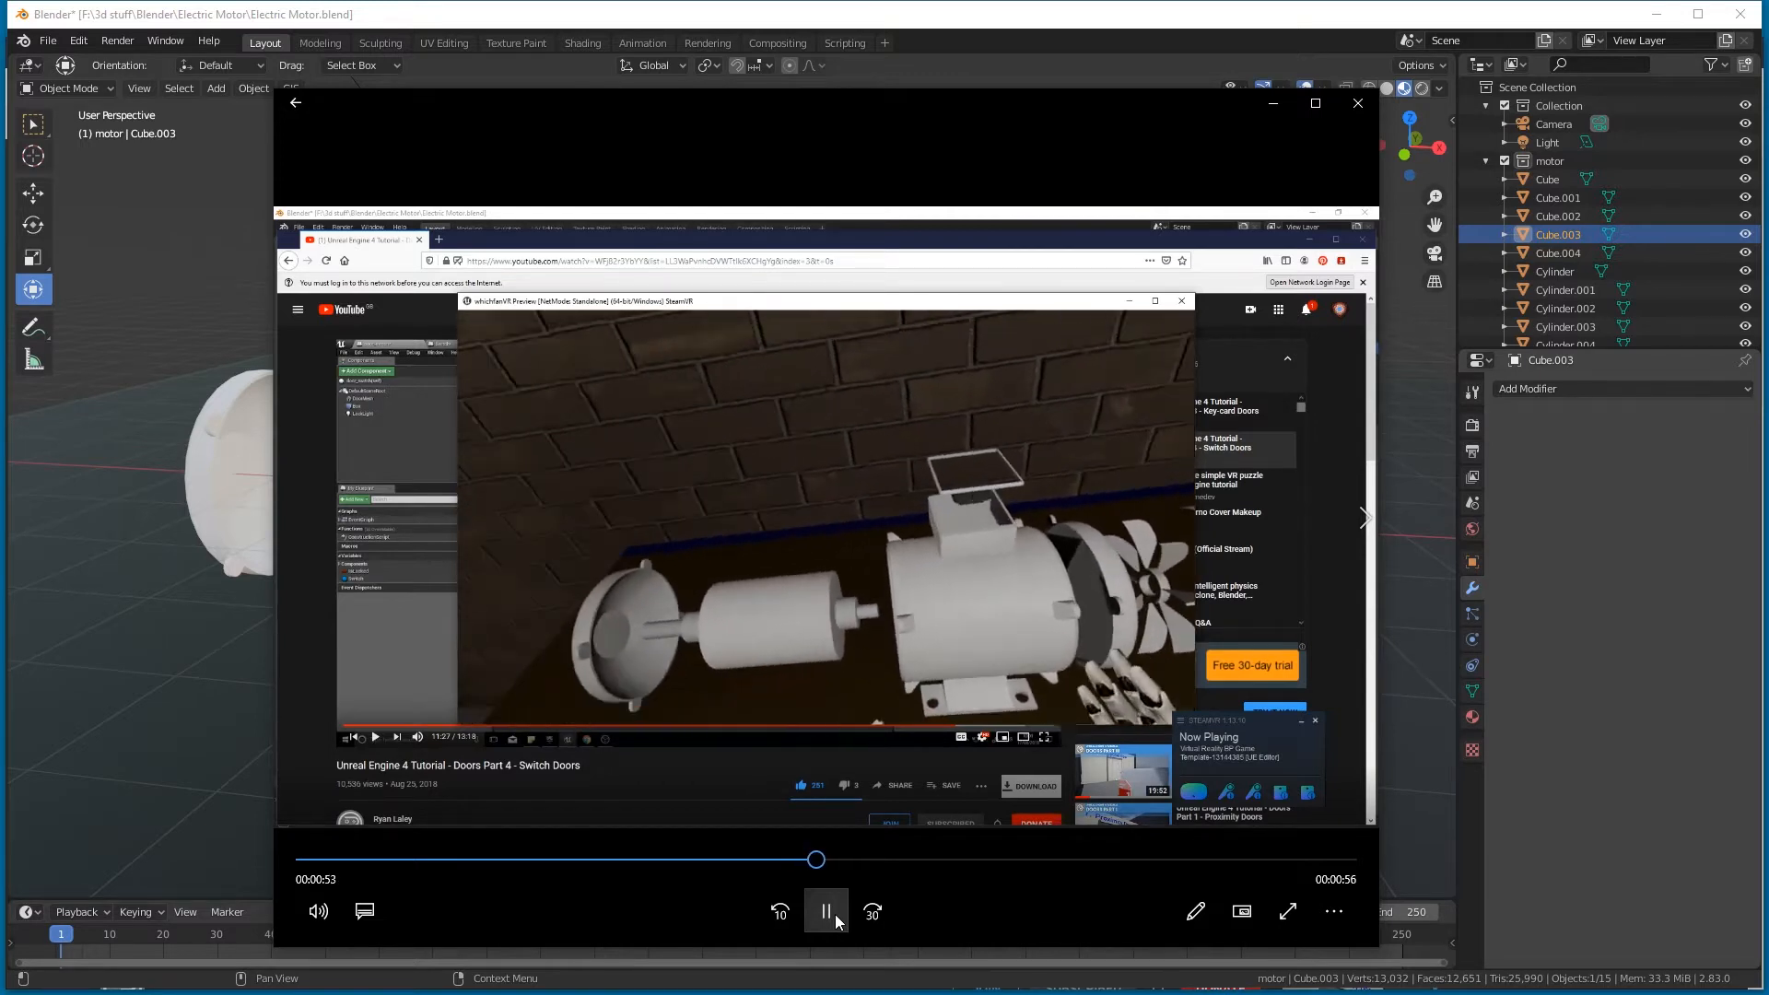
pyautogui.click(826, 912)
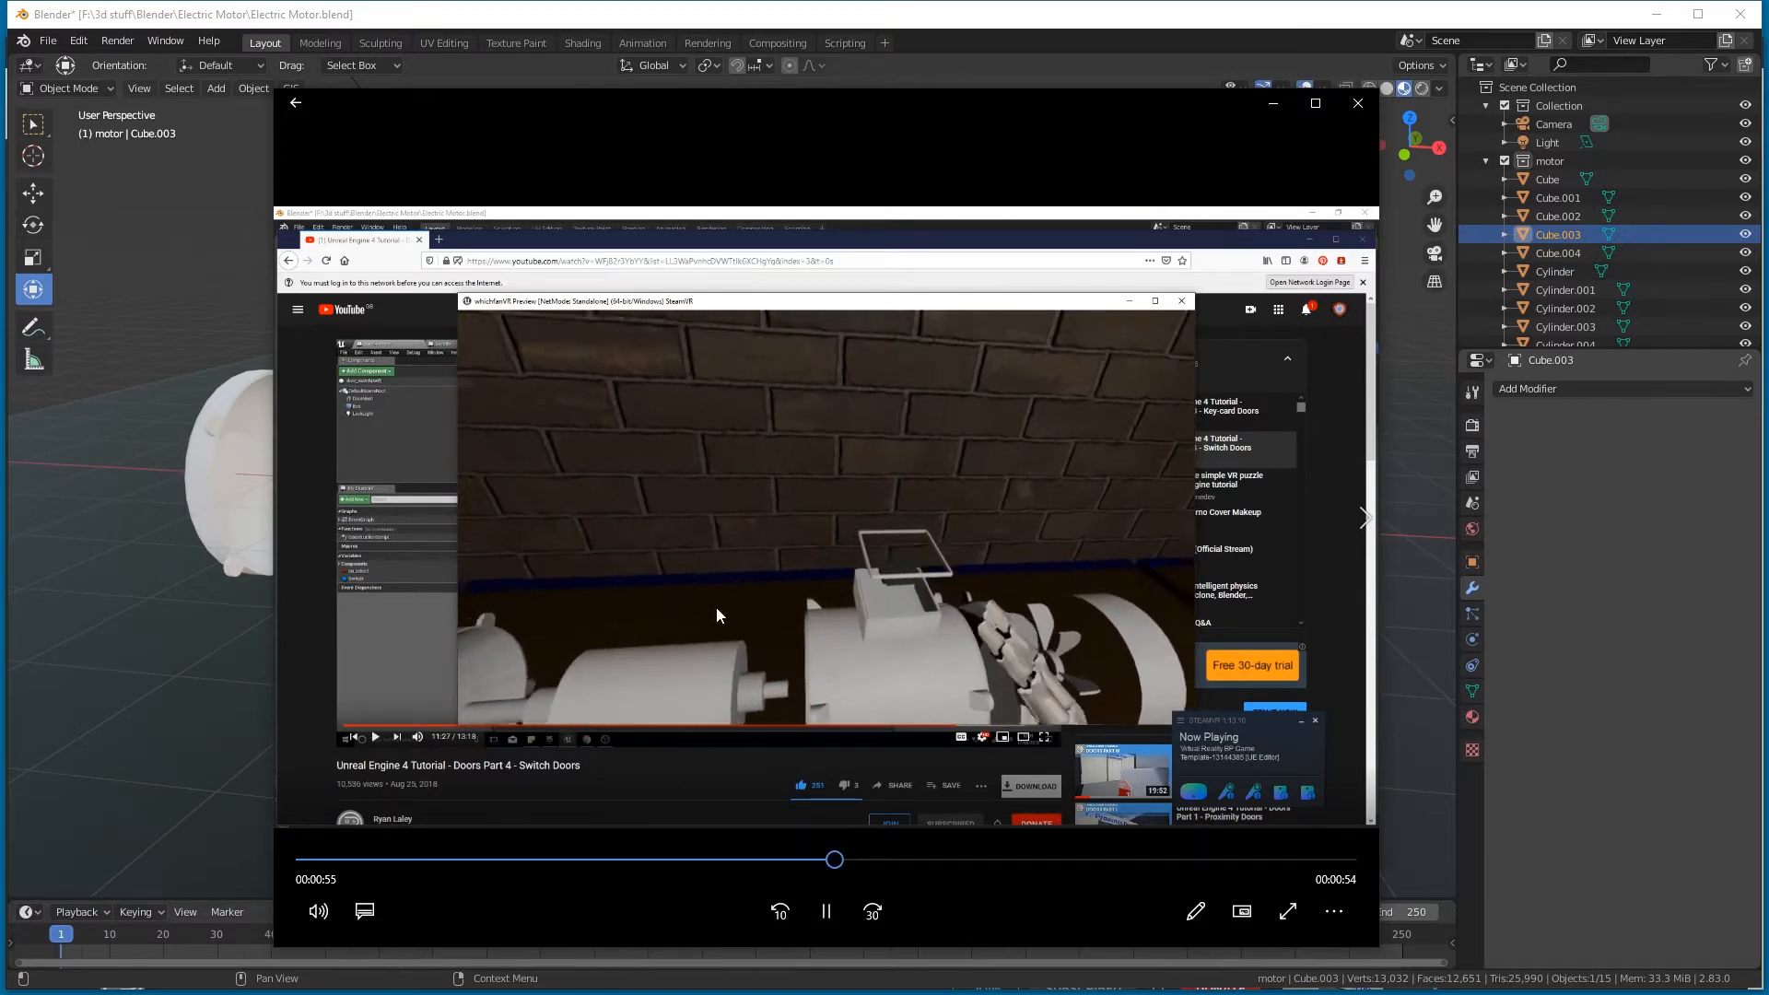
pyautogui.click(852, 859)
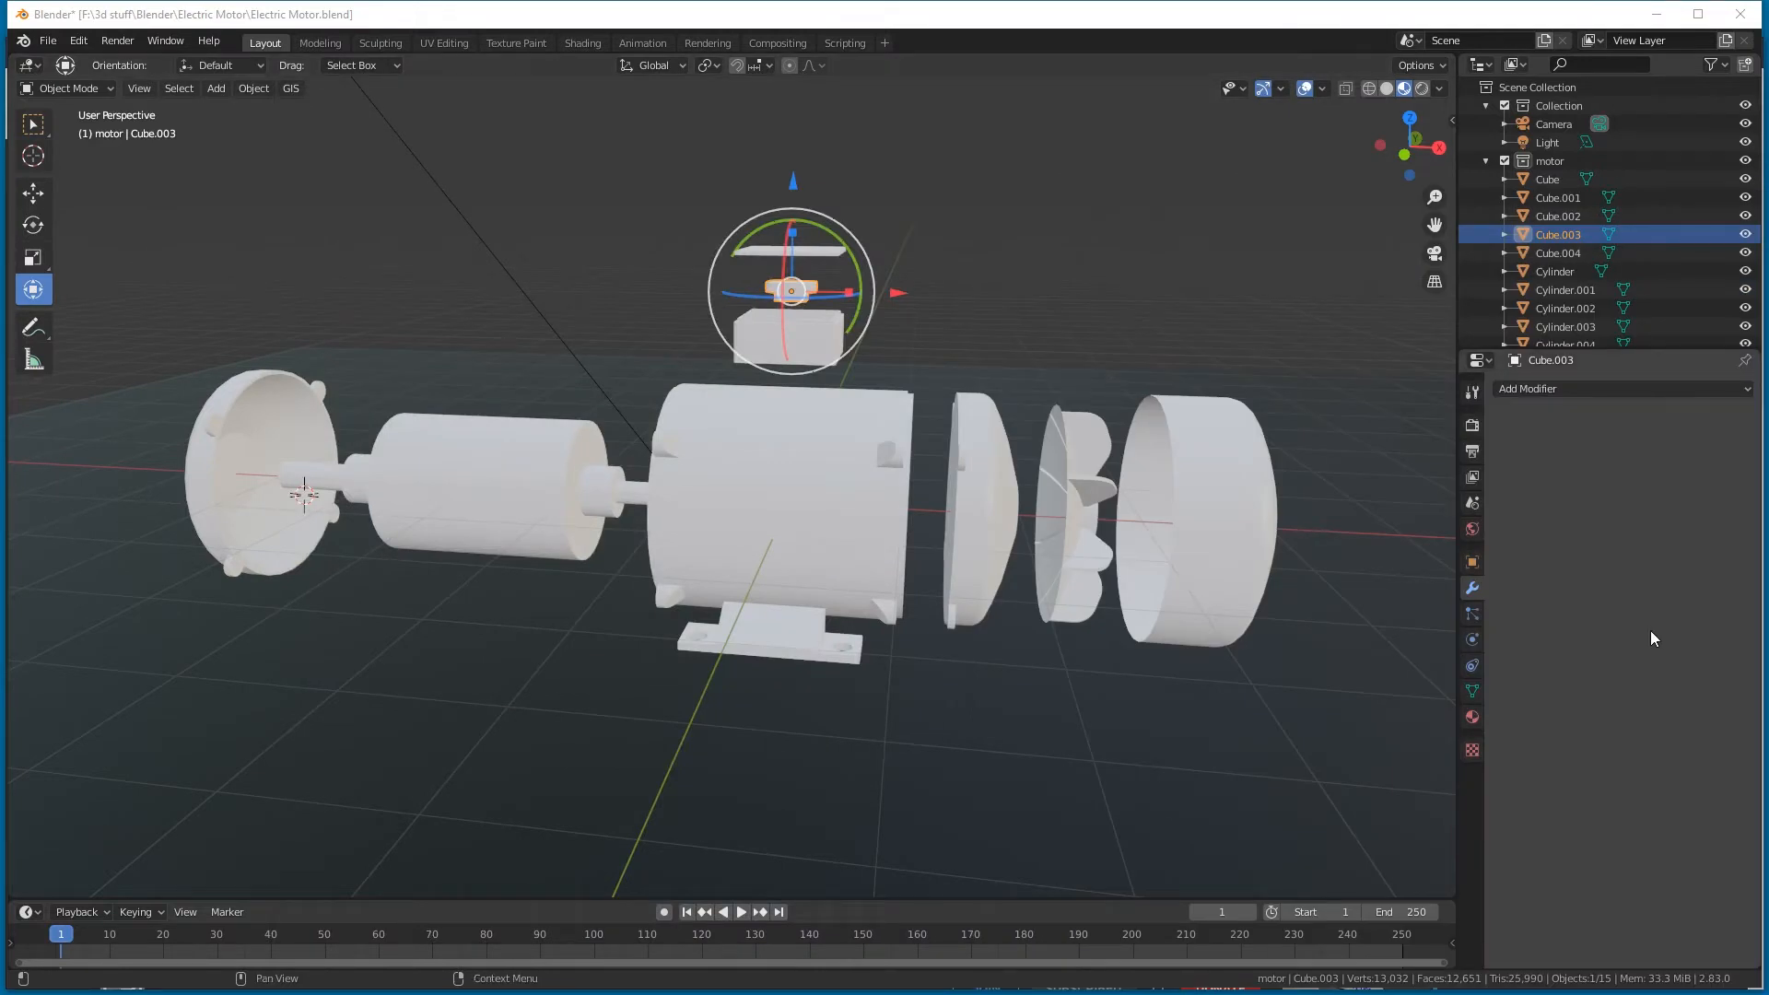
pyautogui.moveTo(802, 611)
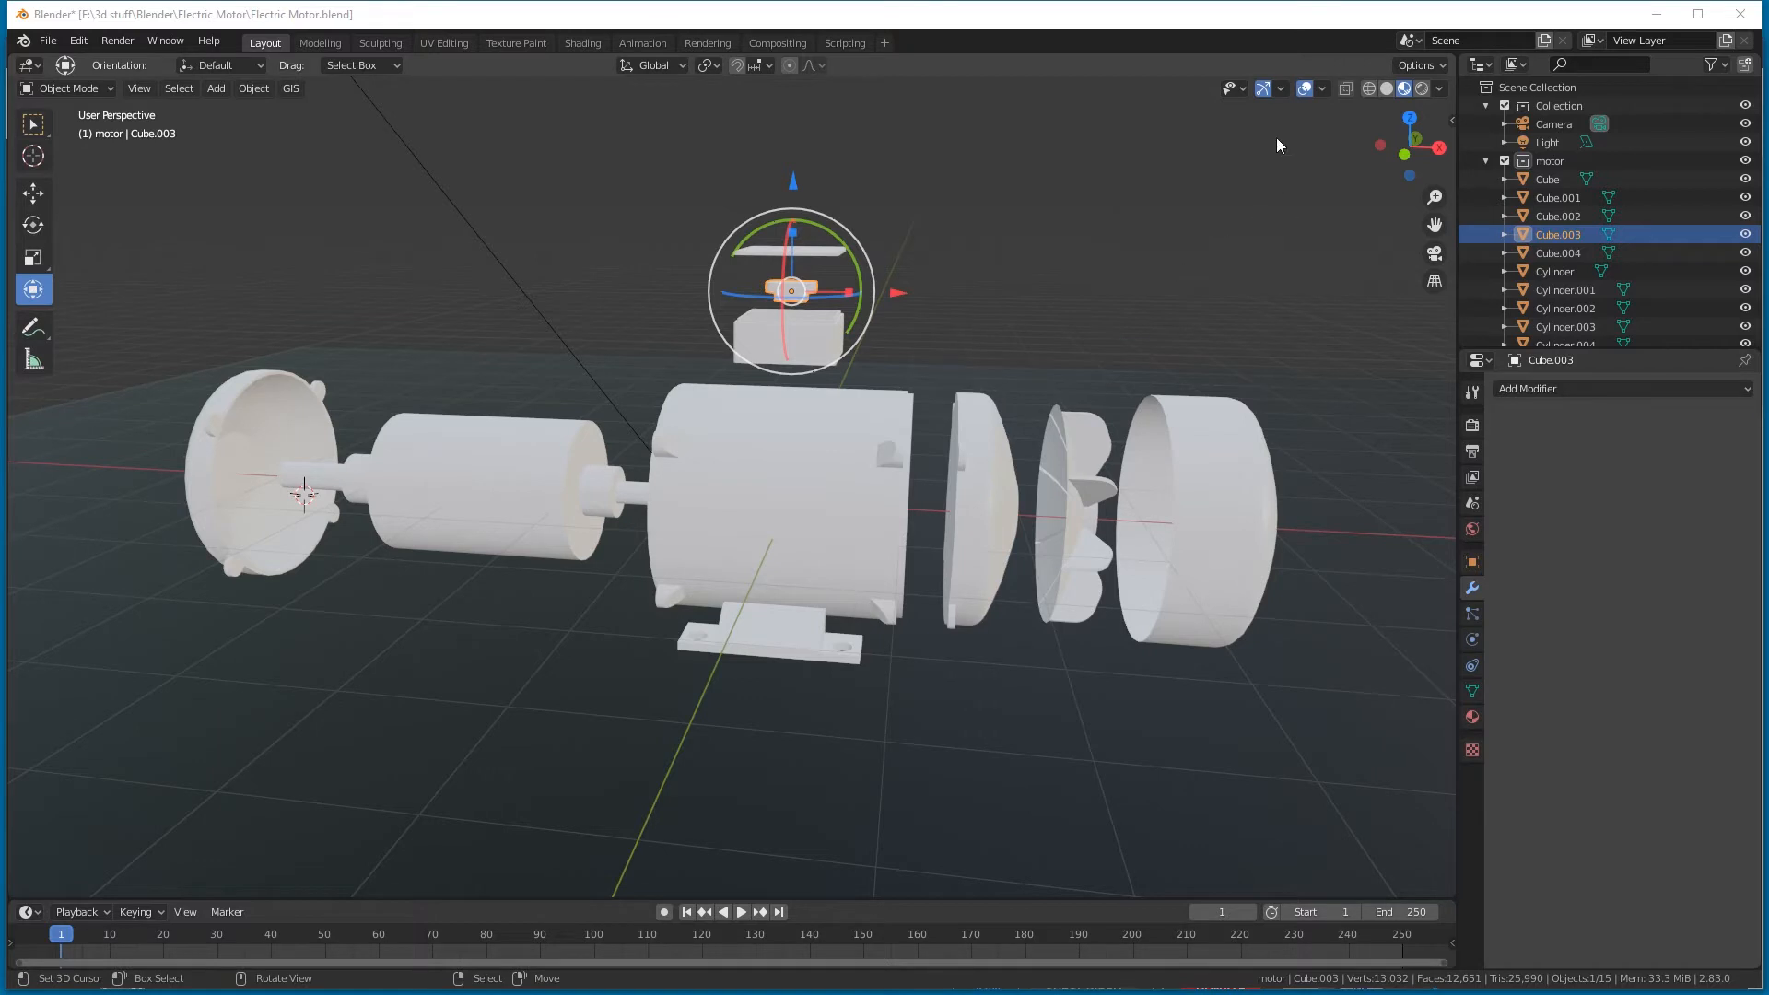
# Enable the Face Orientation overlay from the Viewport Overlays dropdown.
pyautogui.click(1321, 88)
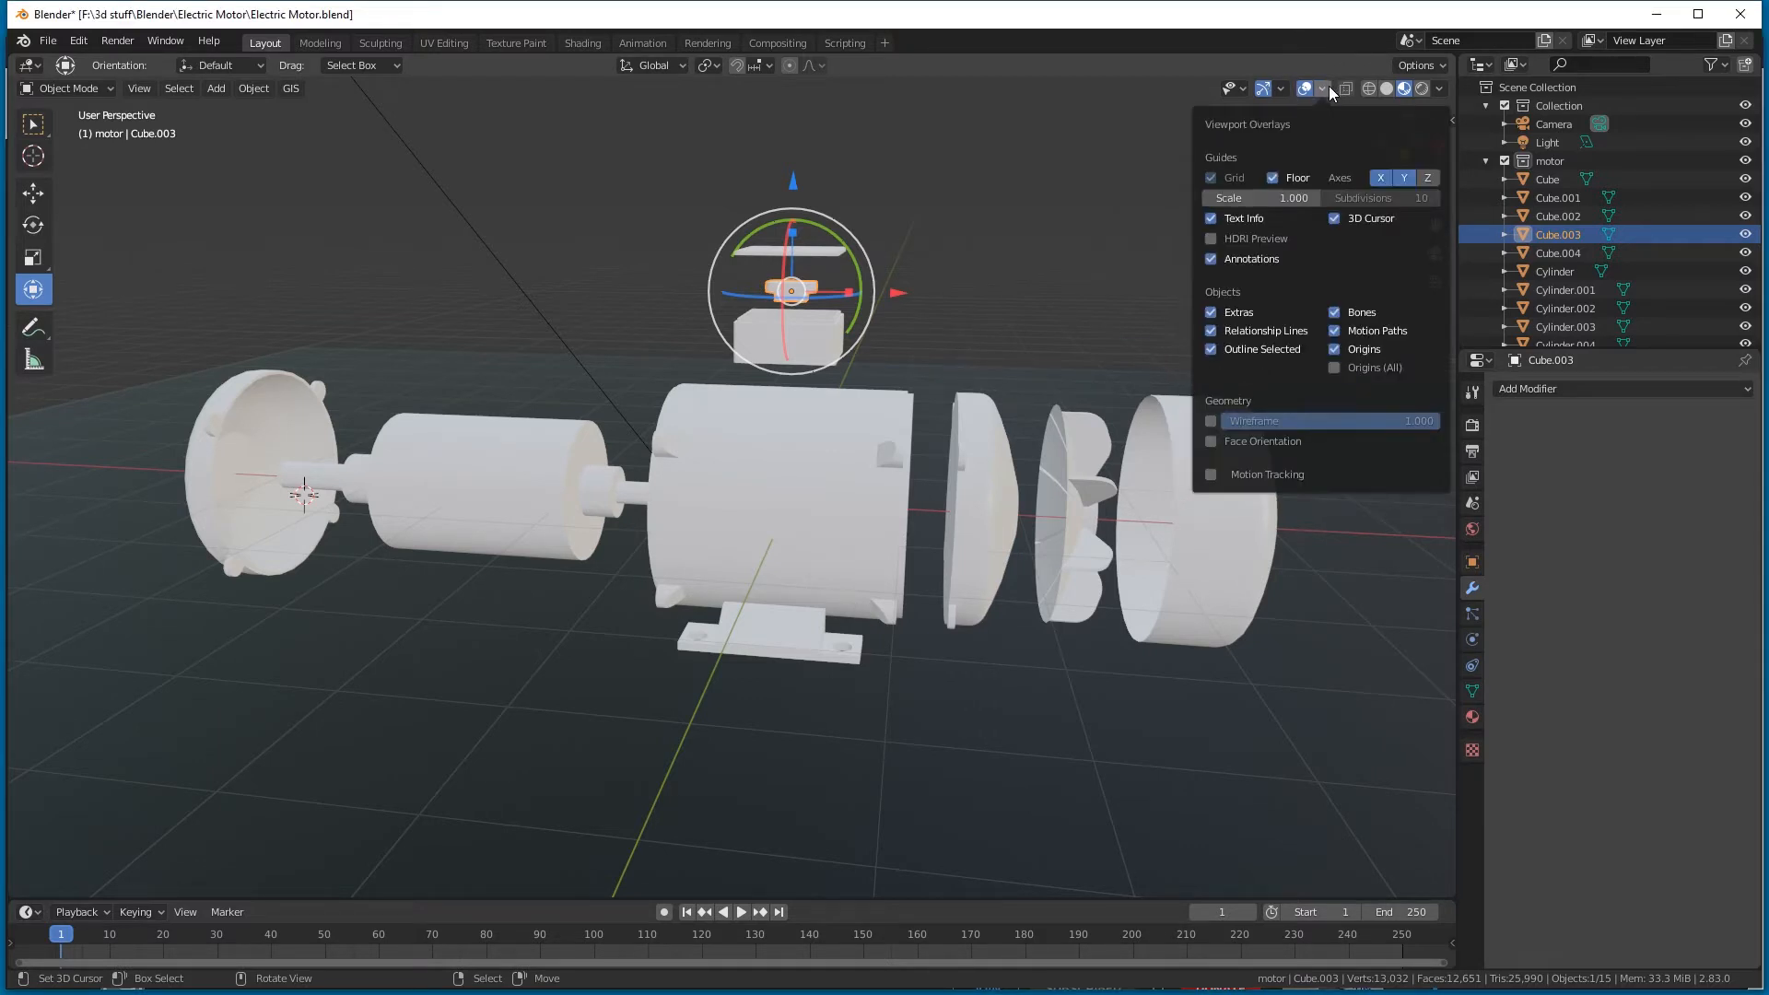
pyautogui.click(1273, 177)
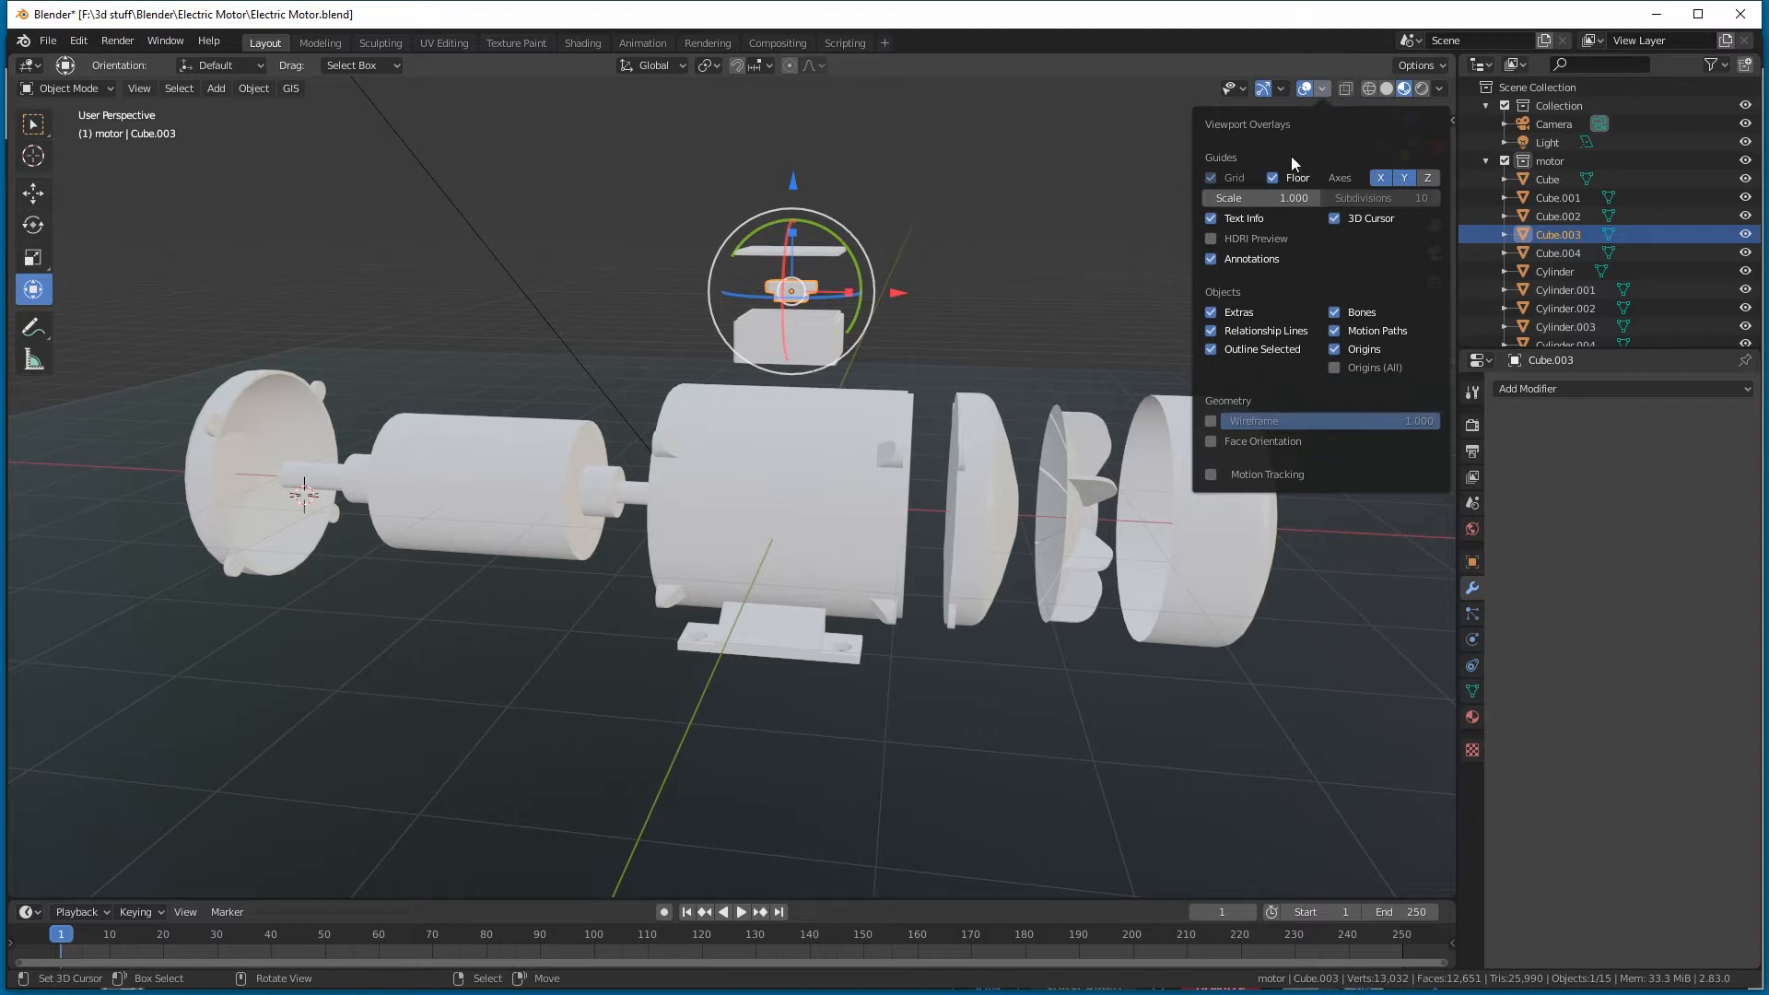
pyautogui.click(1211, 441)
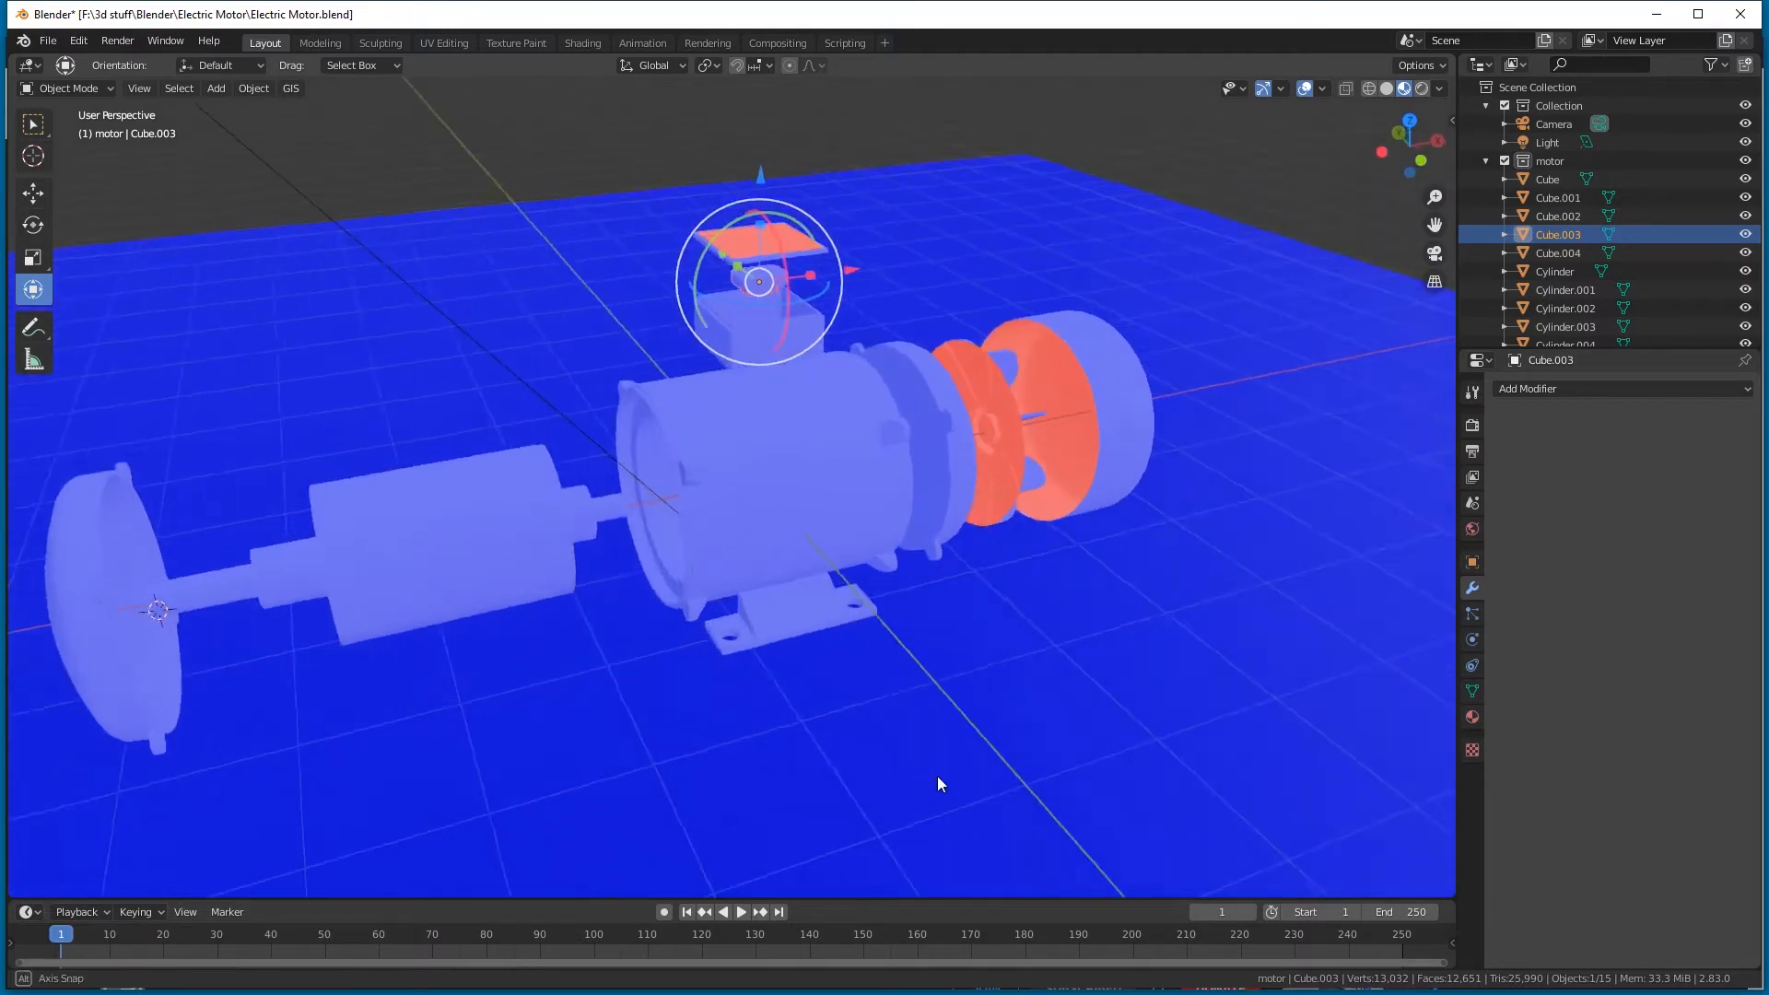
# Orbit to examine the red faces and enter Edit Mode on the outer fan cover cylinder.
pyautogui.moveTo(942, 784); pyautogui.dragTo(1092, 678)
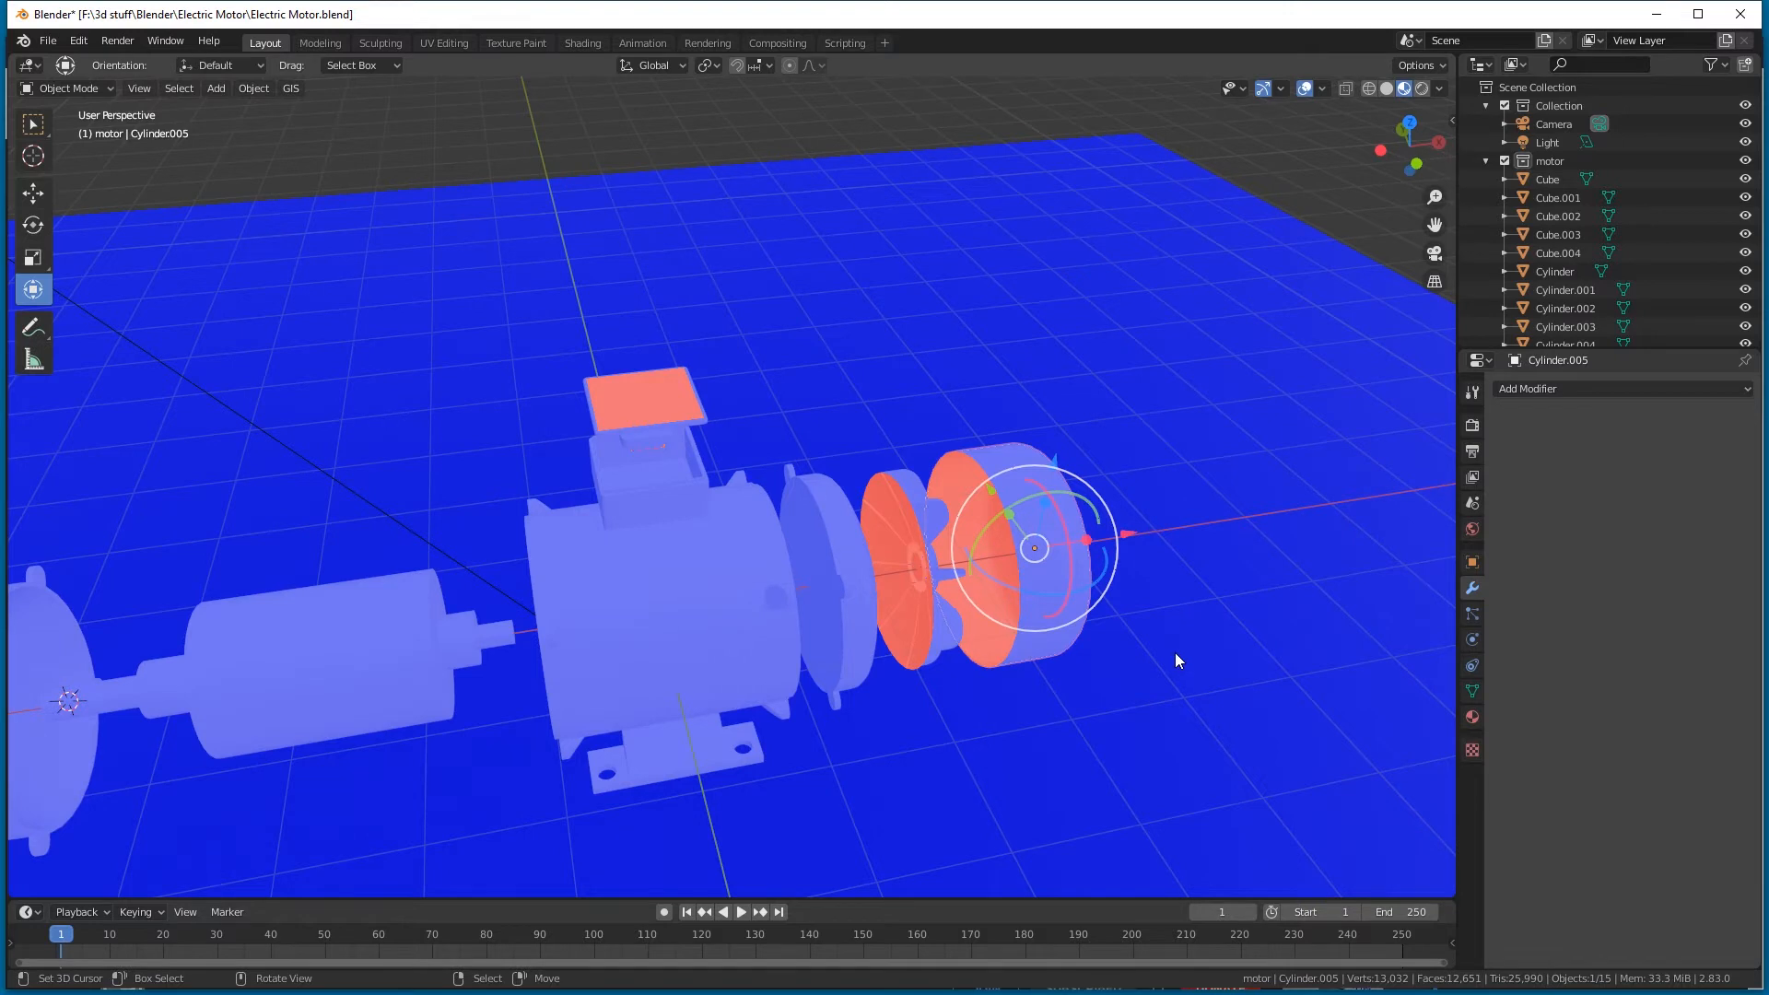
pyautogui.press('Tab')
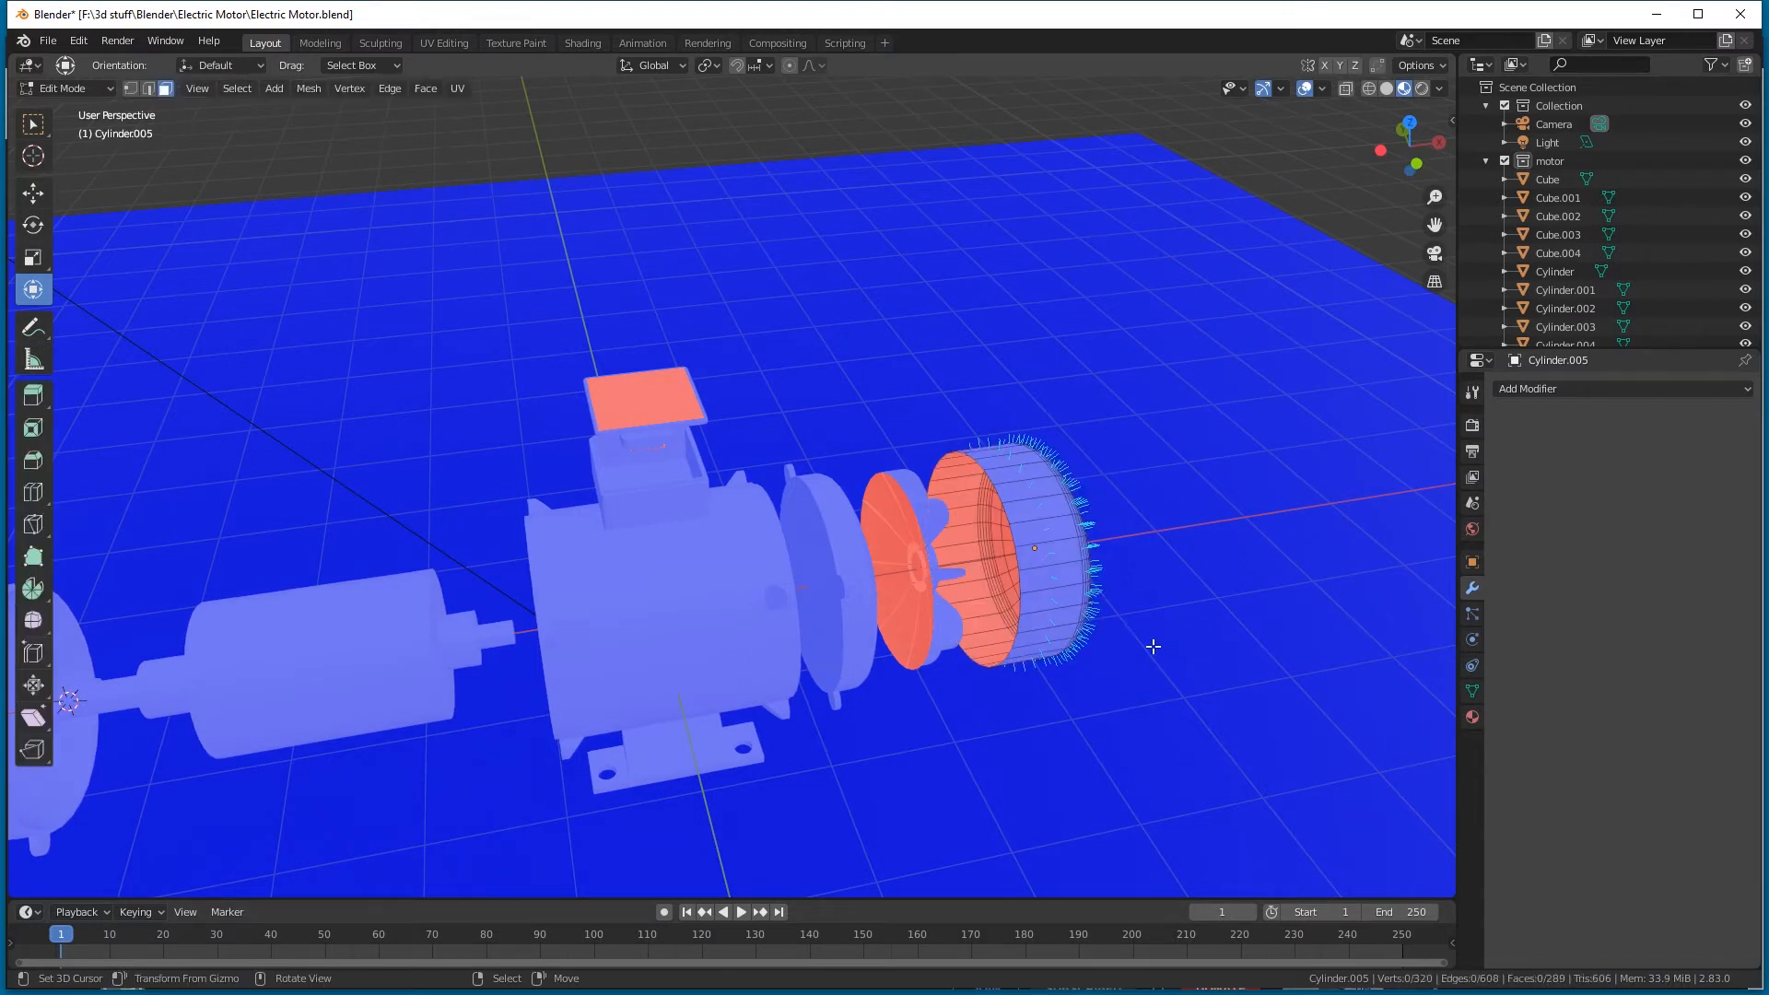
# Add a Solidify modifier to the outer fan cover cylinder.
pyautogui.click(1322, 89)
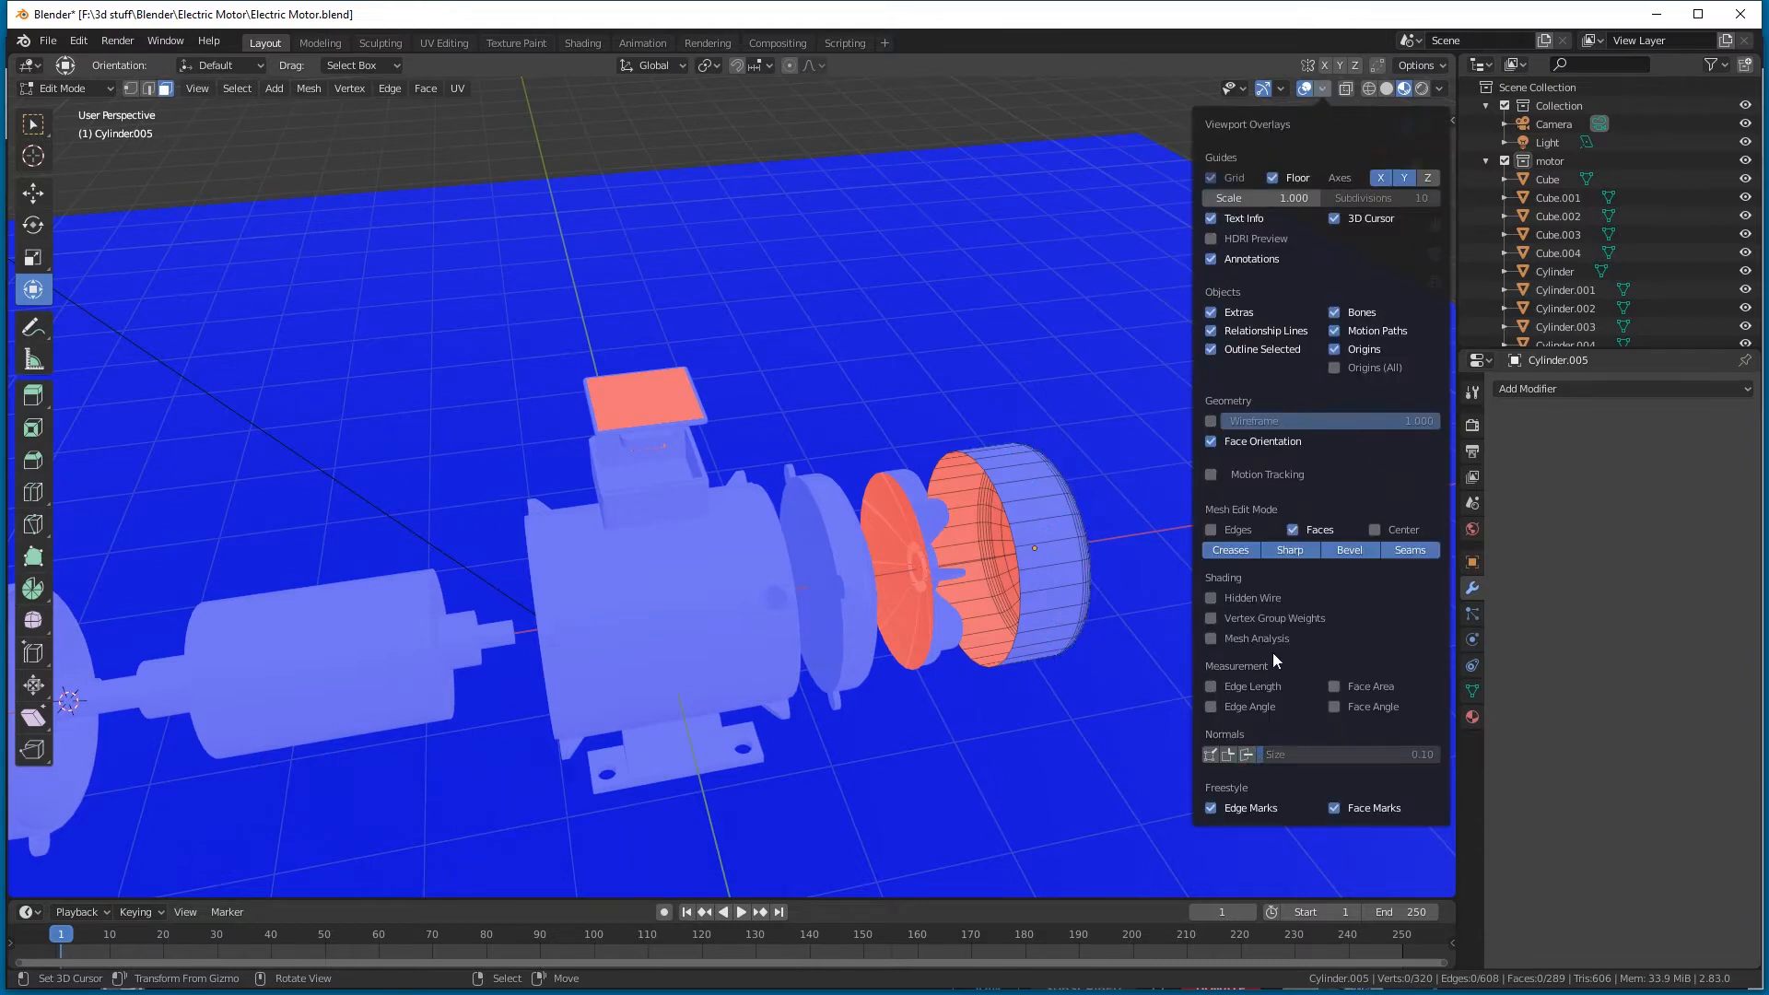
pyautogui.click(1552, 389)
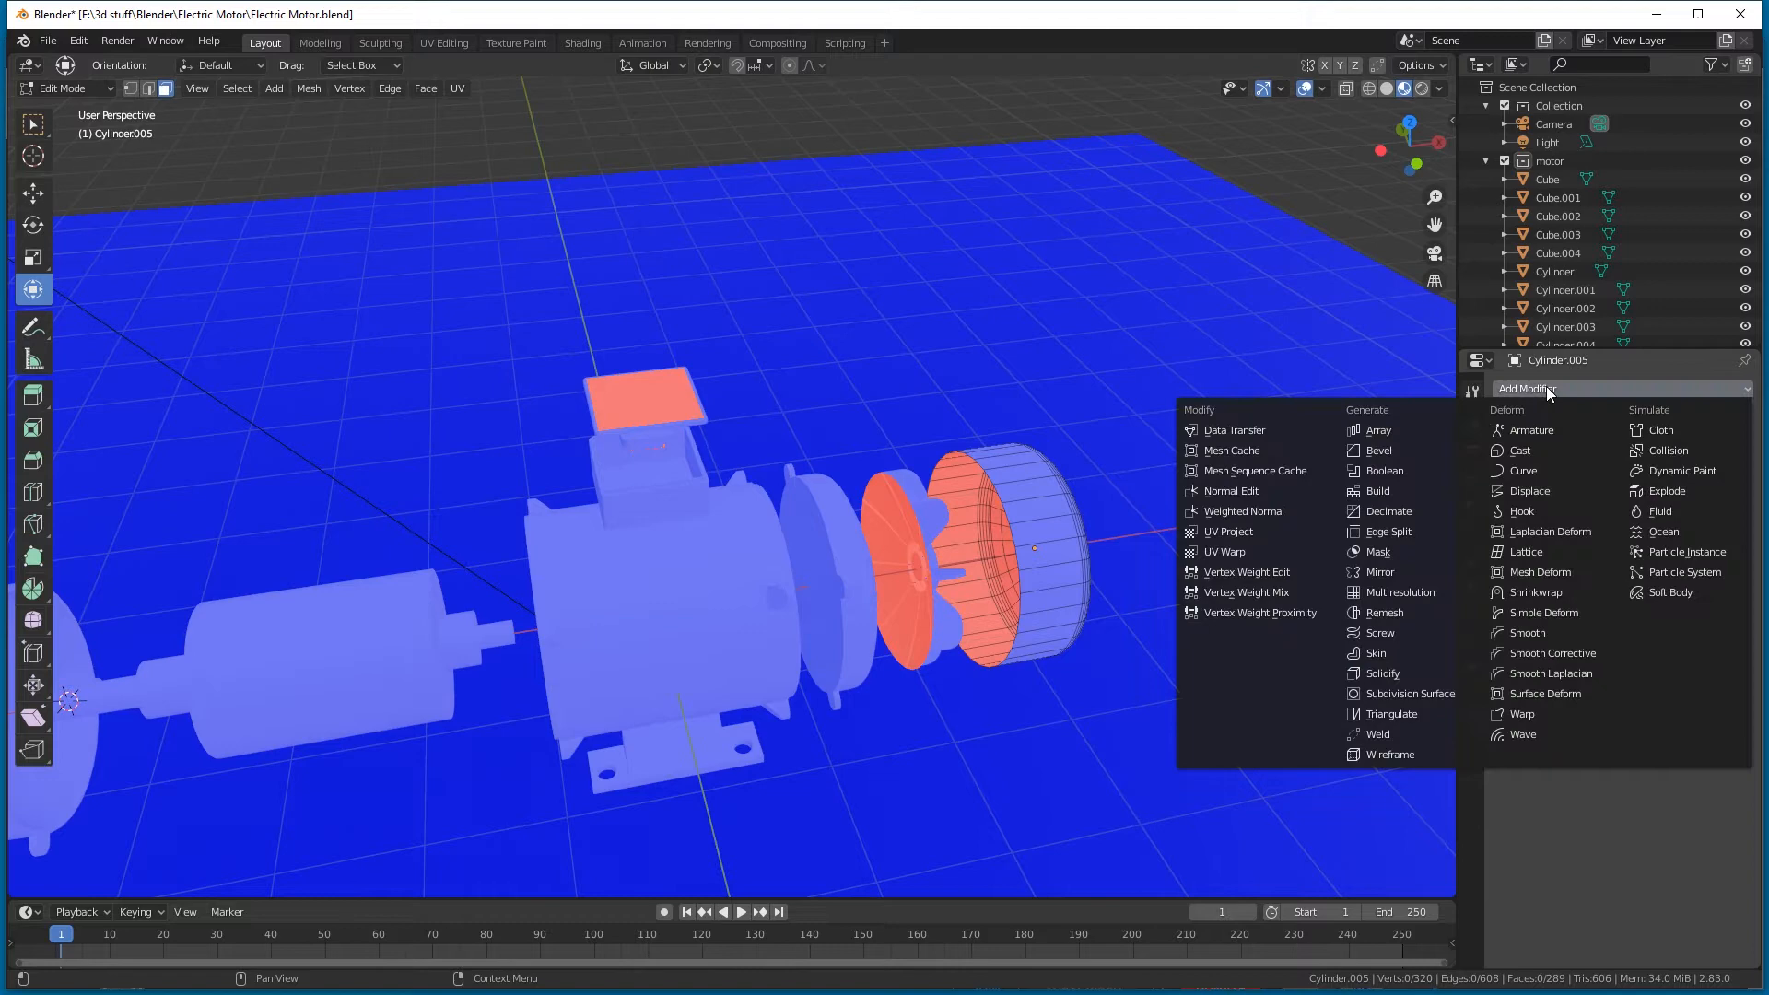
pyautogui.click(1380, 674)
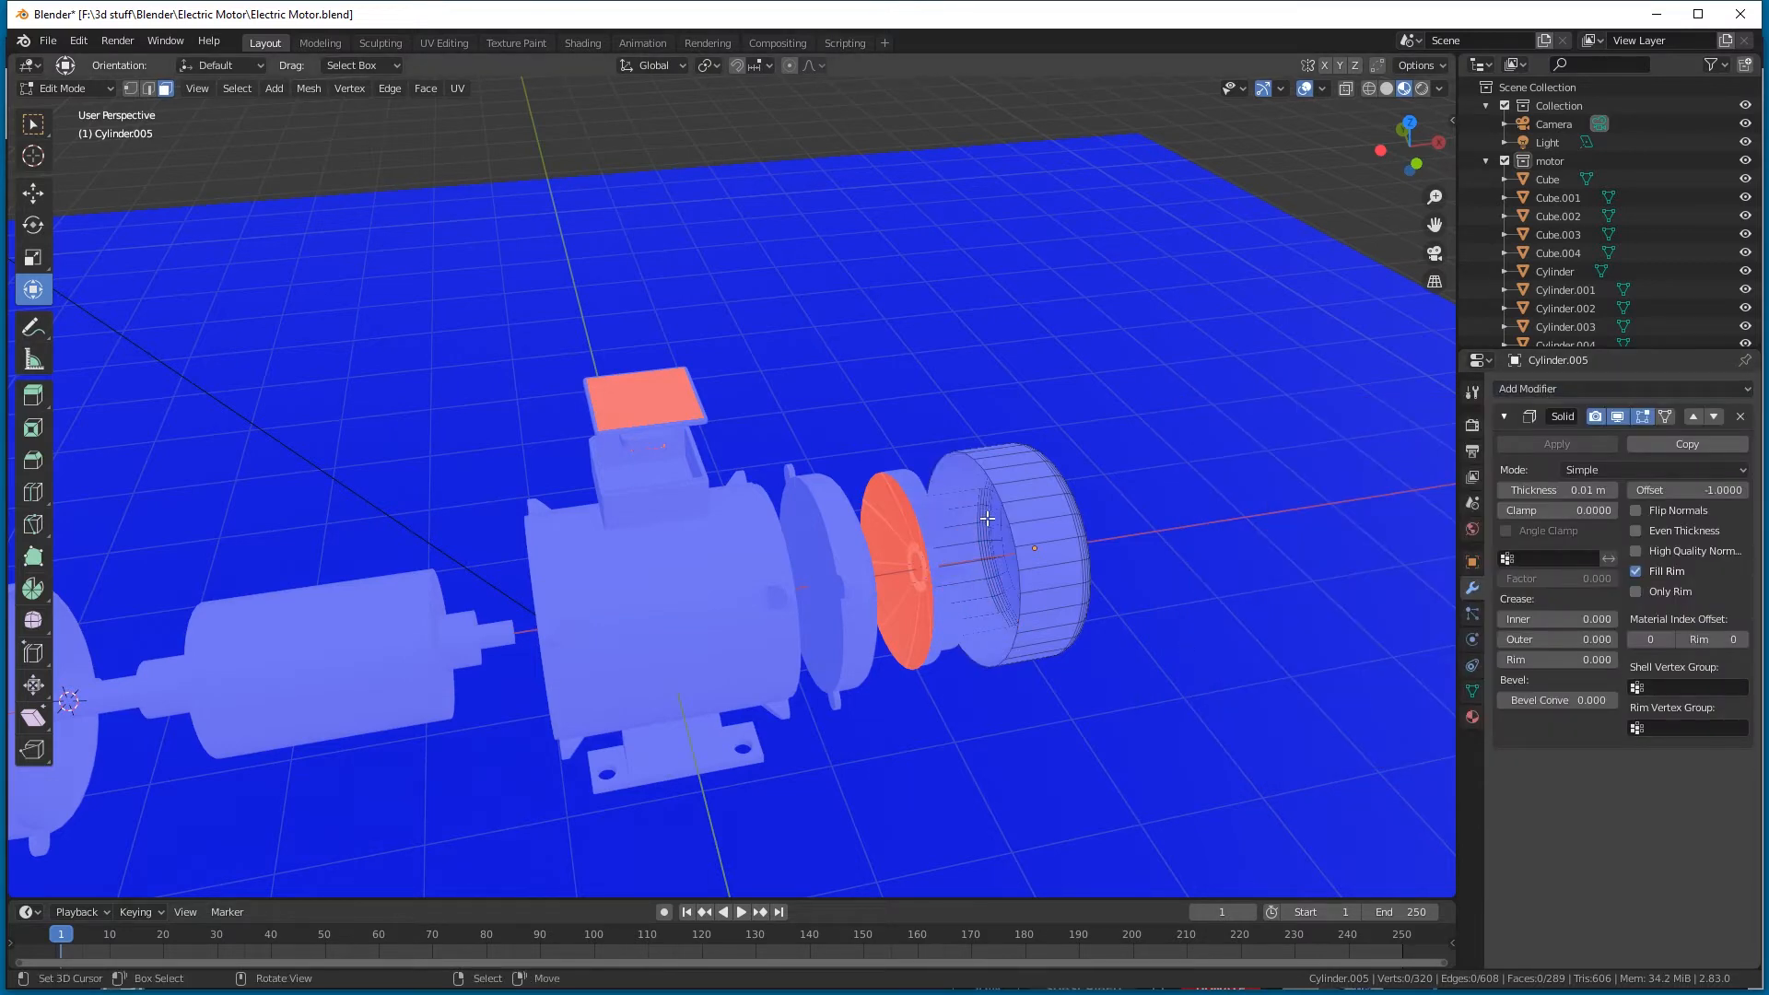
pyautogui.moveTo(1107, 613)
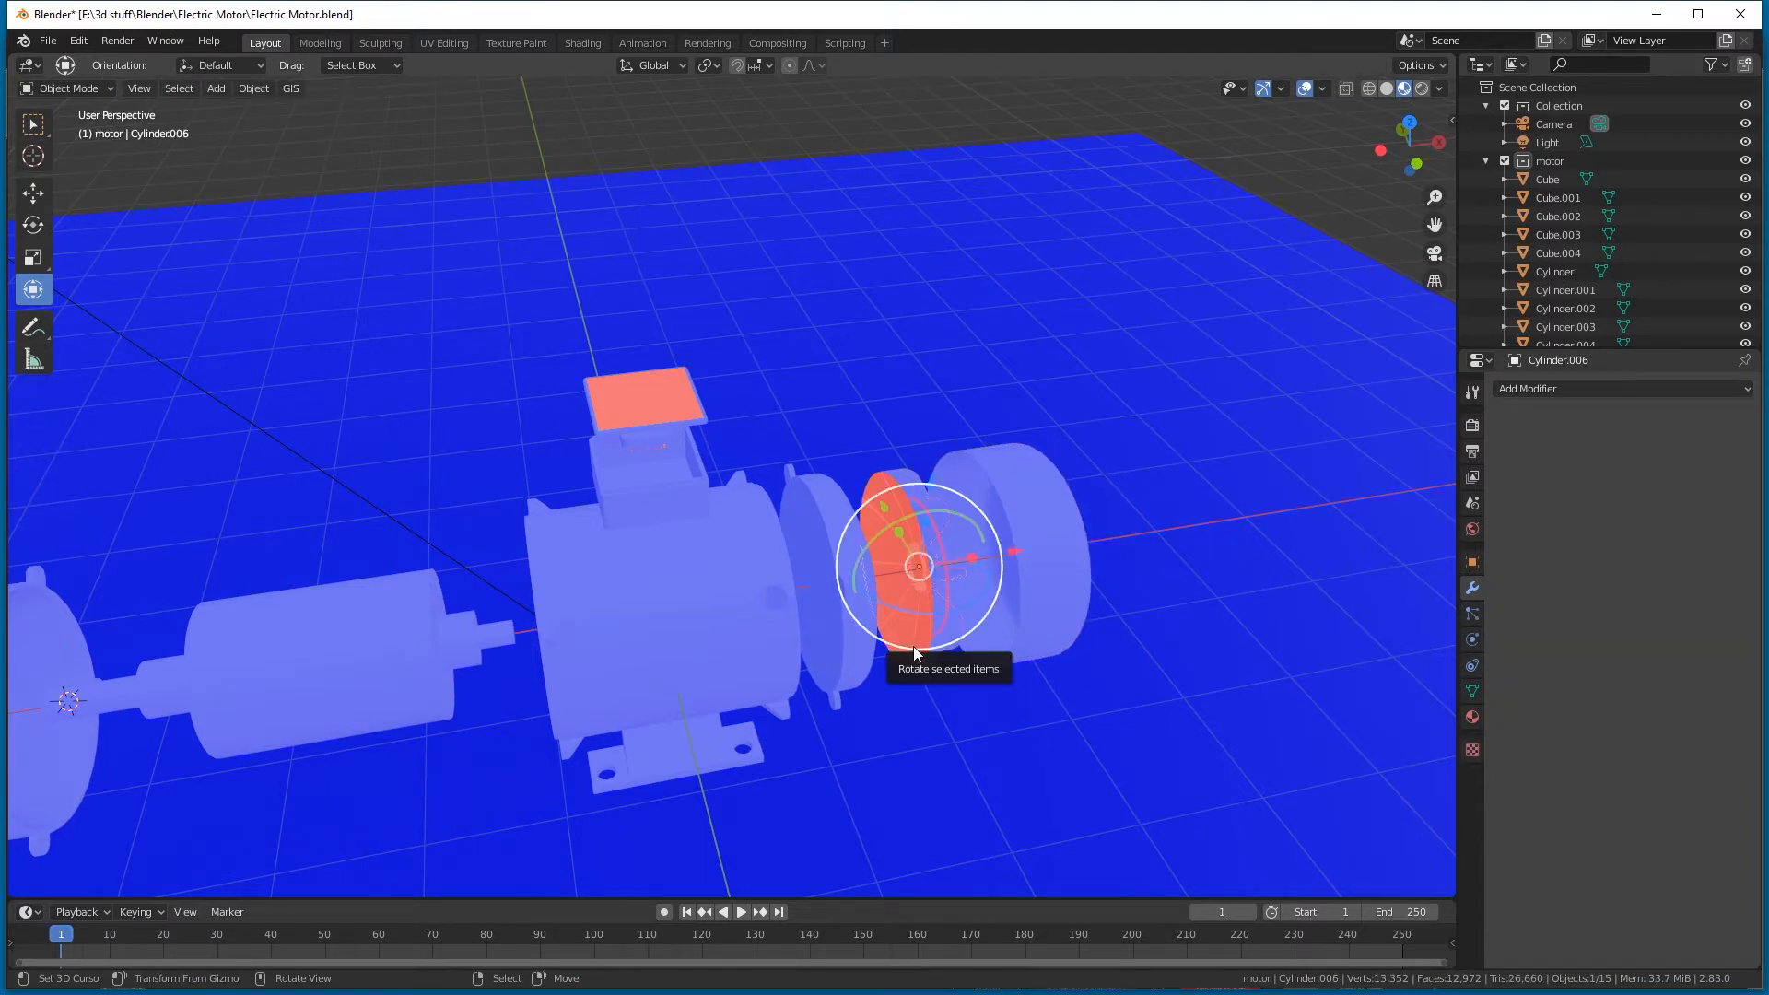
# Enter Edit Mode on fan disc Cylinder.006, orbit around it, and add a Solidify modifier.
pyautogui.press('Tab')
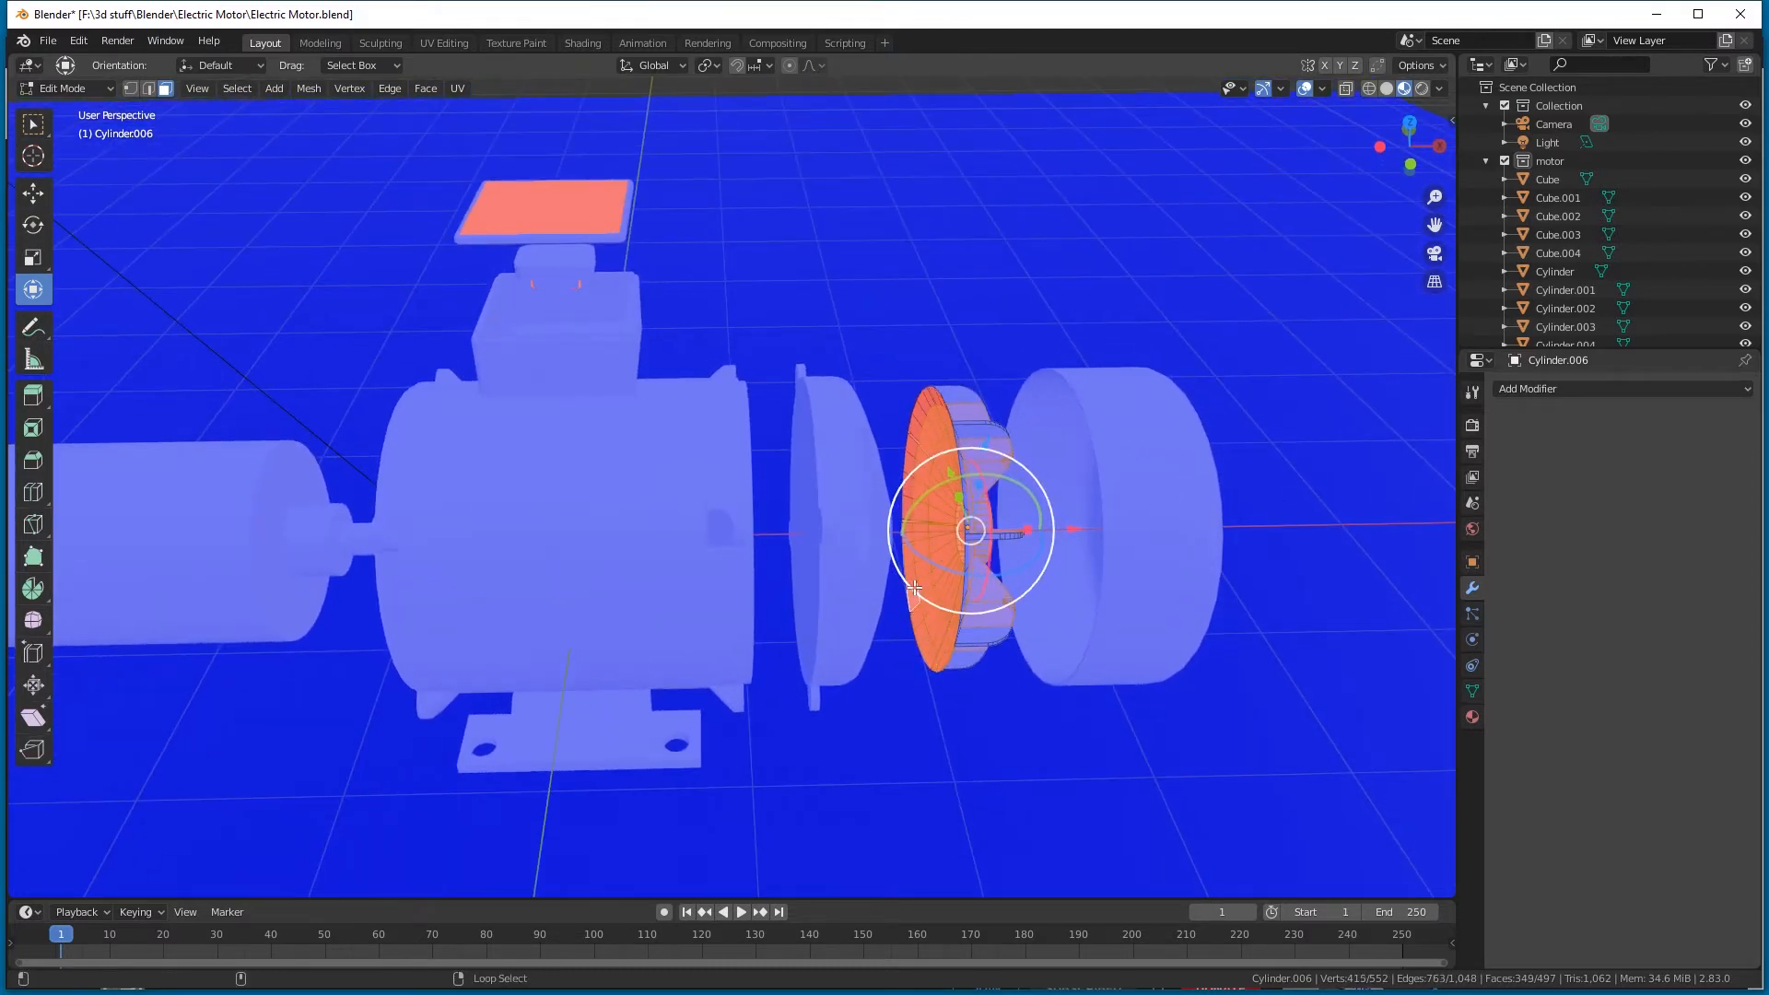
pyautogui.moveTo(915, 587); pyautogui.dragTo(976, 473)
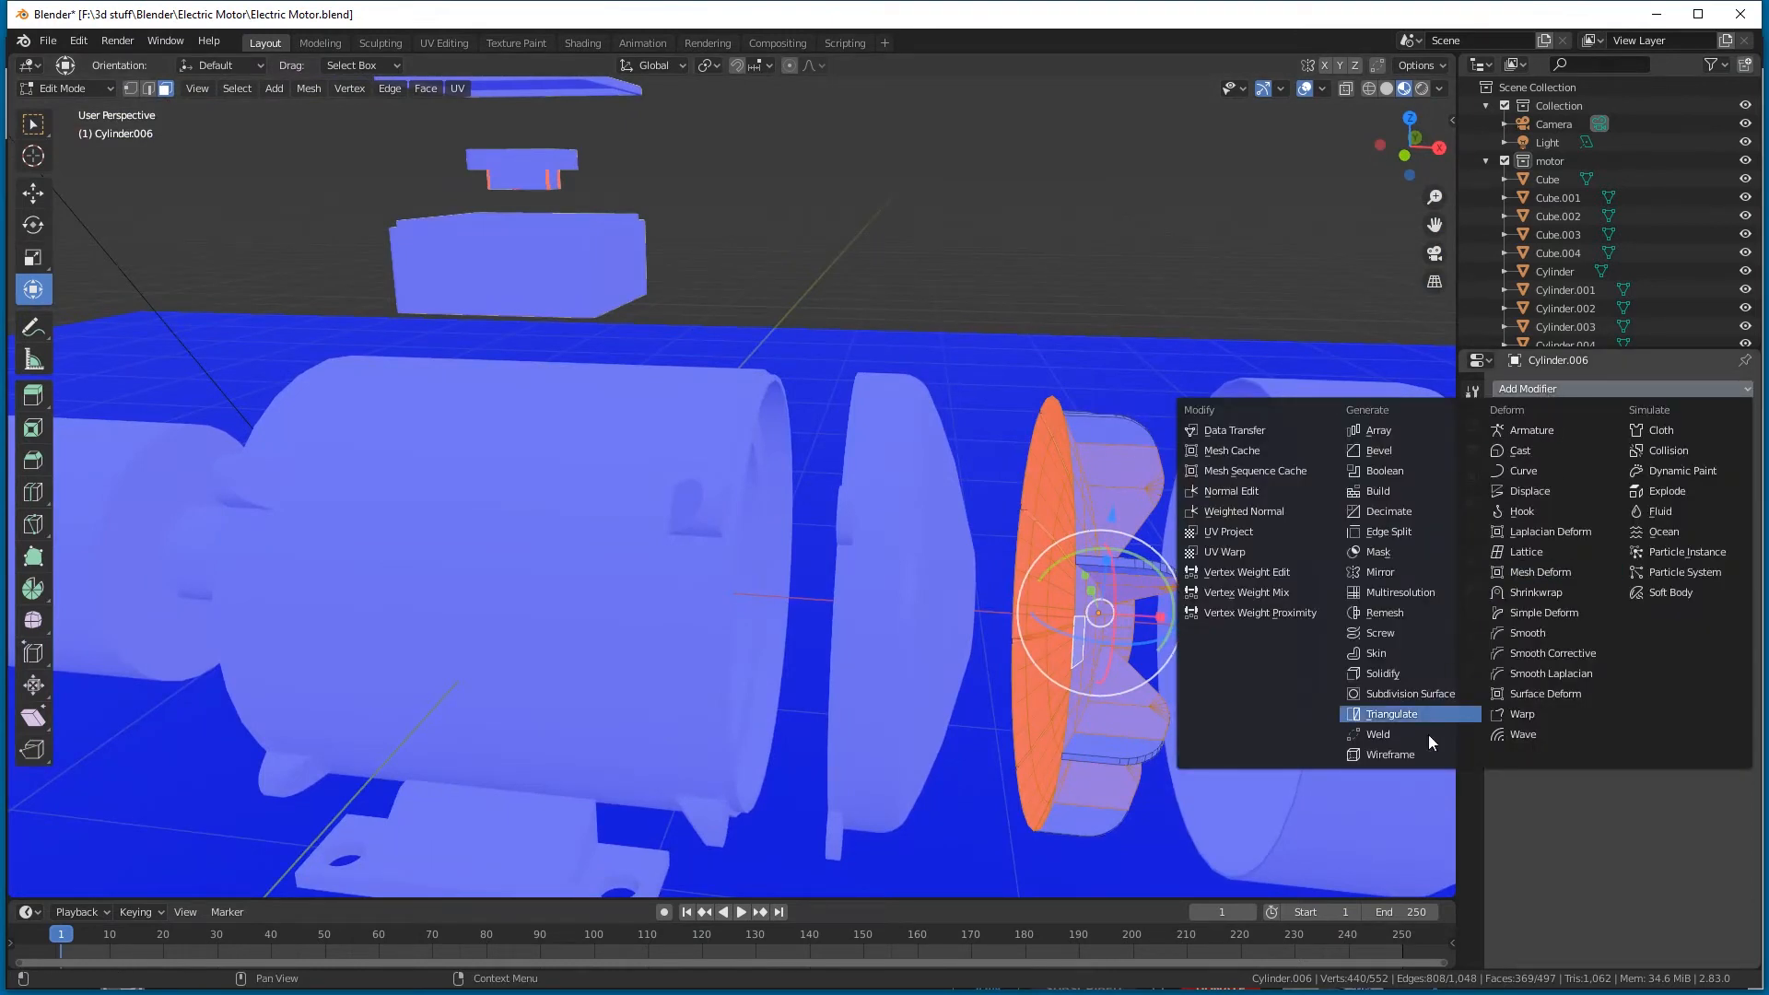
pyautogui.moveTo(1382, 674)
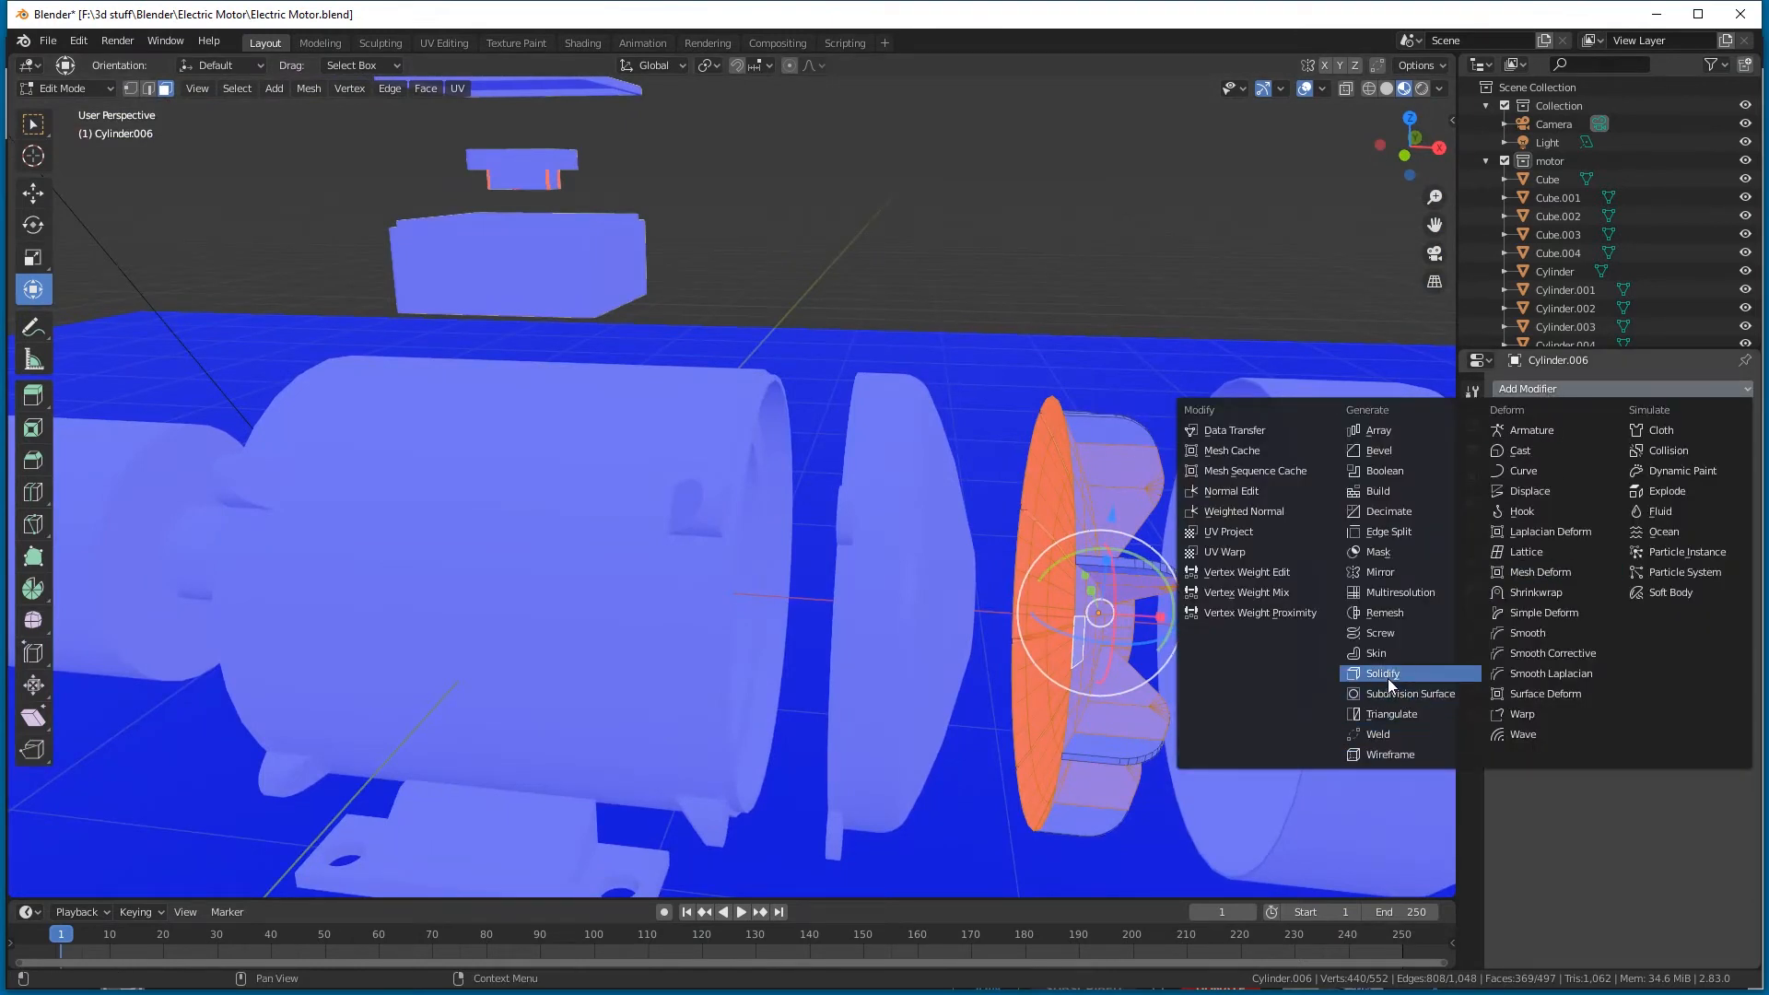
pyautogui.click(1383, 673)
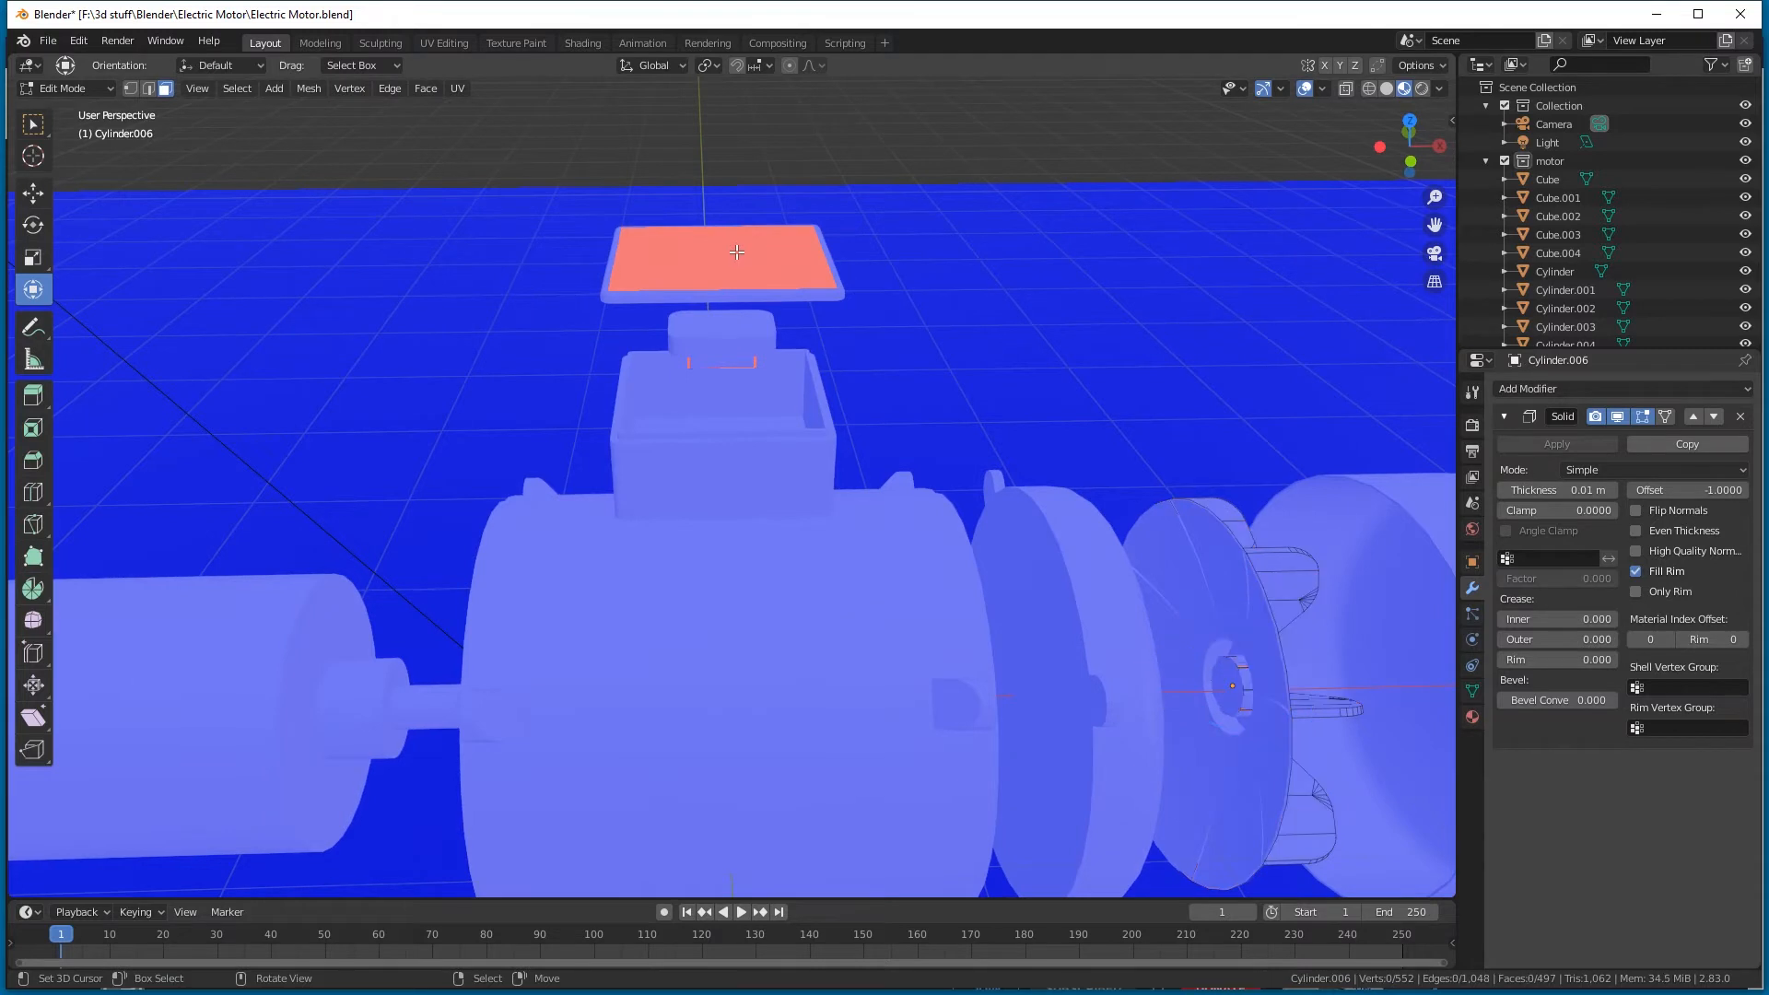
# Leave the fan disc's Edit Mode and flip the normals of terminal box lid Cube.004.
pyautogui.press('Tab')
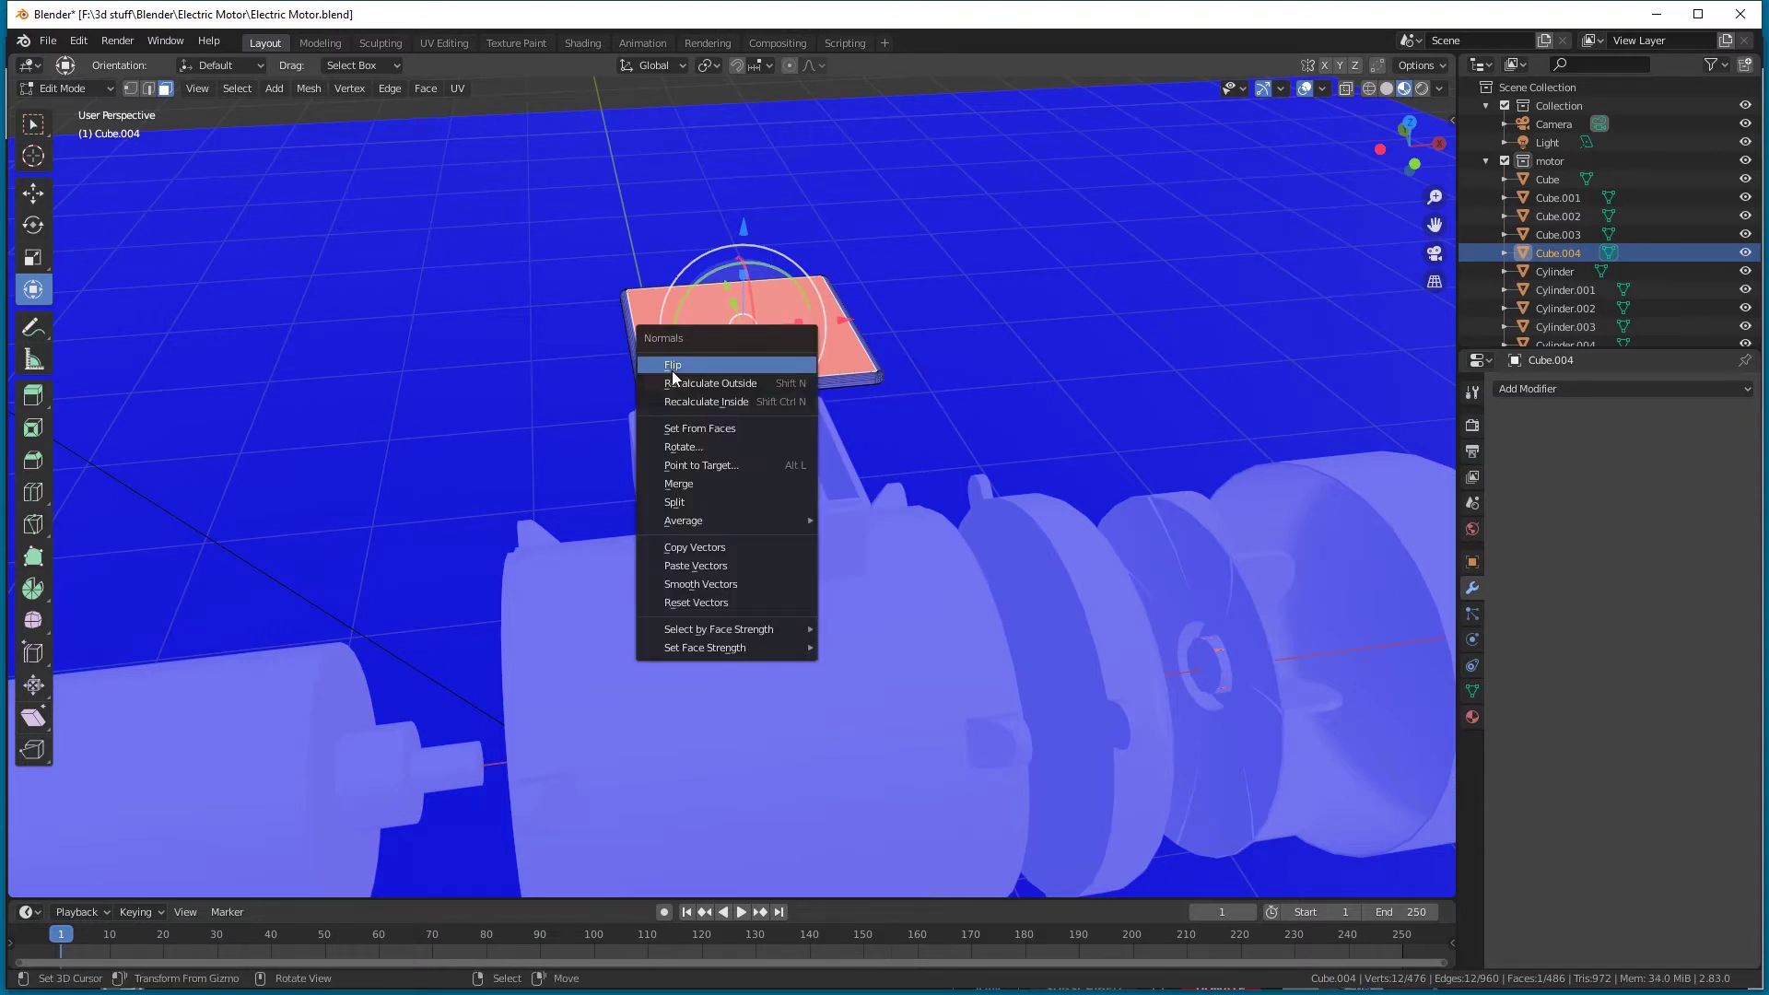
pyautogui.click(673, 364)
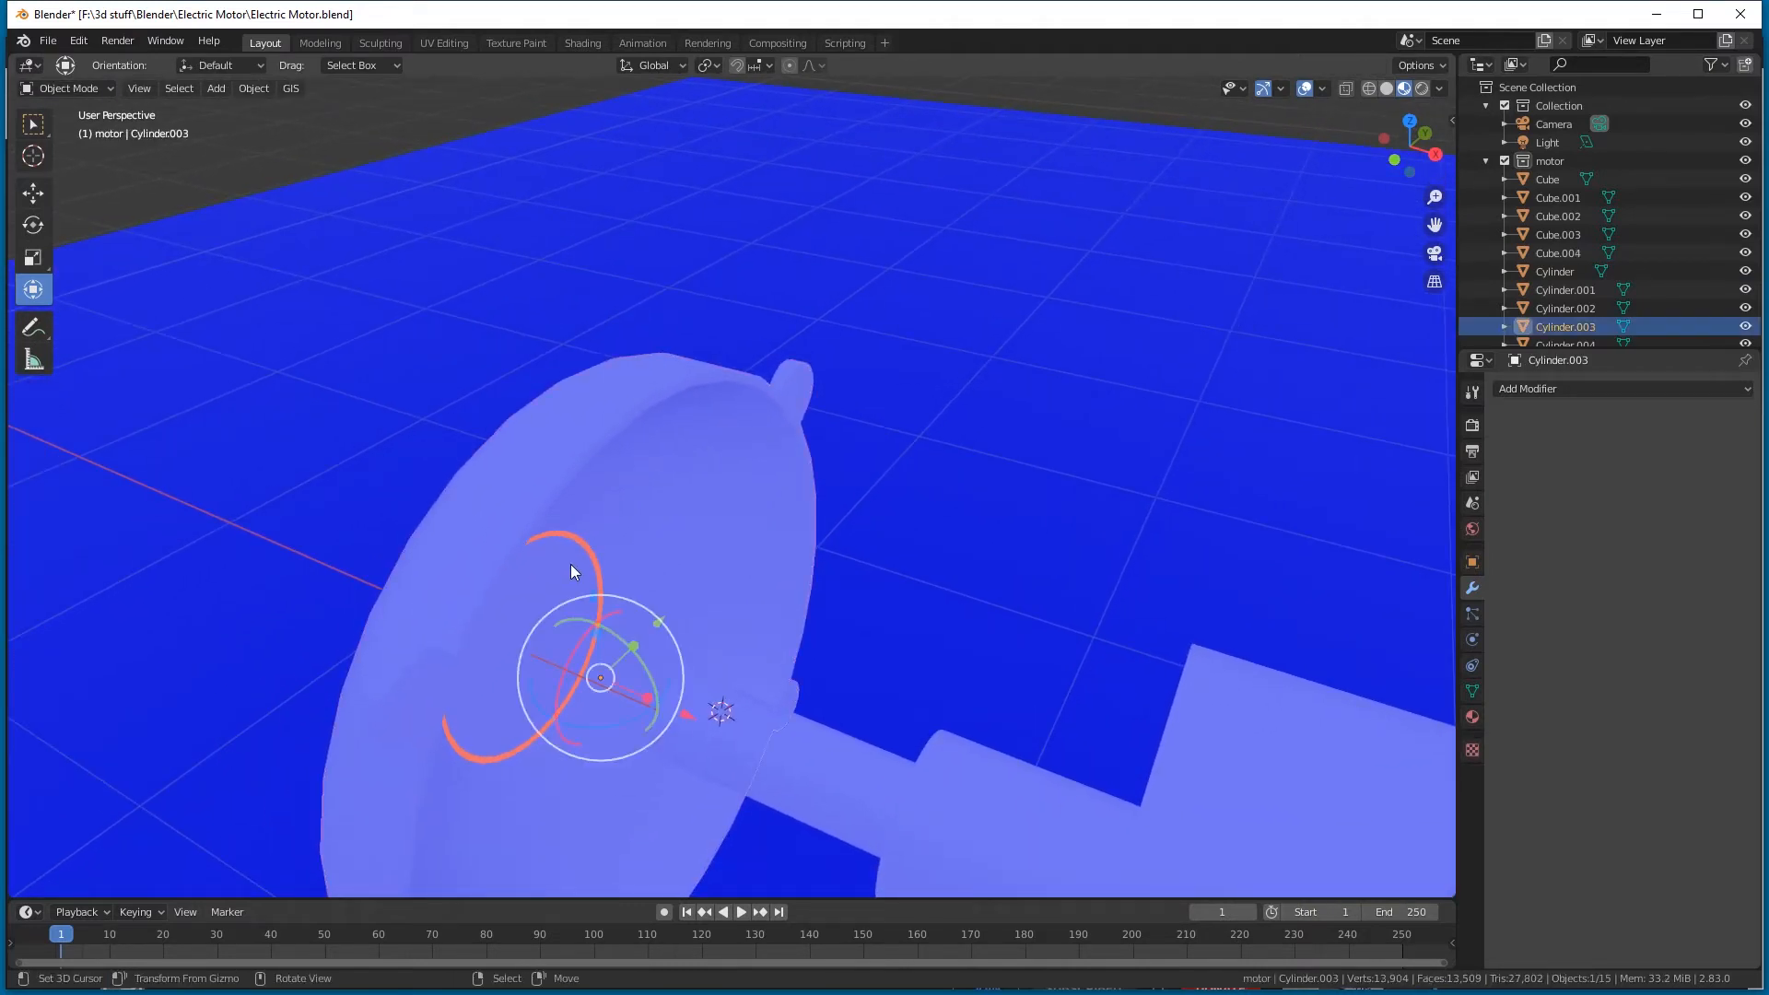
# Select end-cap Cylinder.003 and enter its Edit Mode.
pyautogui.press('Tab')
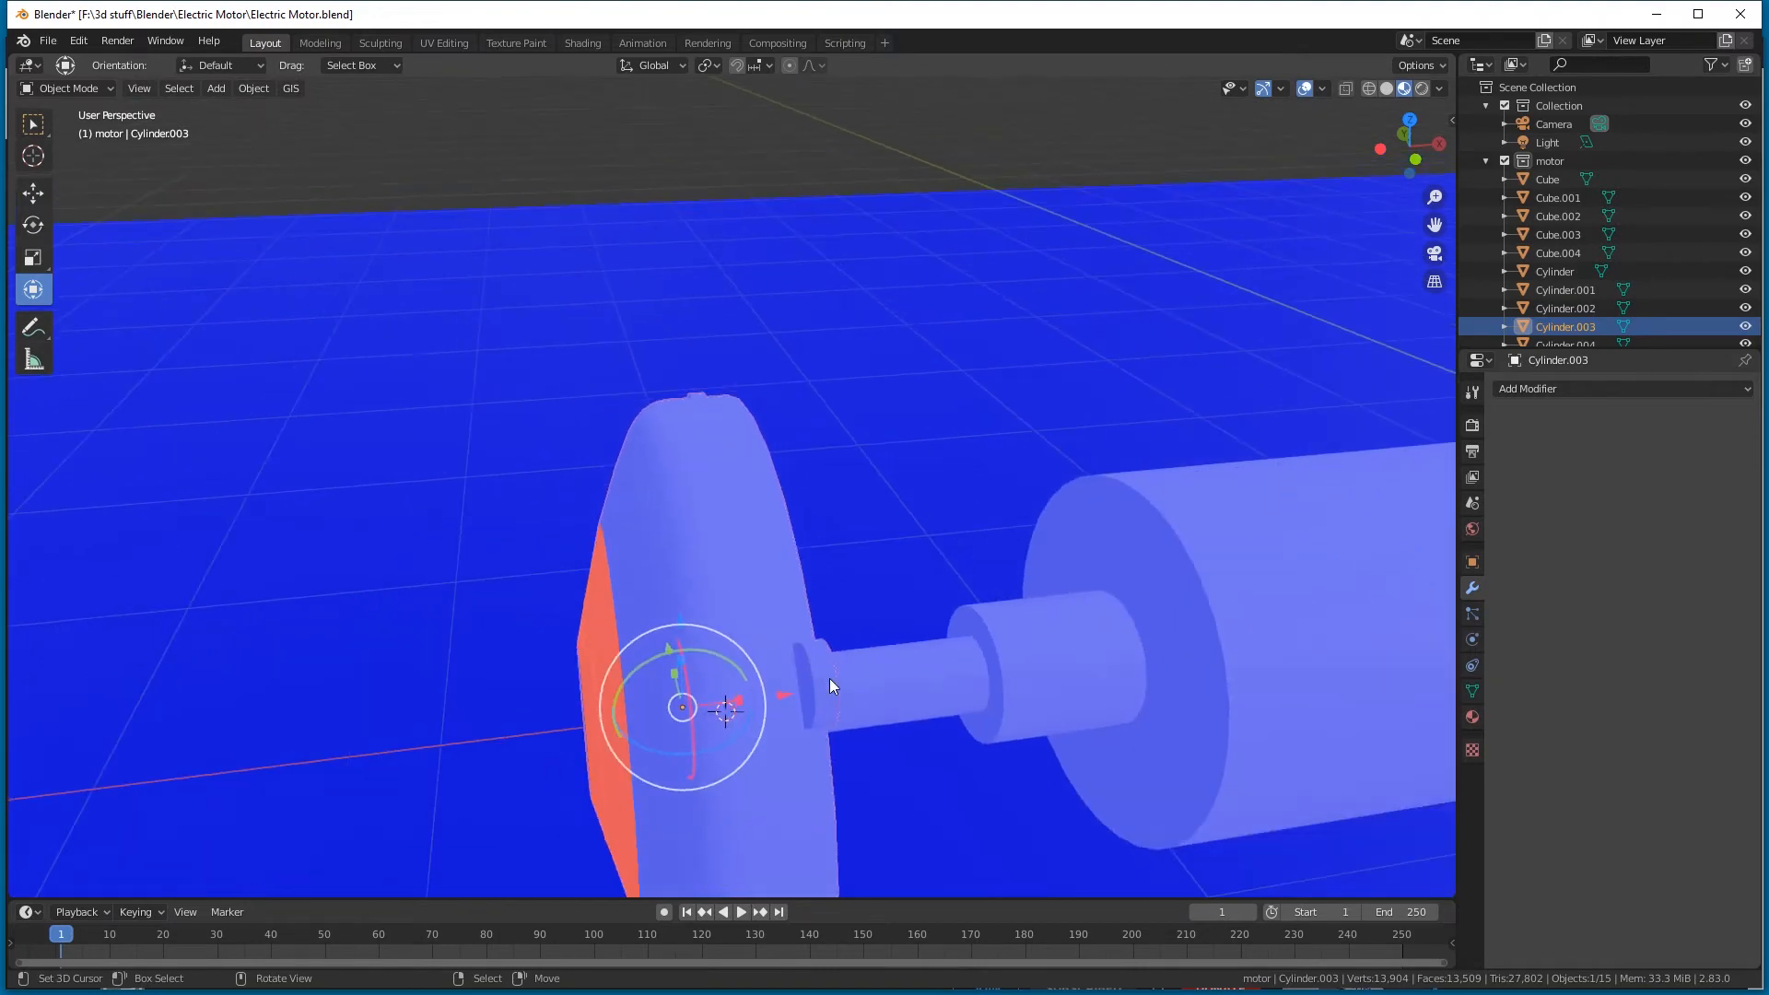
pyautogui.press('Tab')
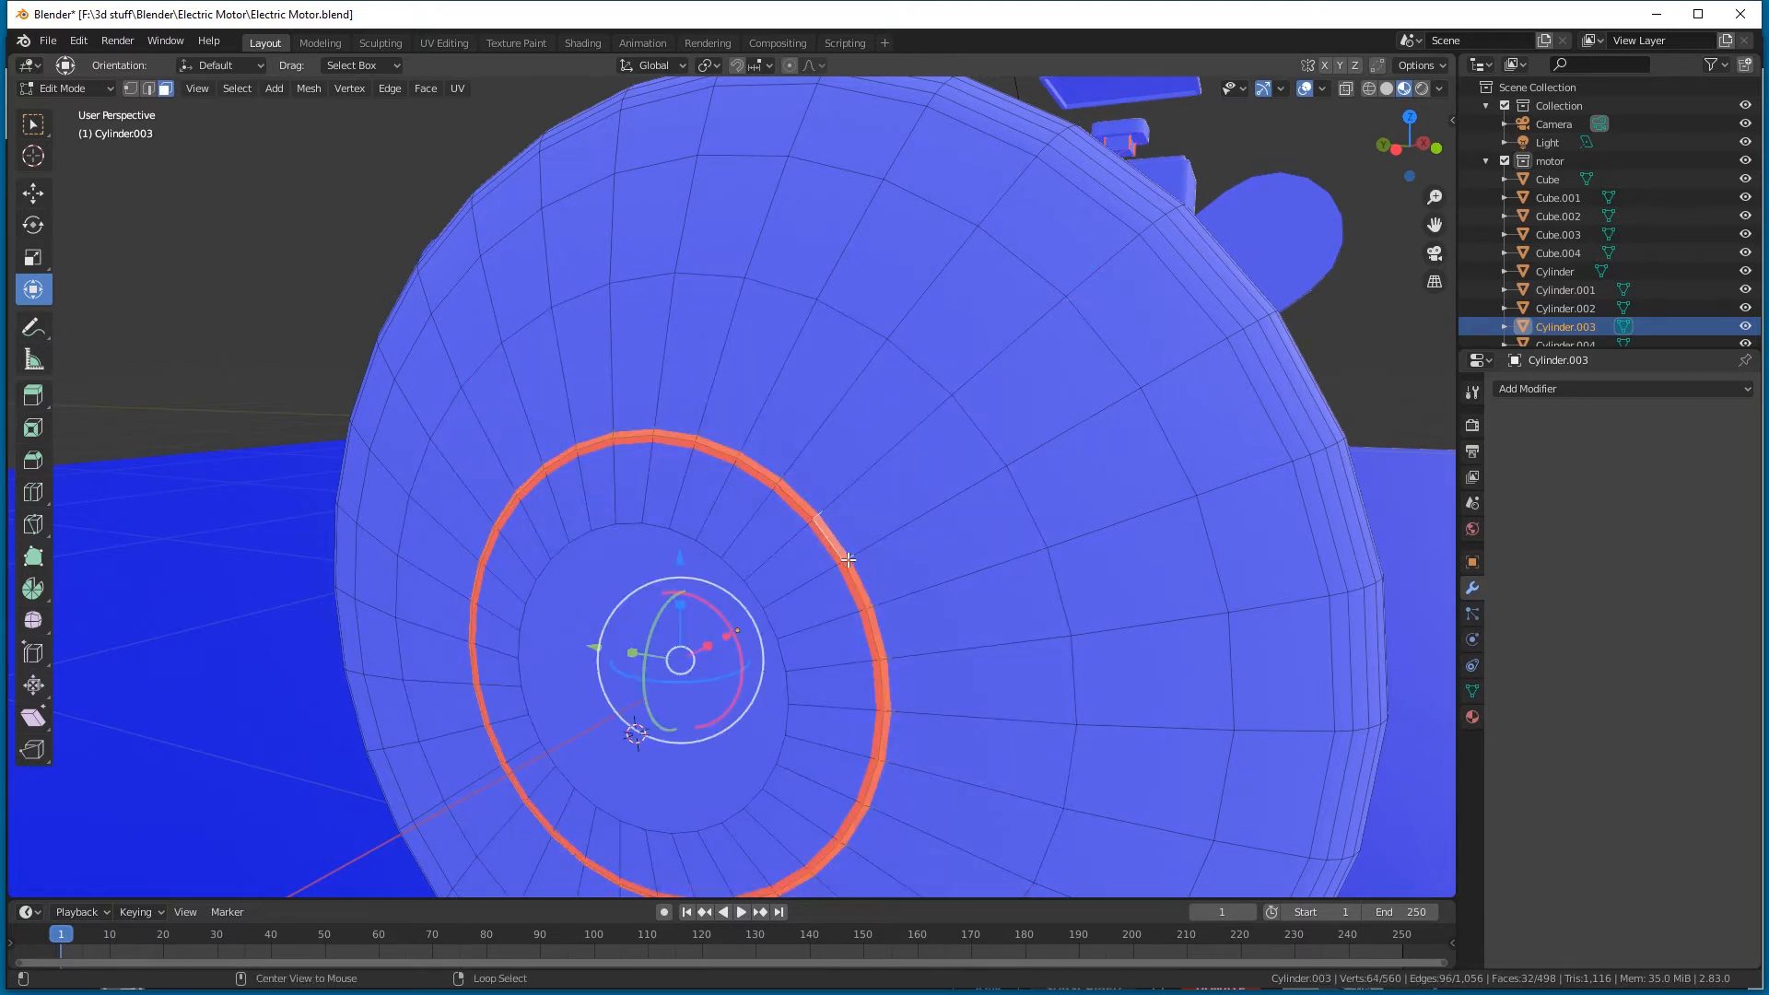
pyautogui.moveTo(936, 602)
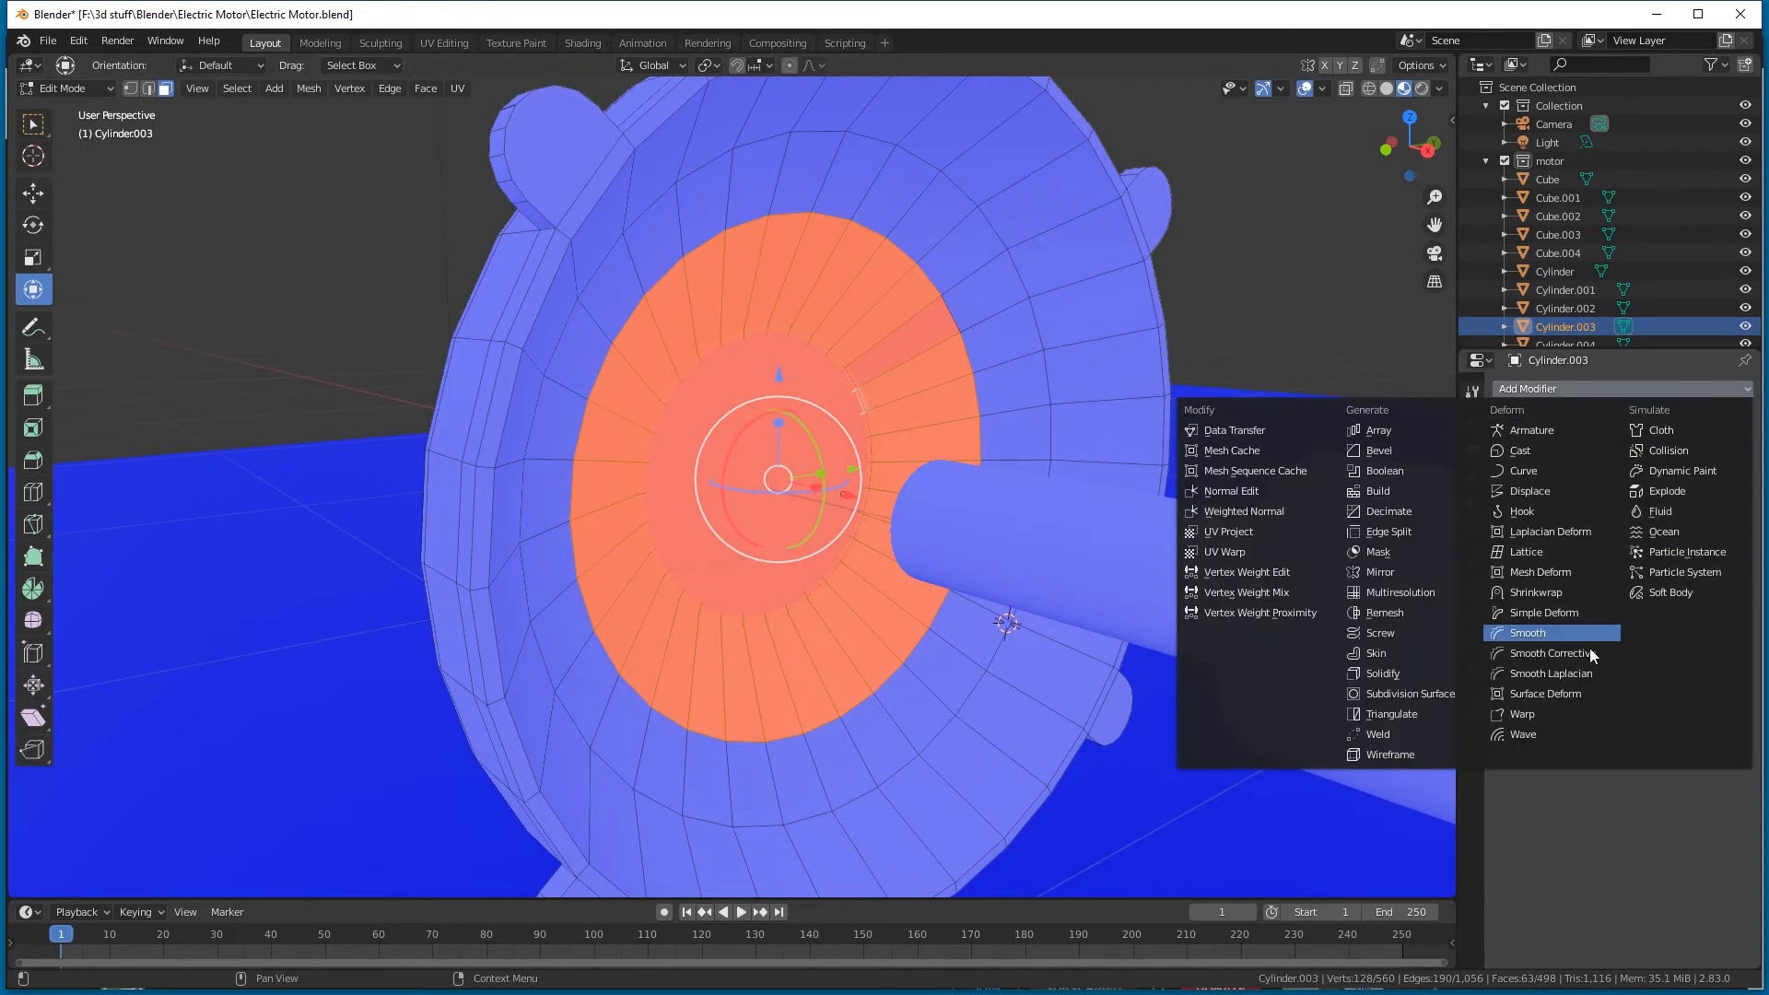
pyautogui.moveTo(1415, 714)
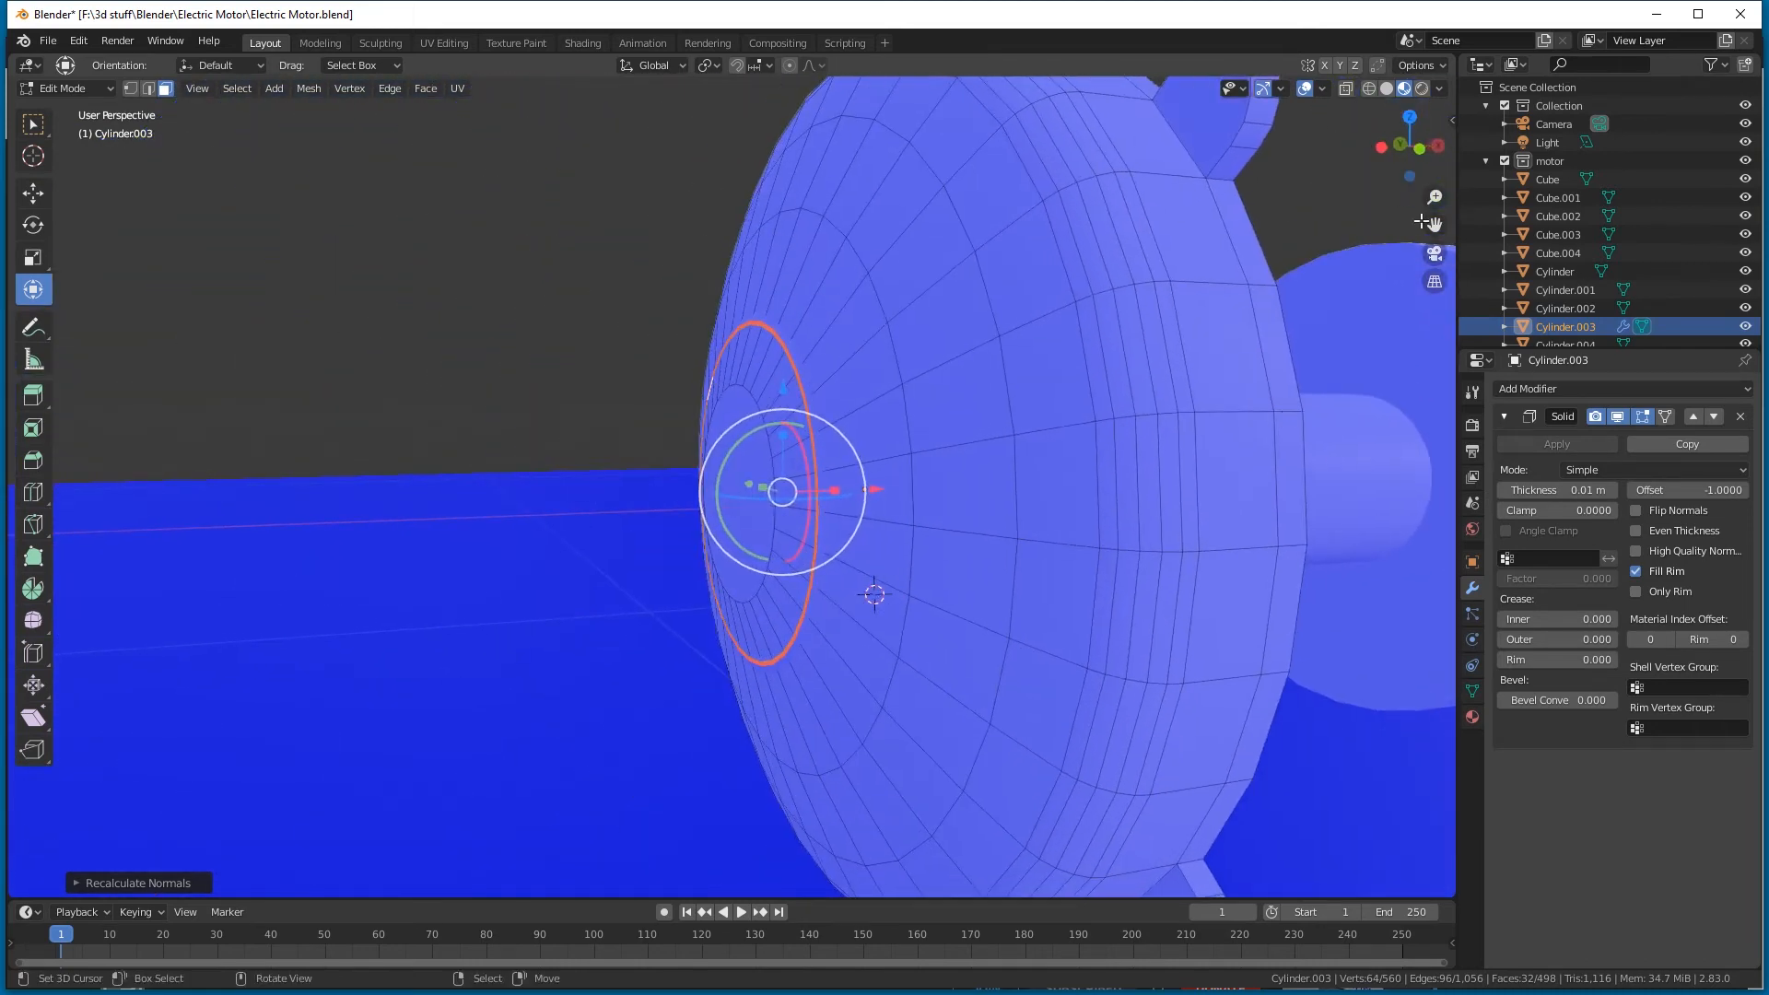
# Hide the viewport overlays and move the selected hub faces slightly.
pyautogui.click(1387, 88)
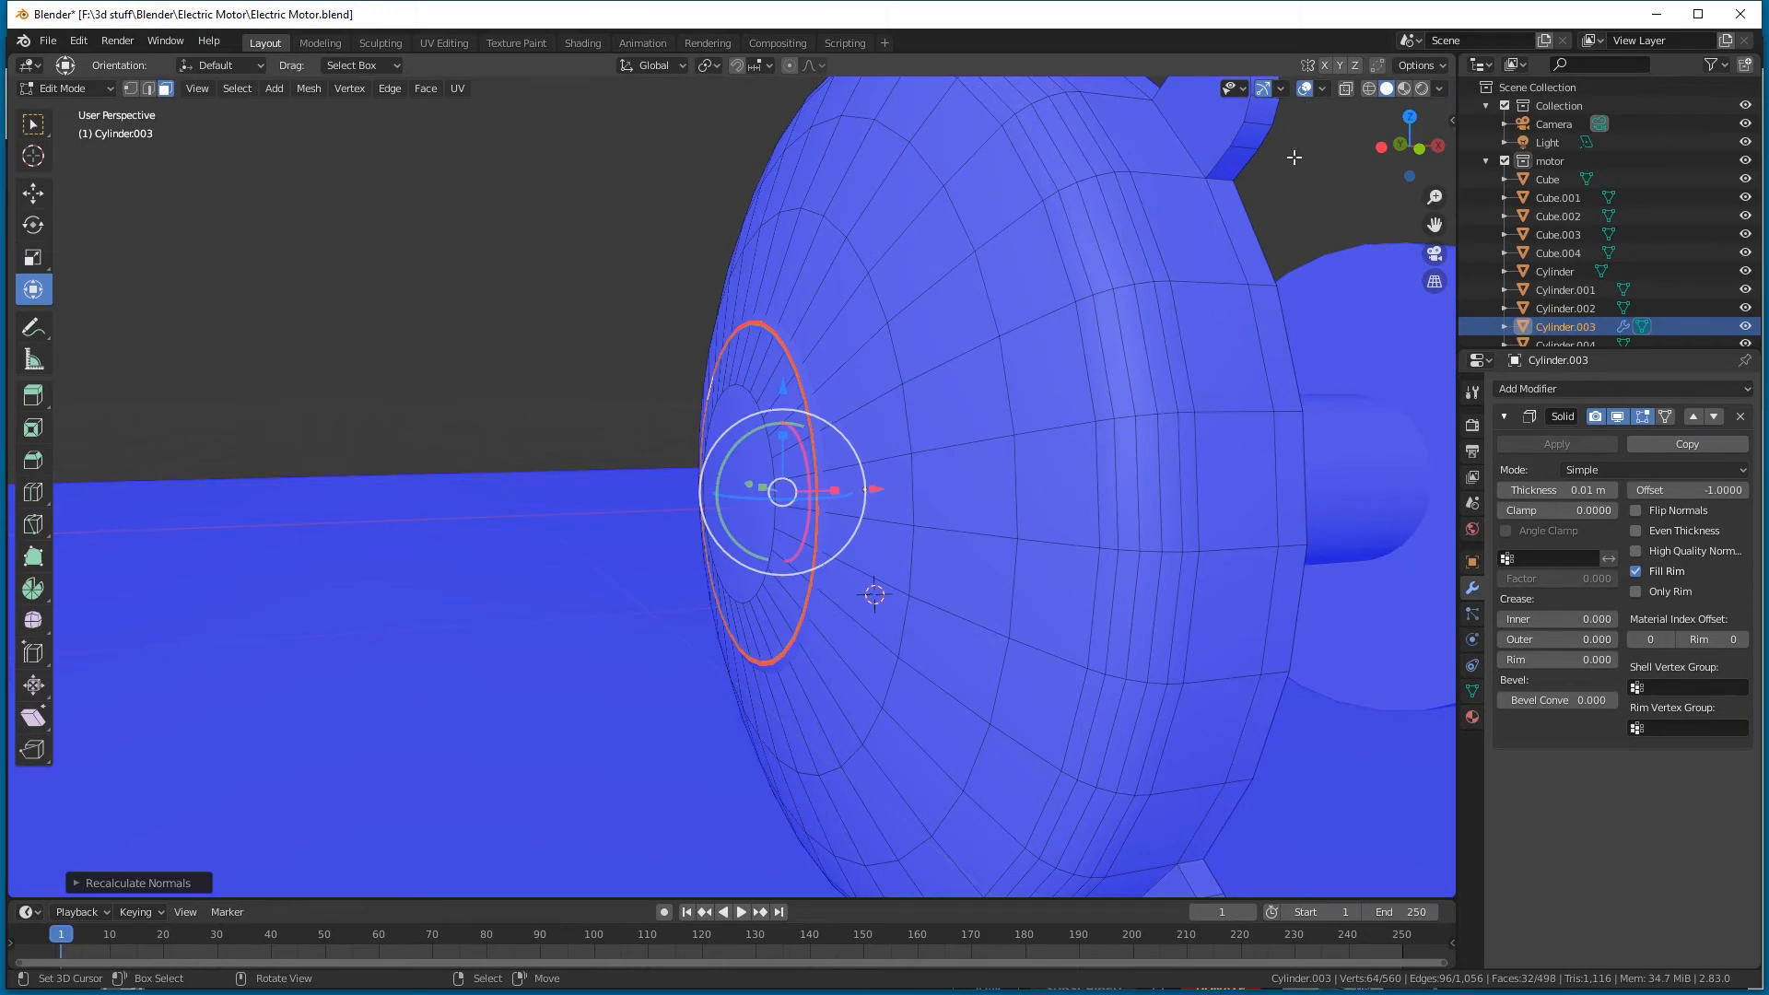
pyautogui.click(1309, 89)
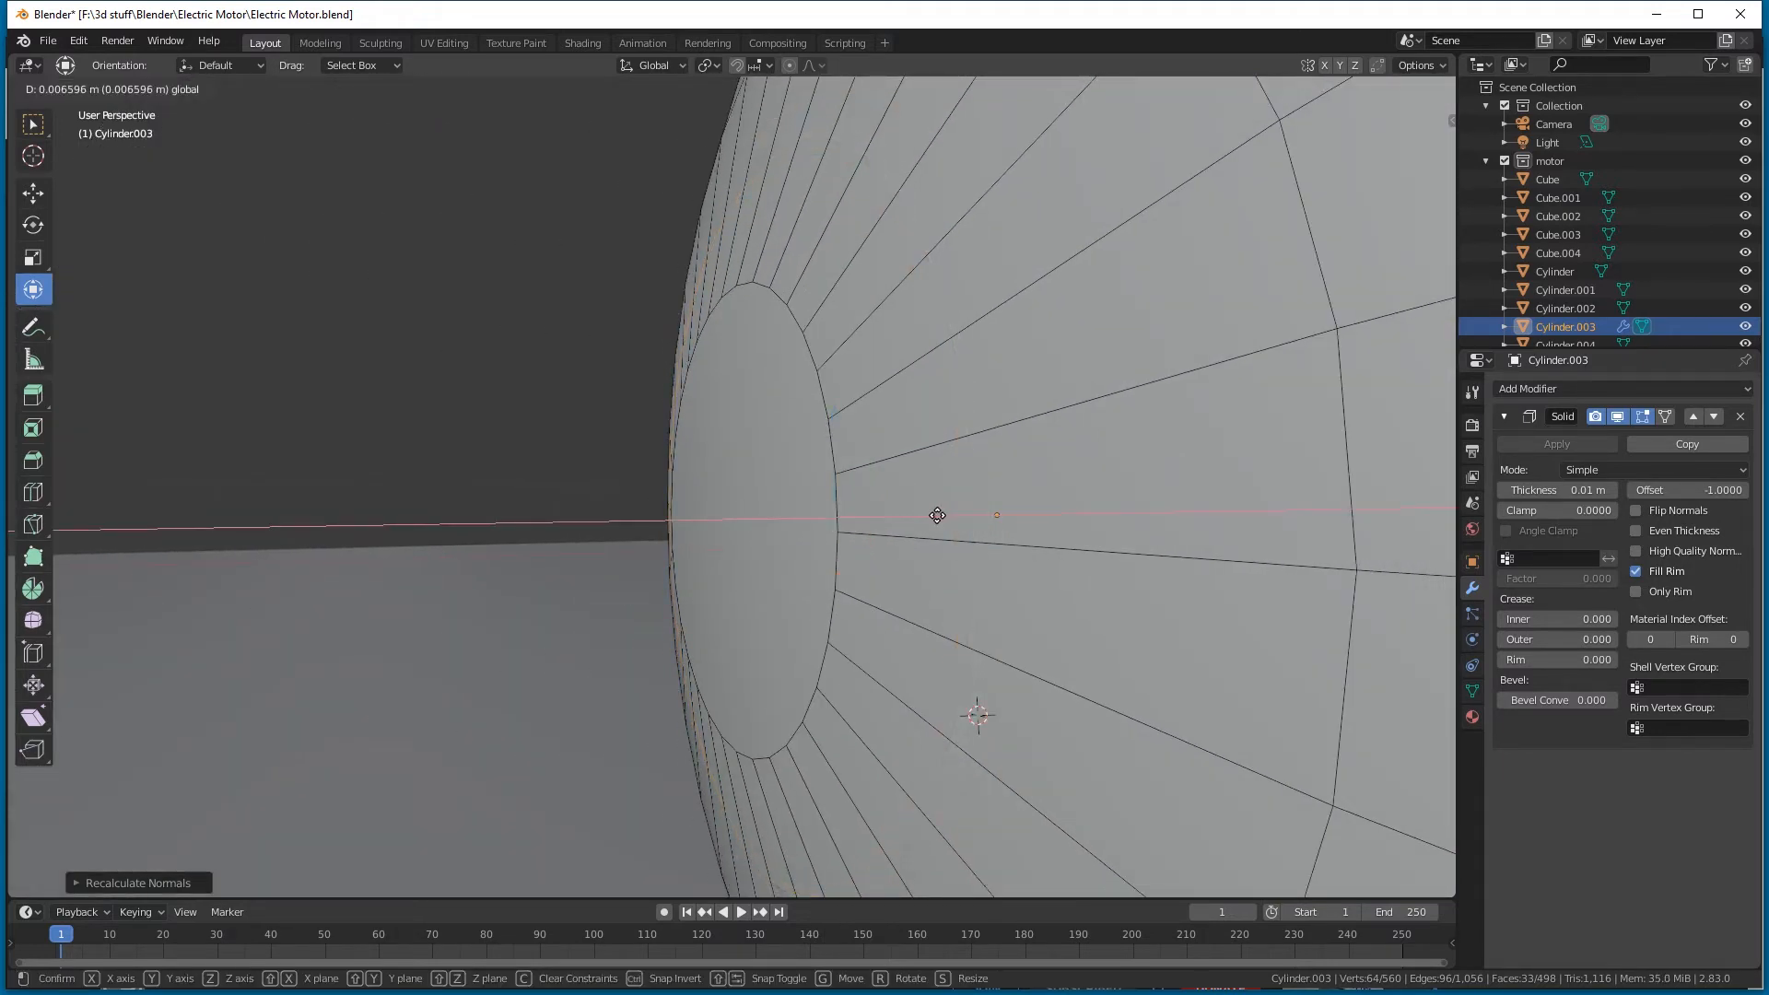
pyautogui.press('Tab')
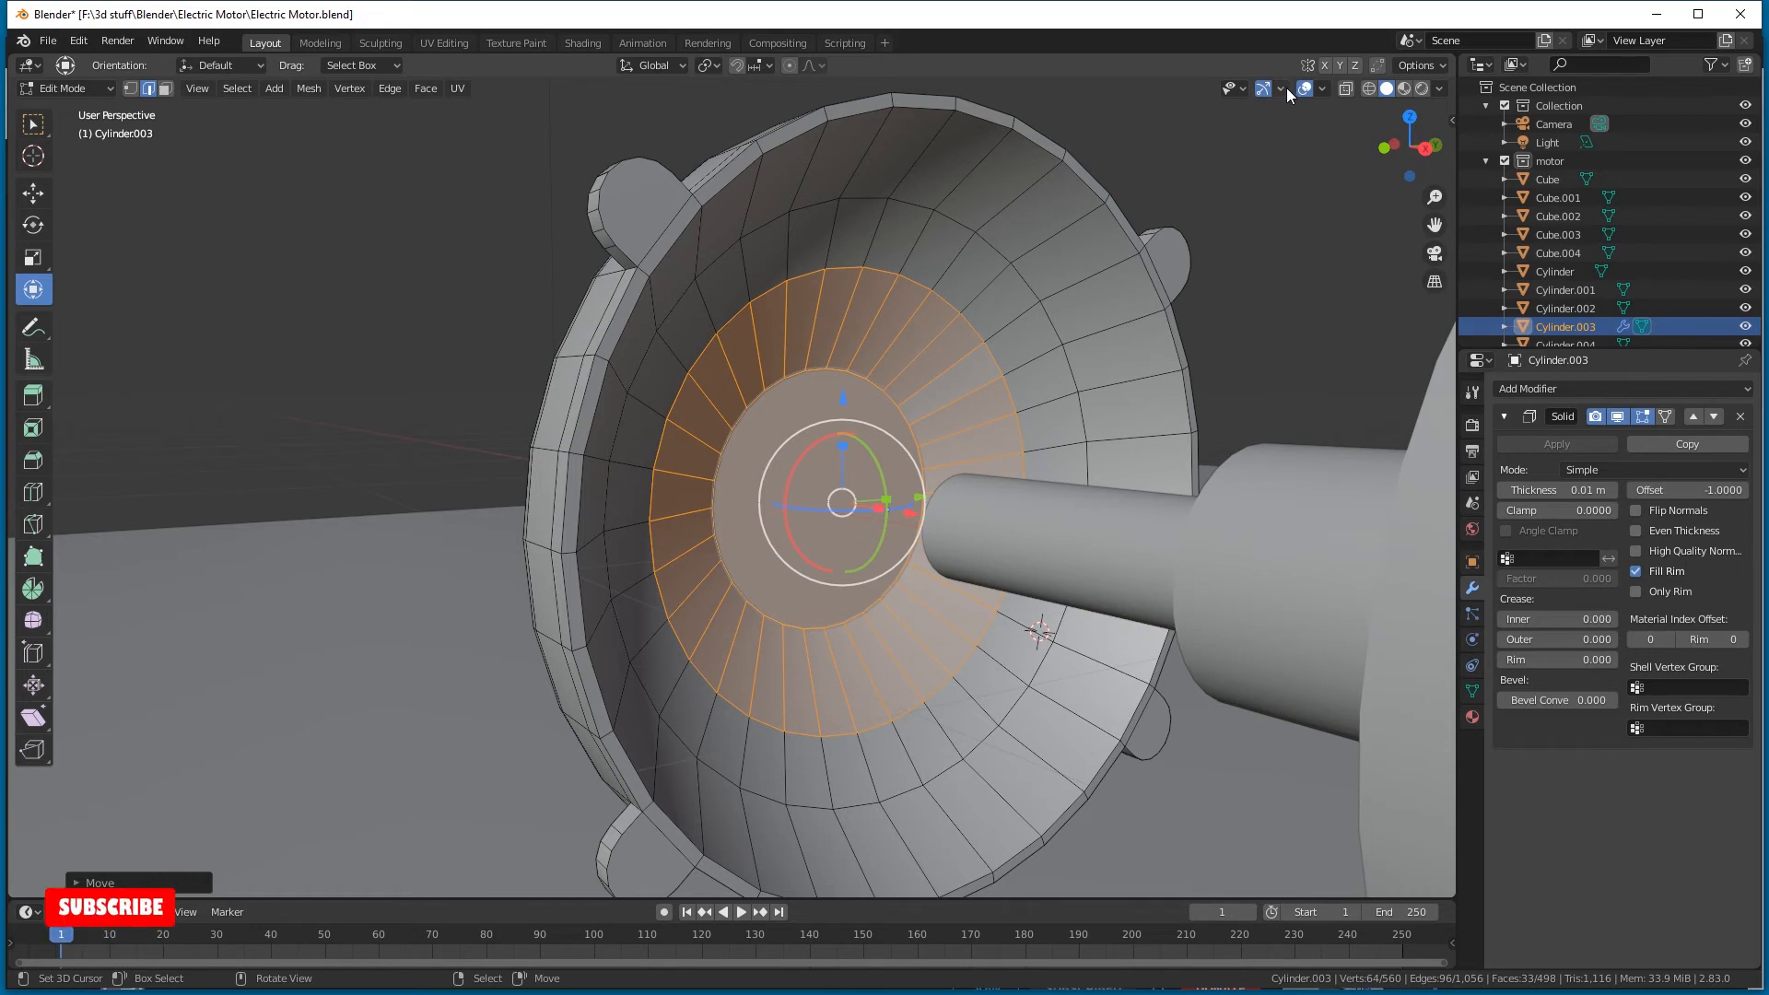
# Turn the Face Orientation colours back on and return the end cap to Object Mode.
pyautogui.click(1321, 90)
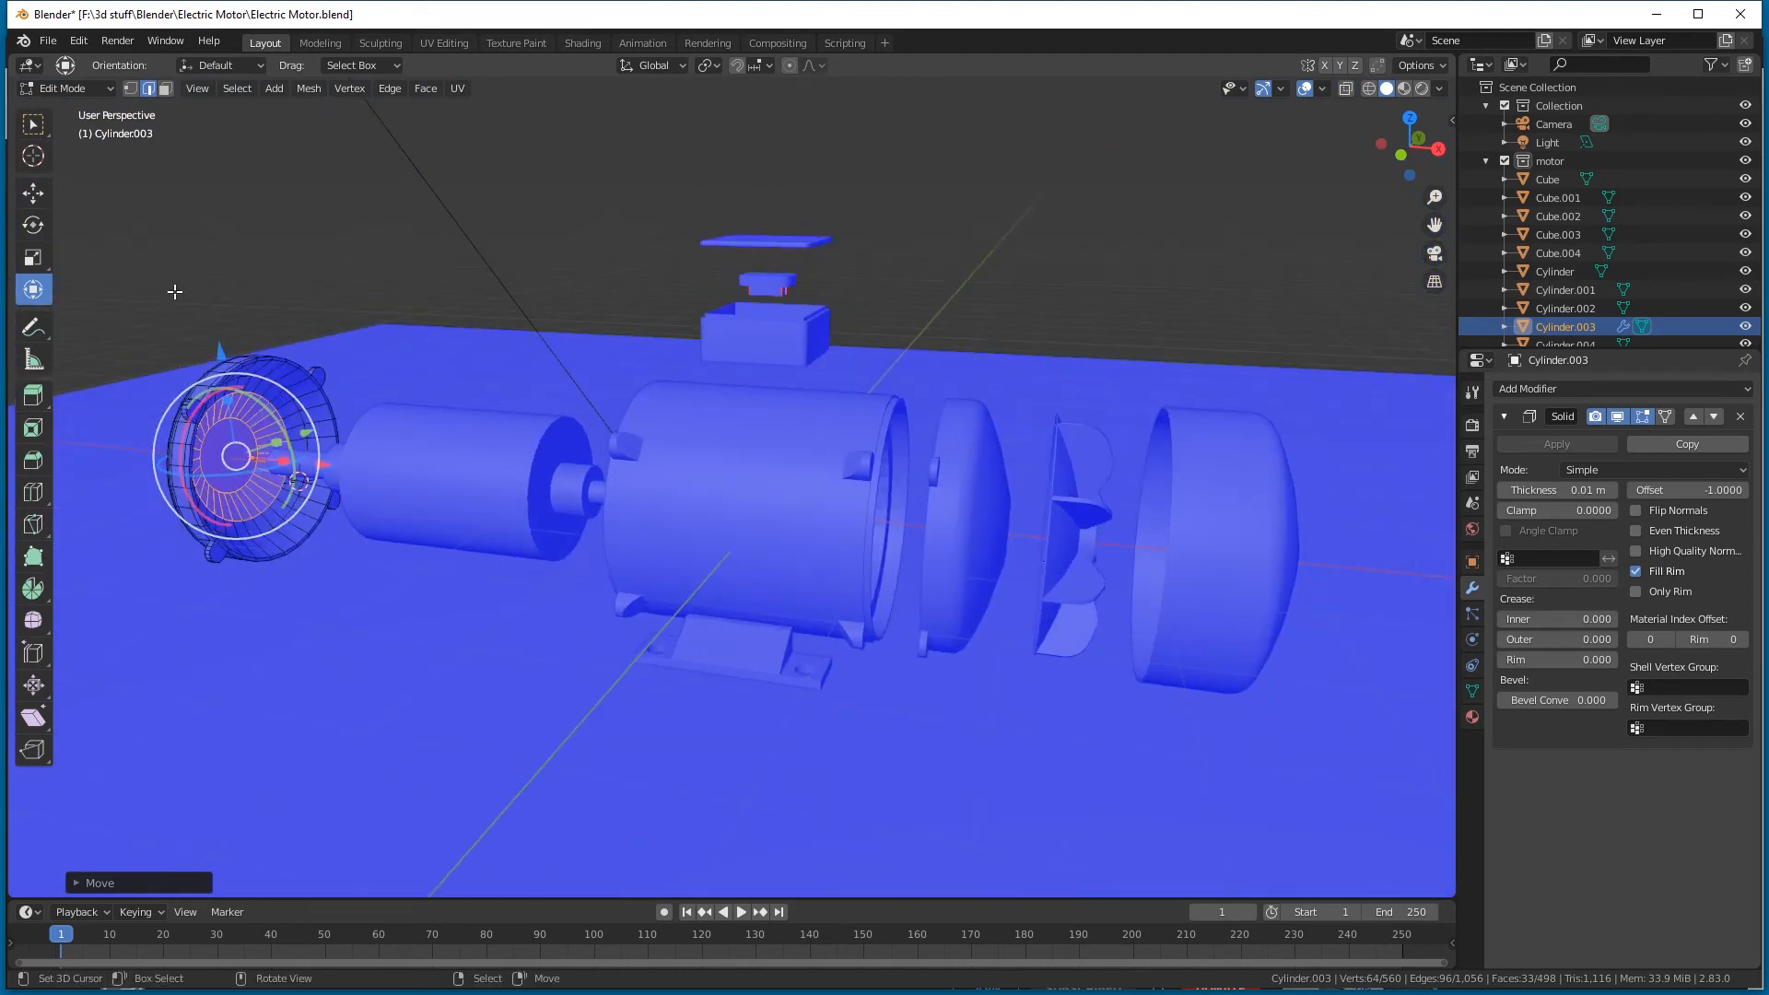
pyautogui.click(47, 42)
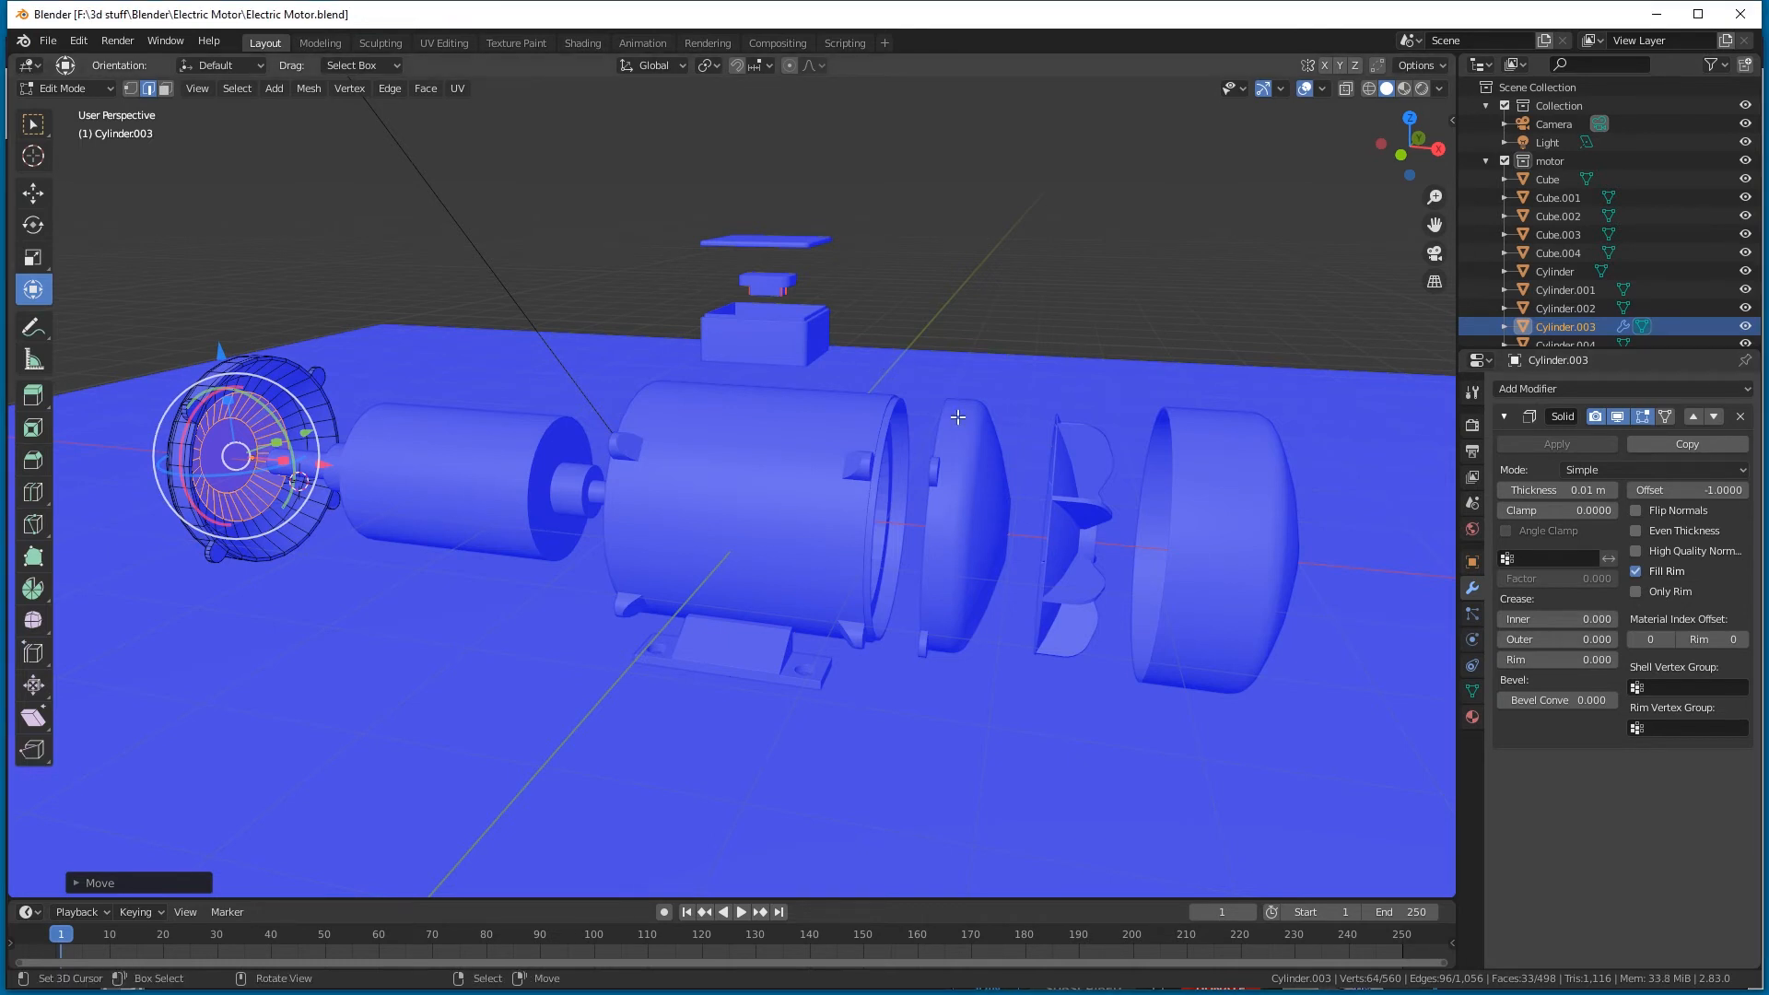
pyautogui.press('Tab')
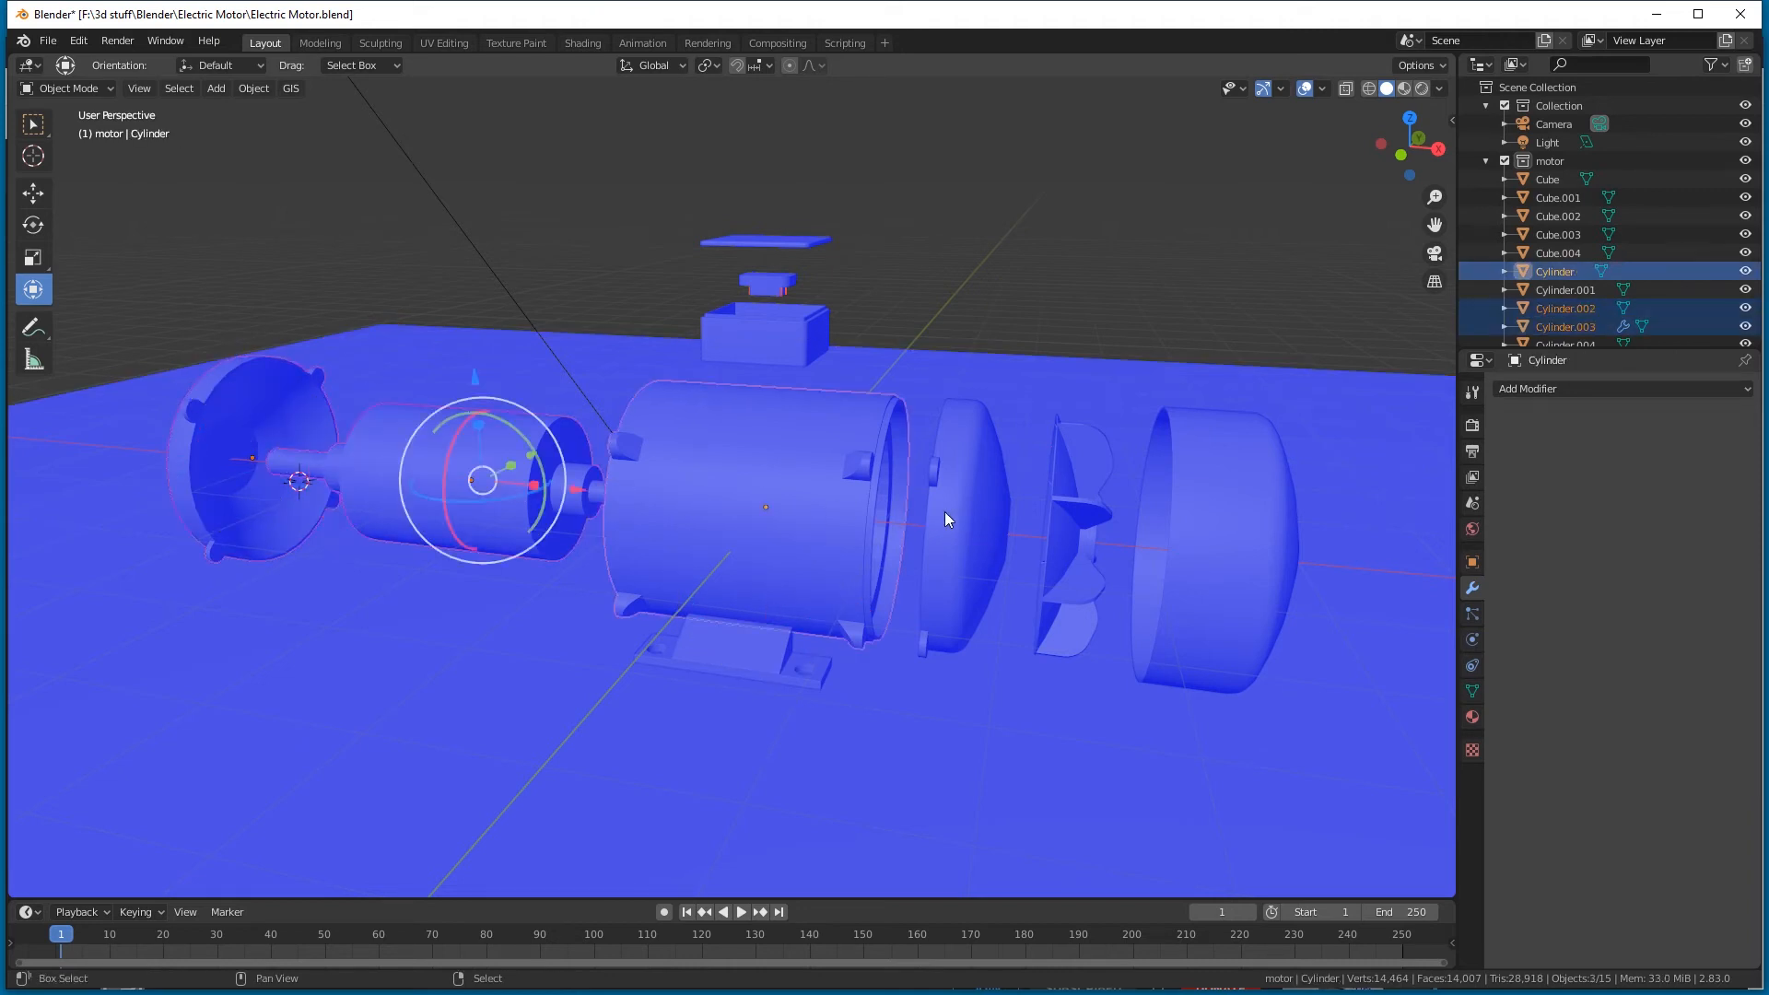
# Click one motor part, then add the remaining parts to the selection.
pyautogui.click(765, 507)
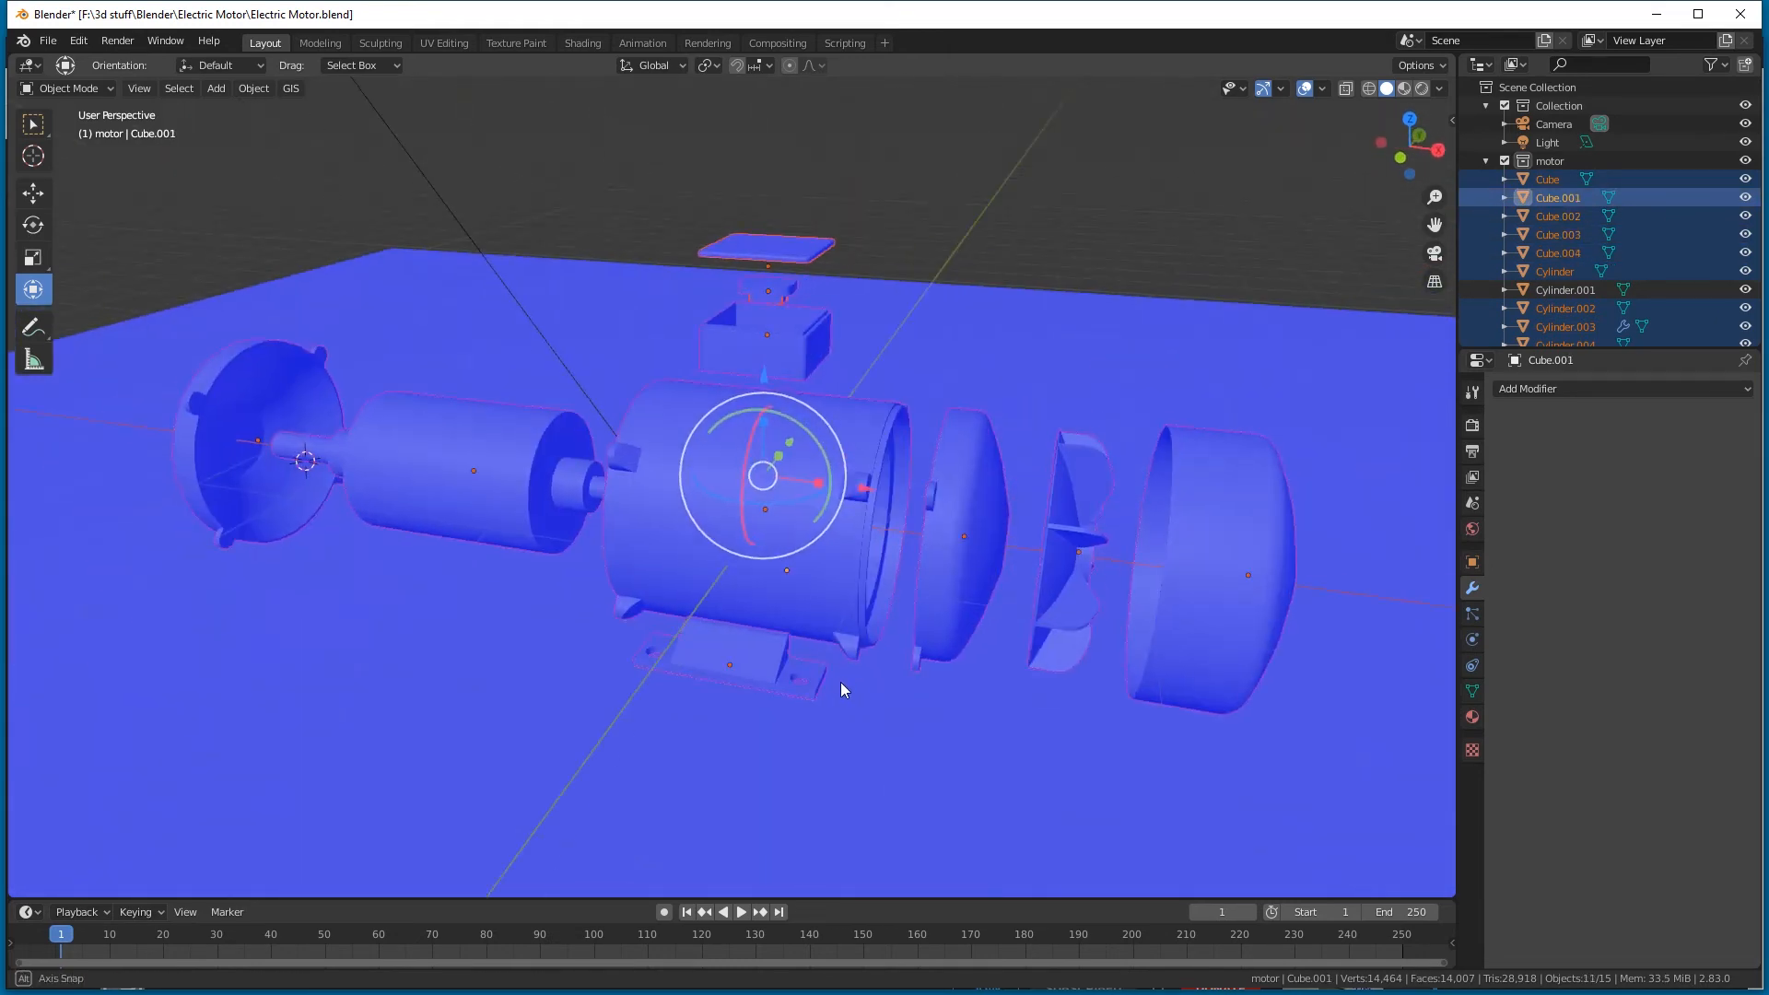
pyautogui.click(47, 41)
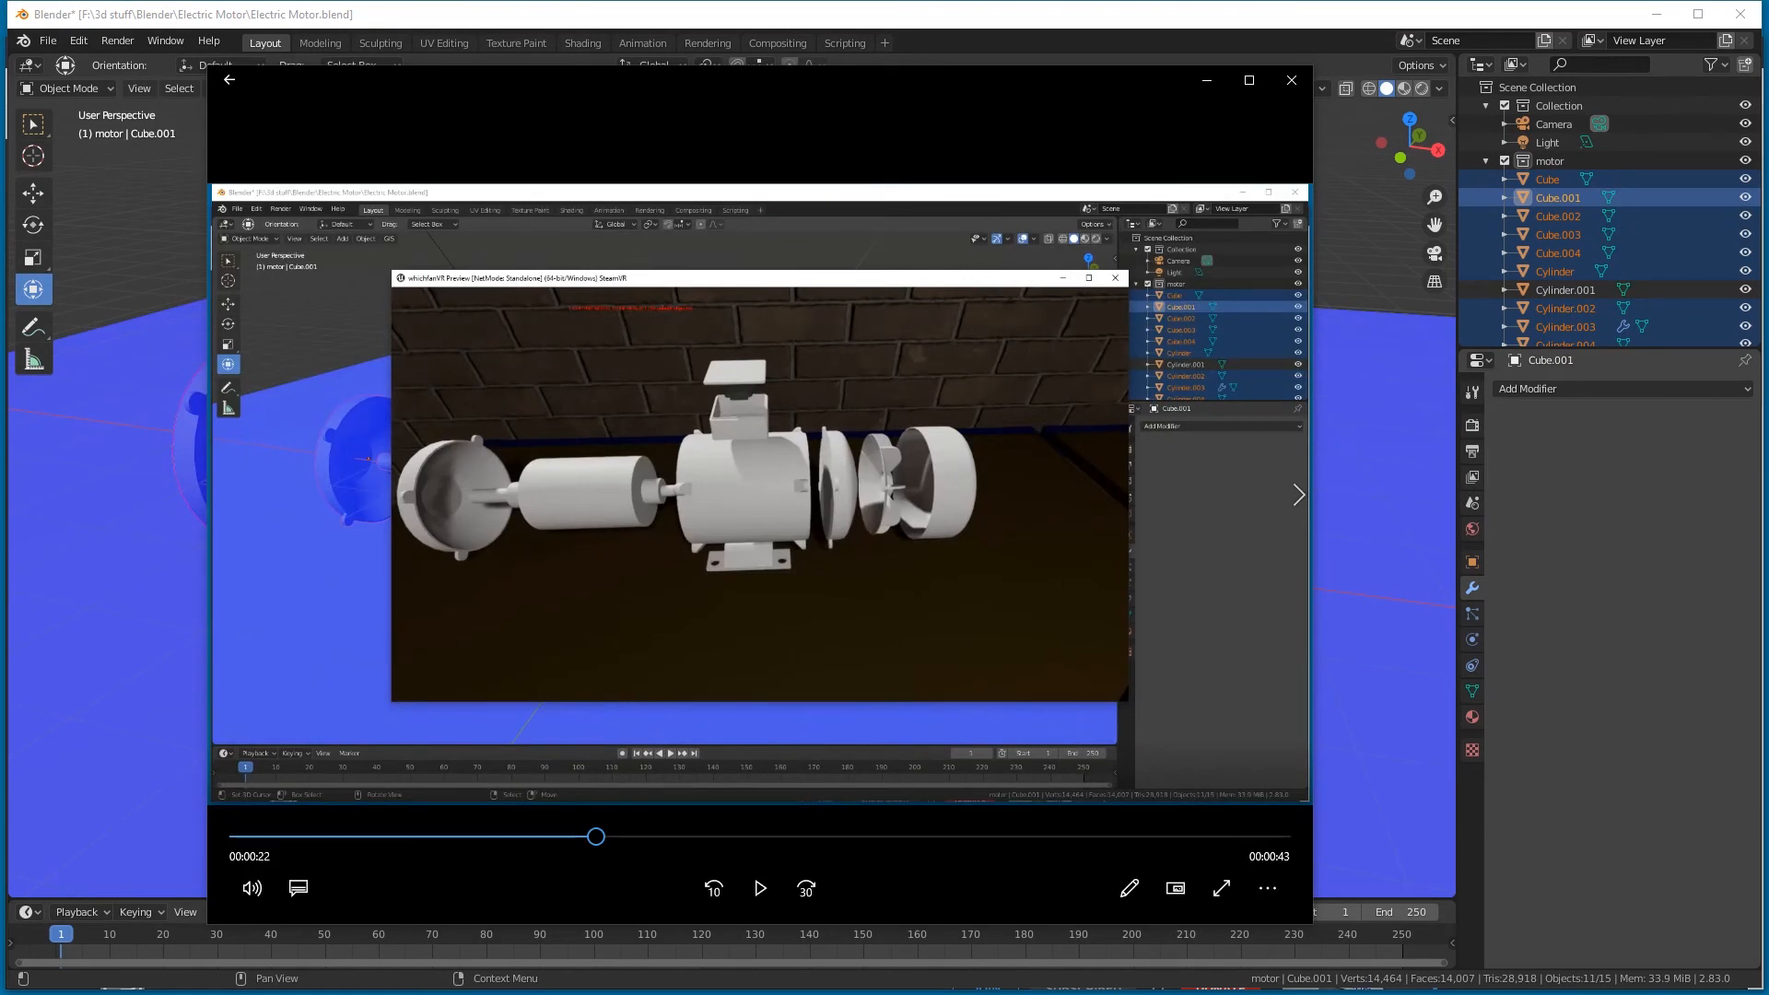
pyautogui.moveTo(1564, 542)
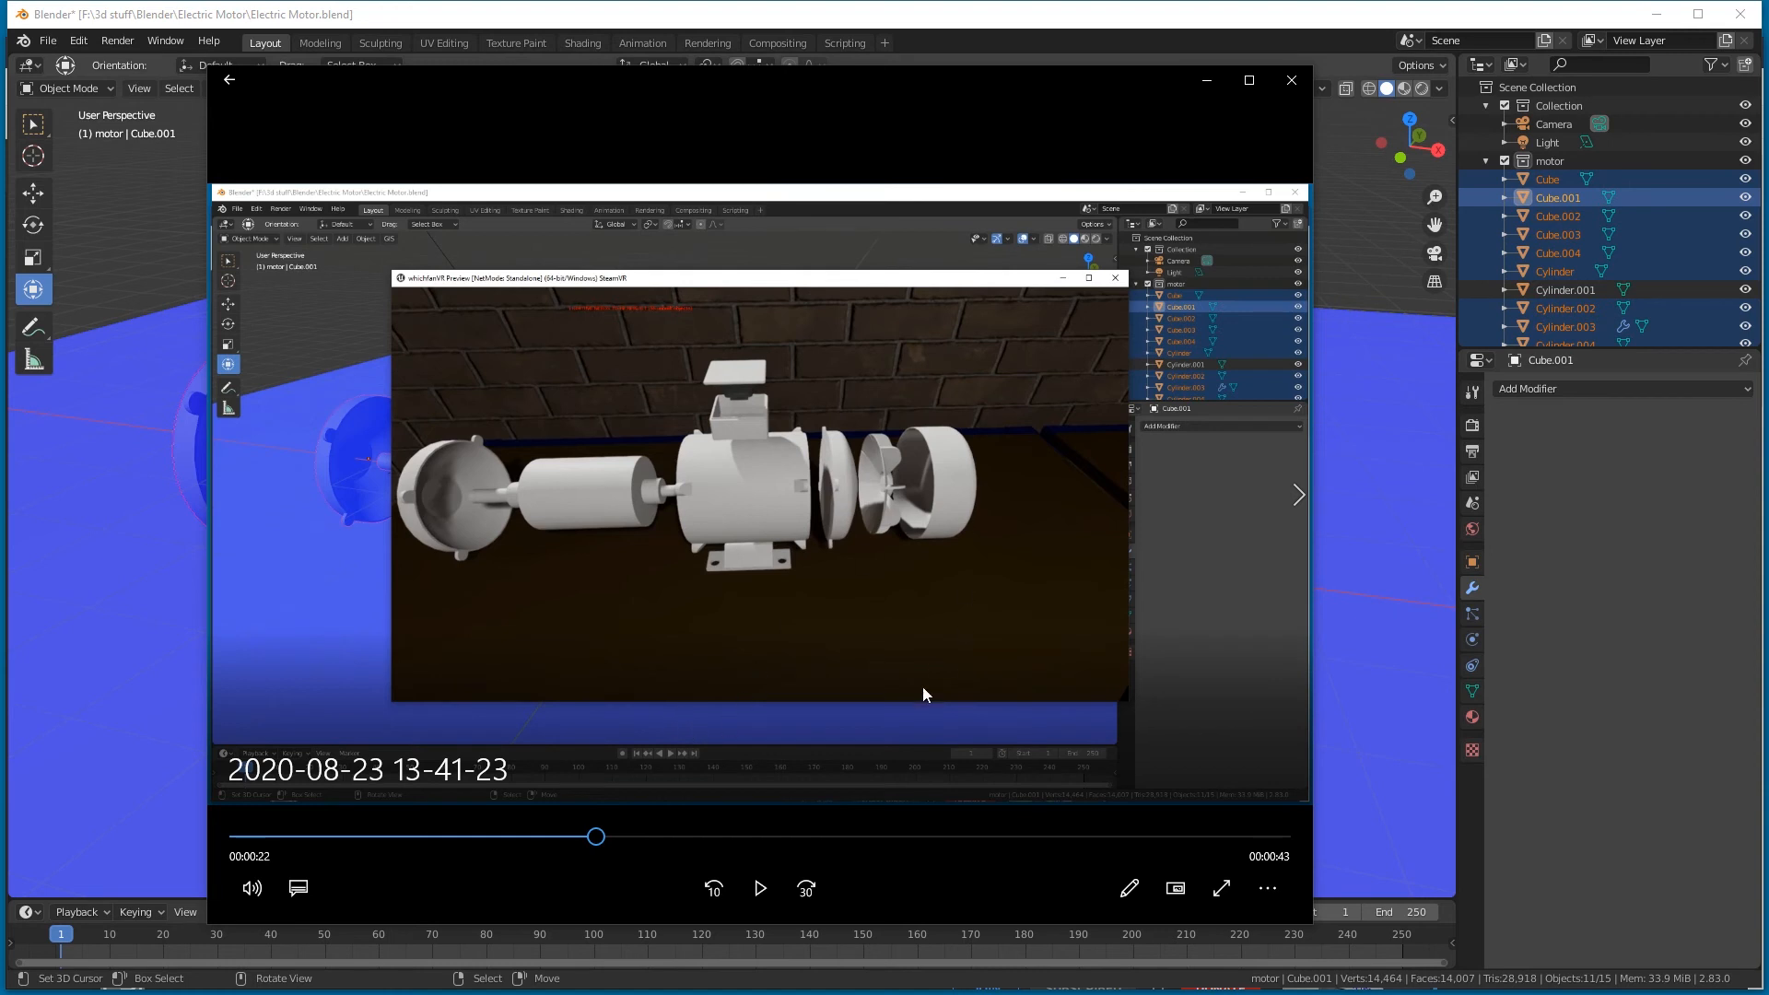
pyautogui.moveTo(920, 486)
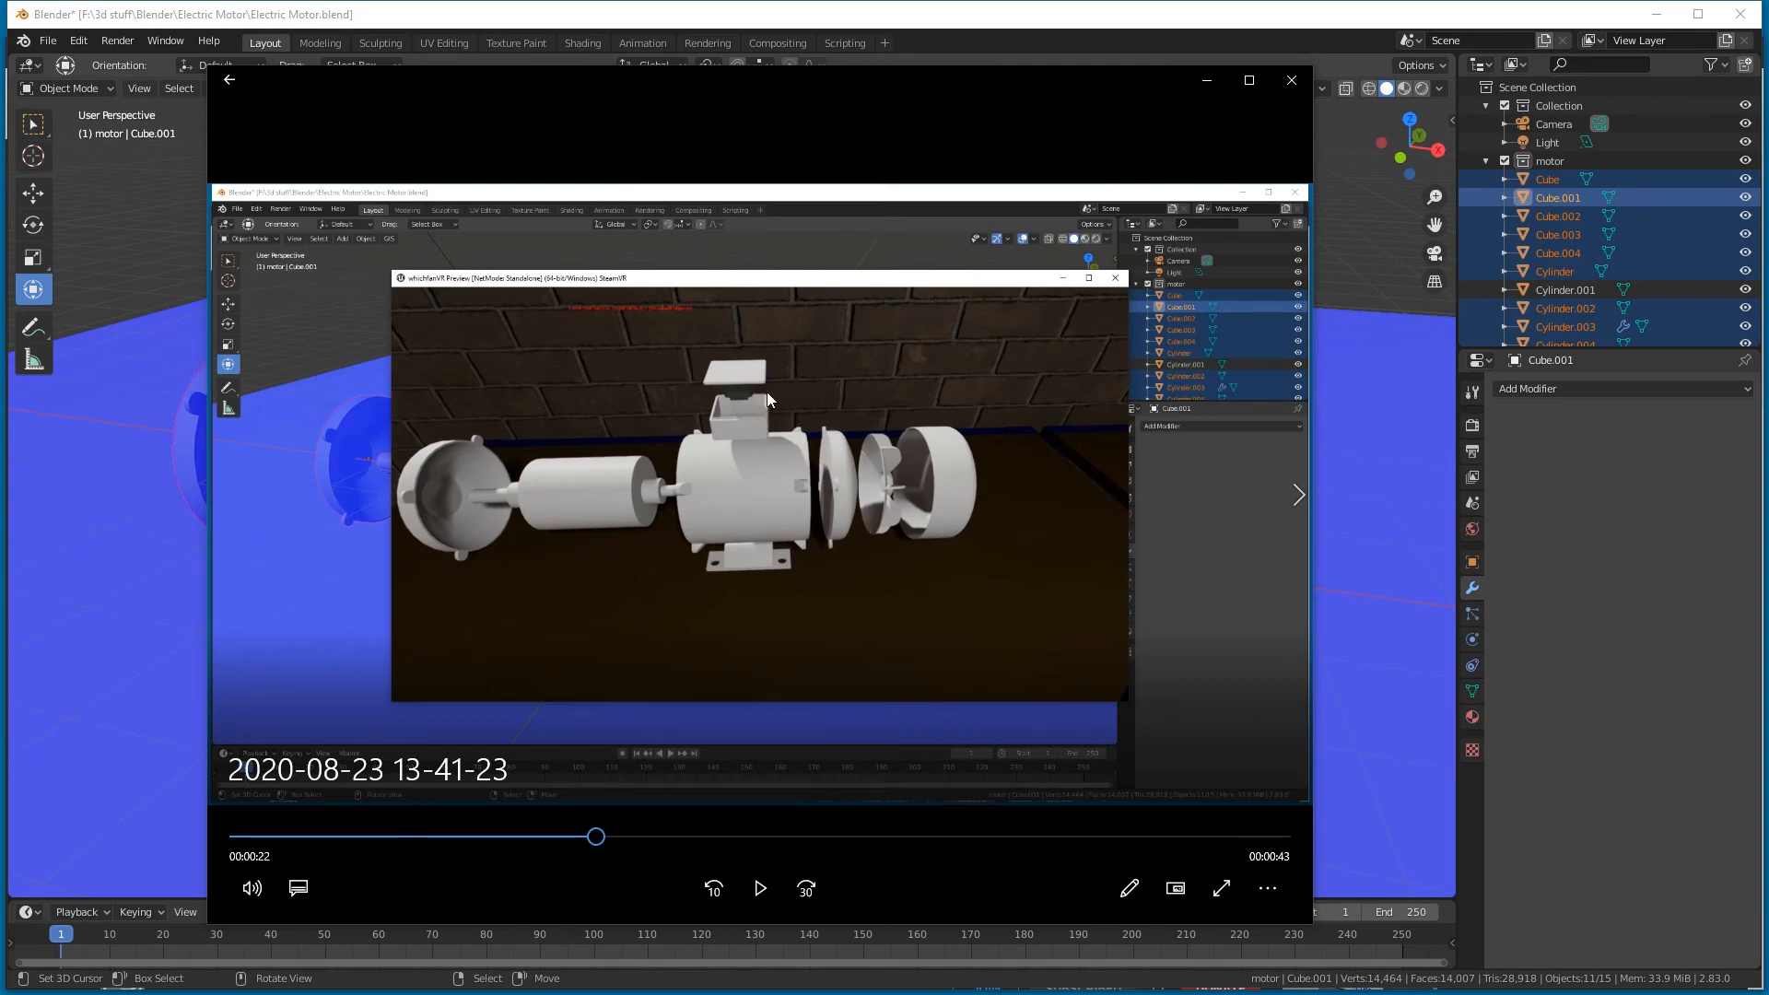
# Play and pause the VR preview clip showing the motor parts as solid white shapes.
pyautogui.click(759, 889)
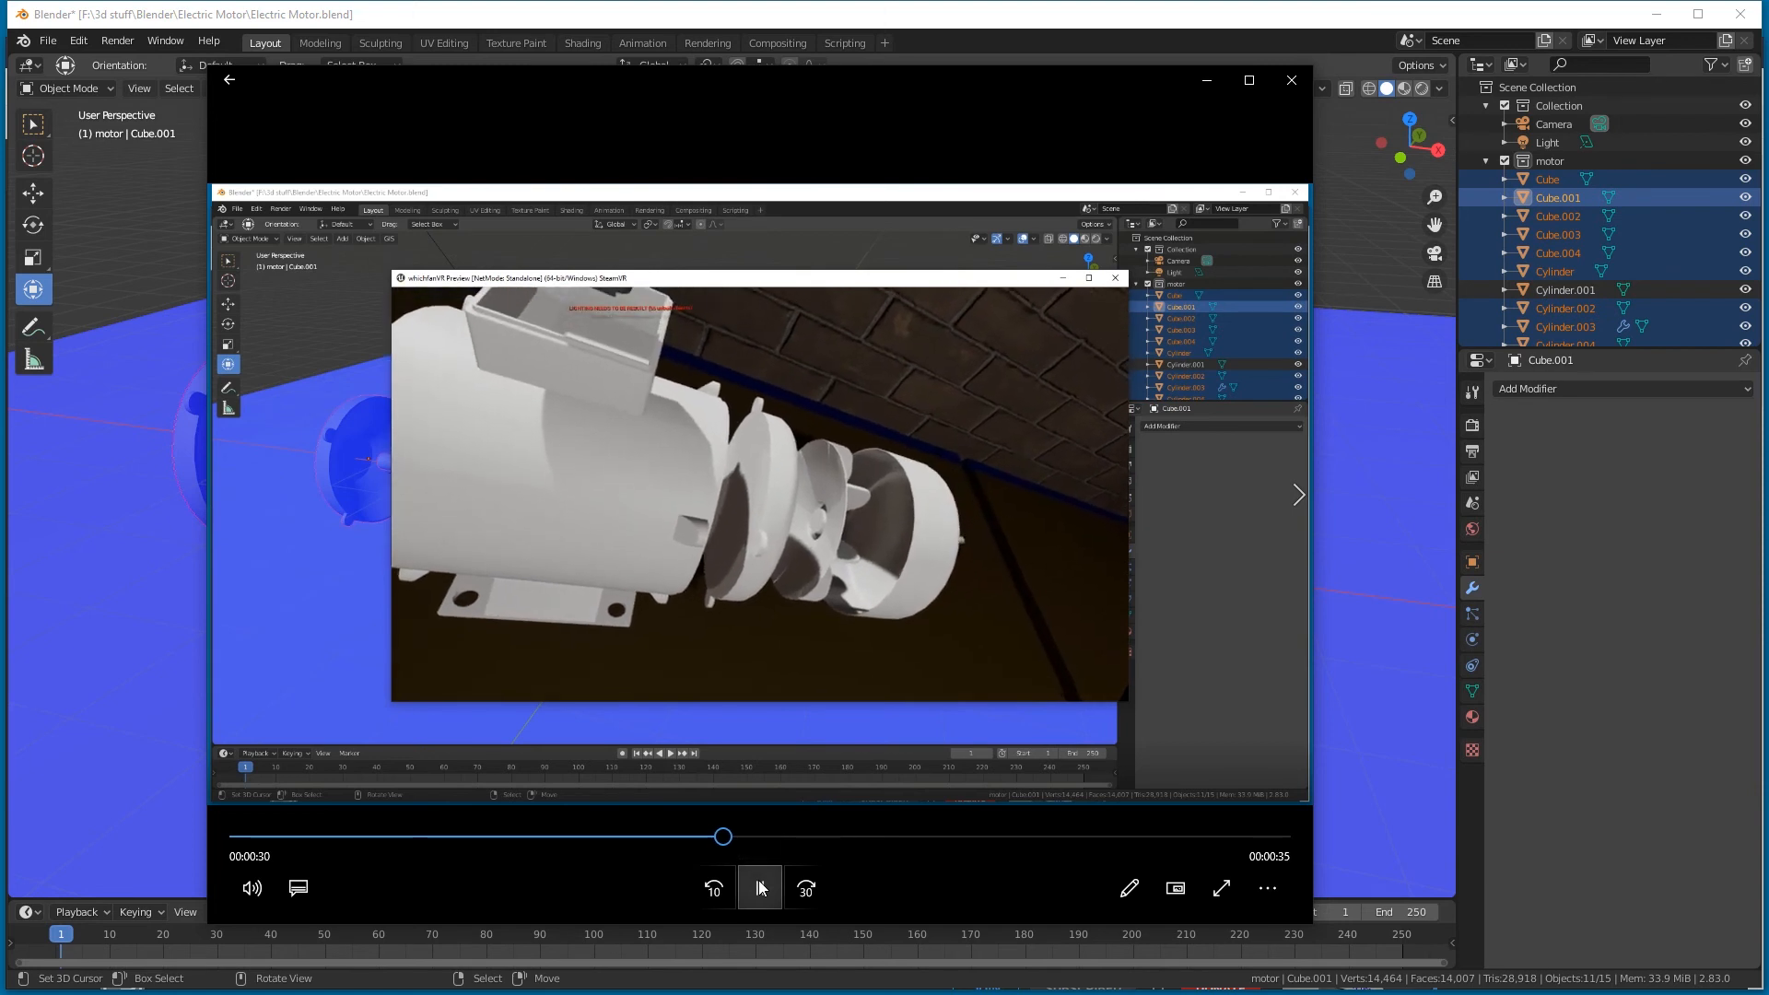
pyautogui.click(759, 888)
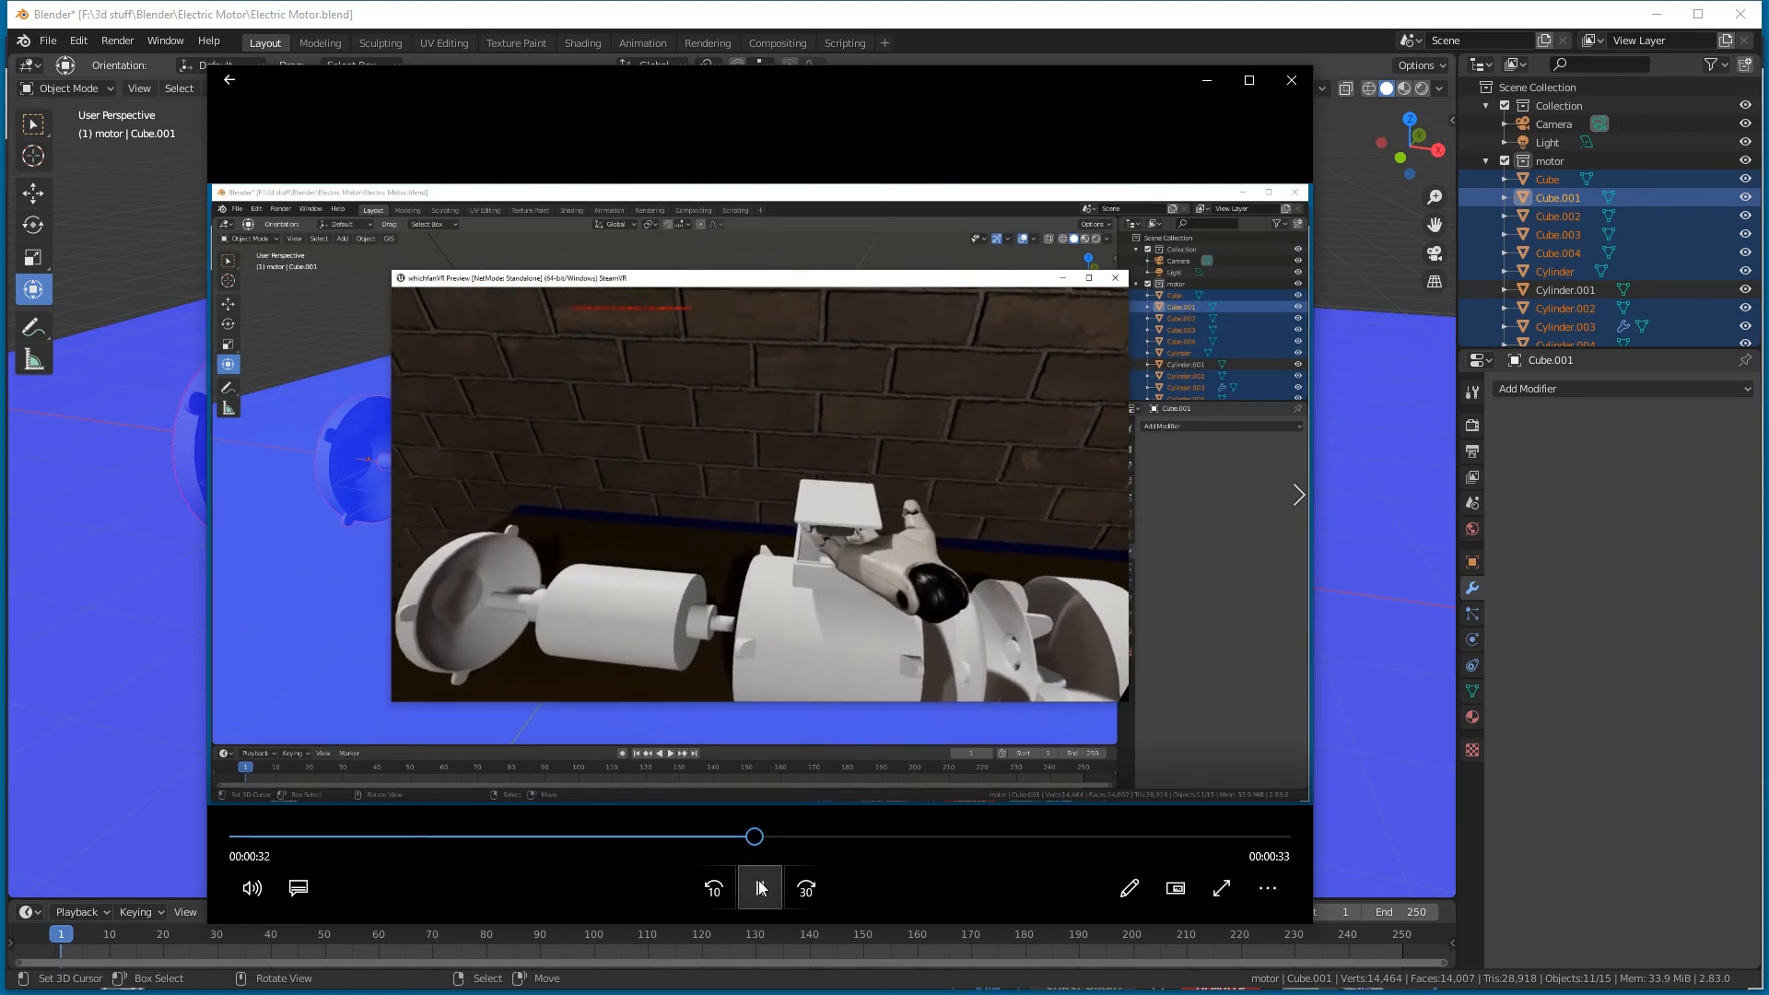
pyautogui.click(759, 889)
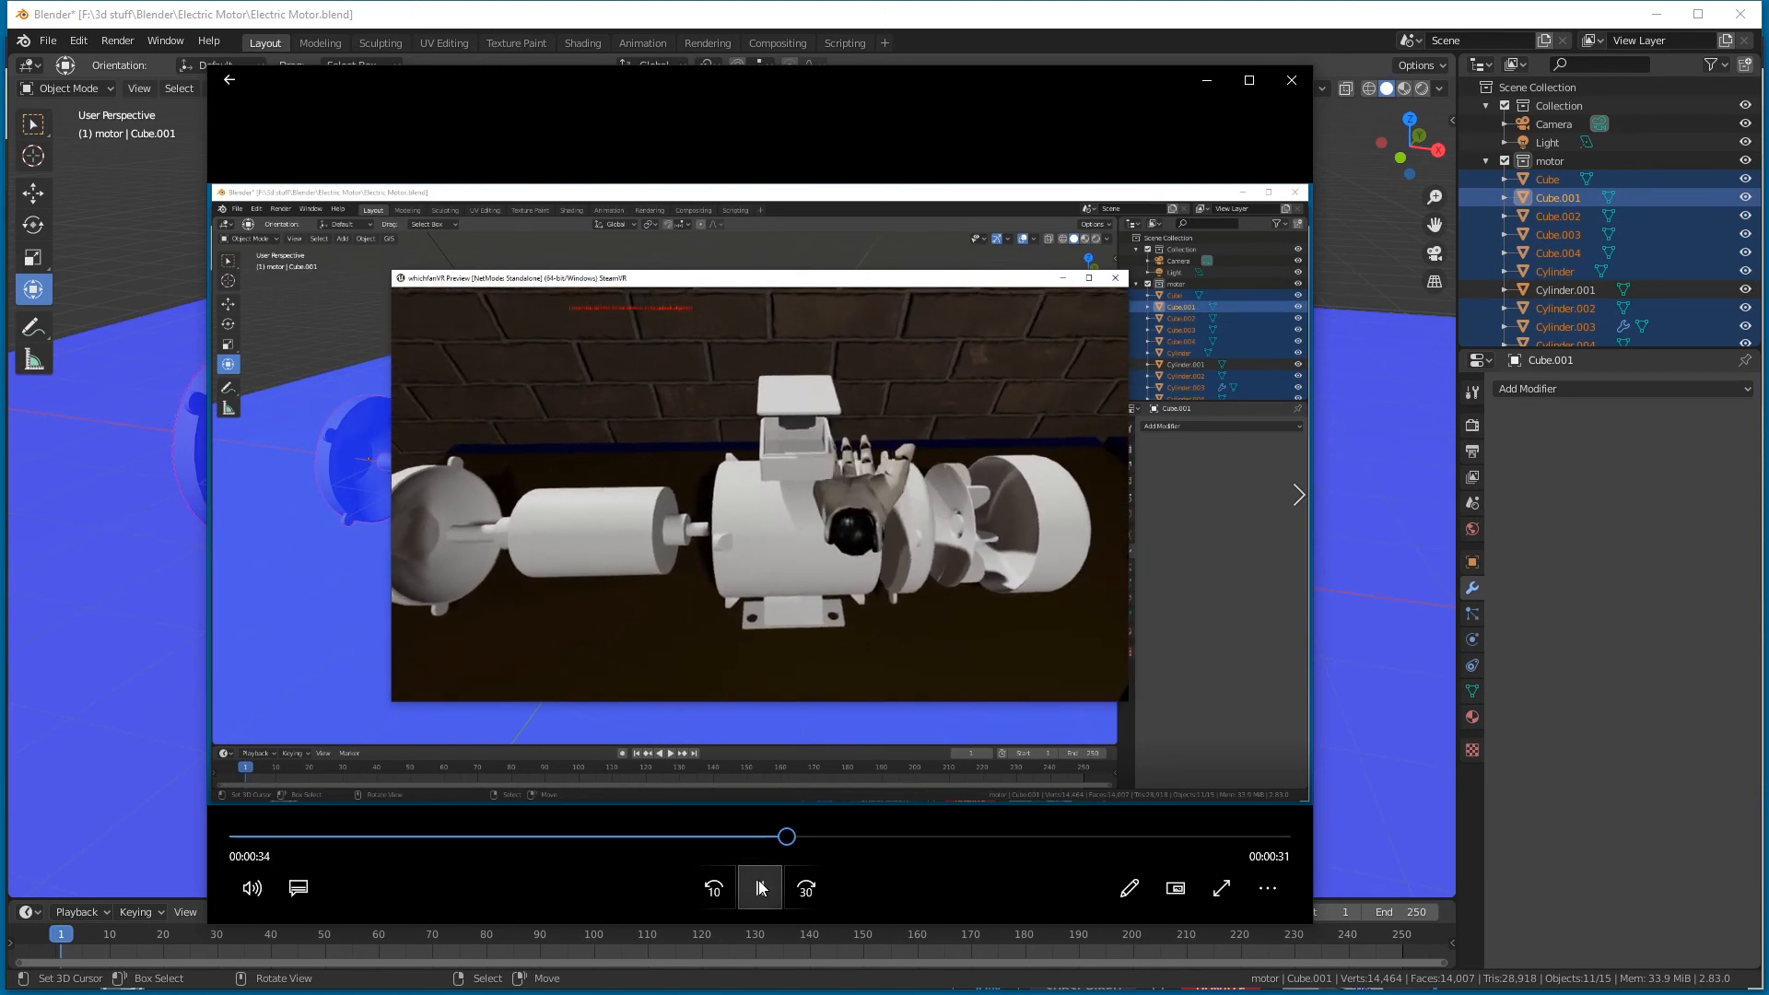
pyautogui.click(760, 889)
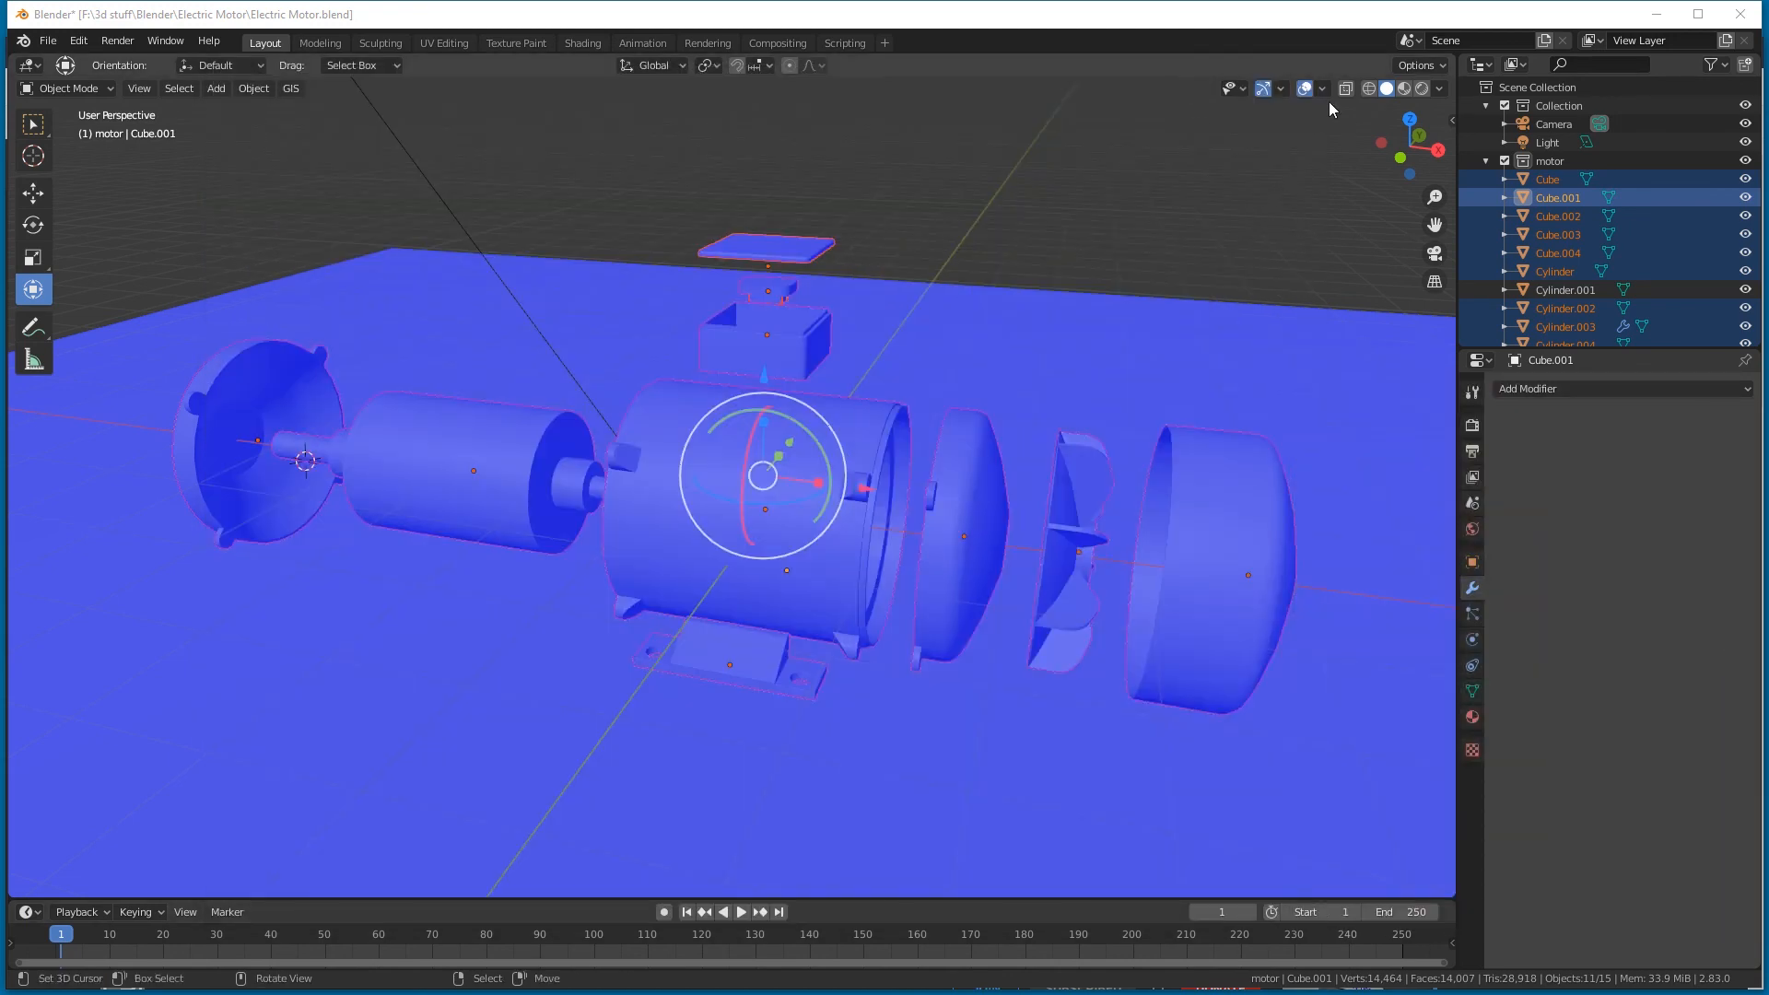
pyautogui.click(1322, 88)
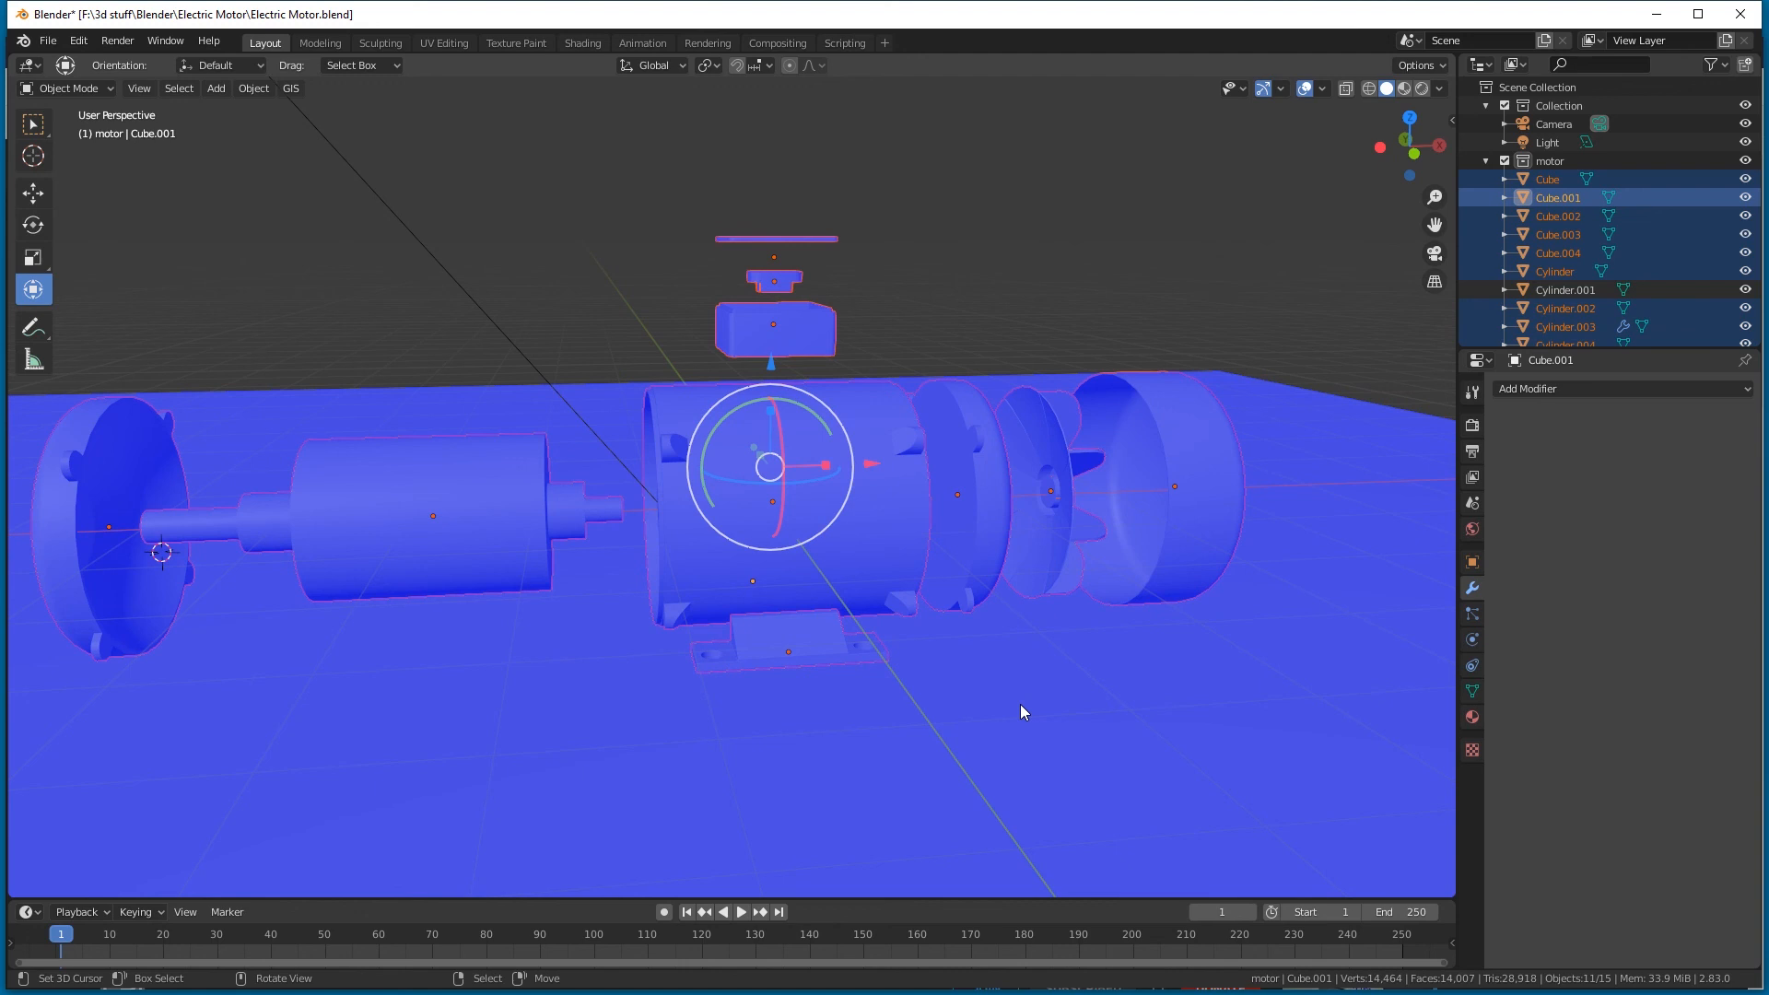
pyautogui.moveTo(1117, 671)
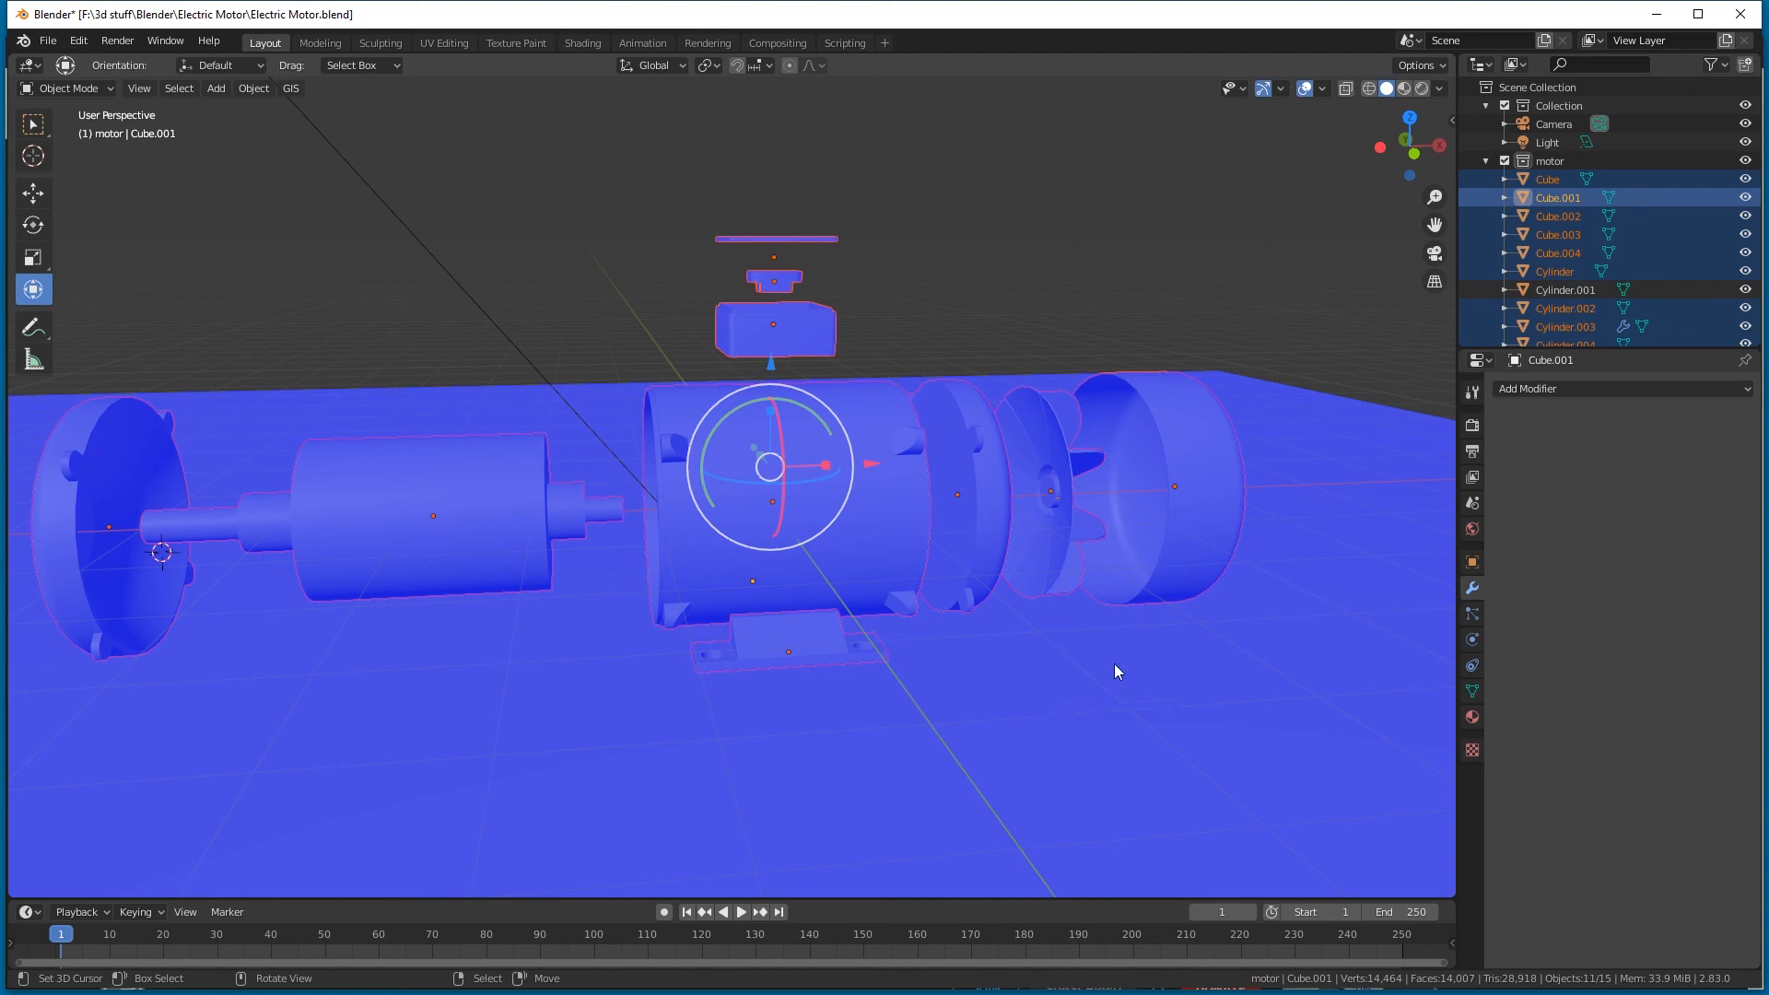
pyautogui.moveTo(1149, 698)
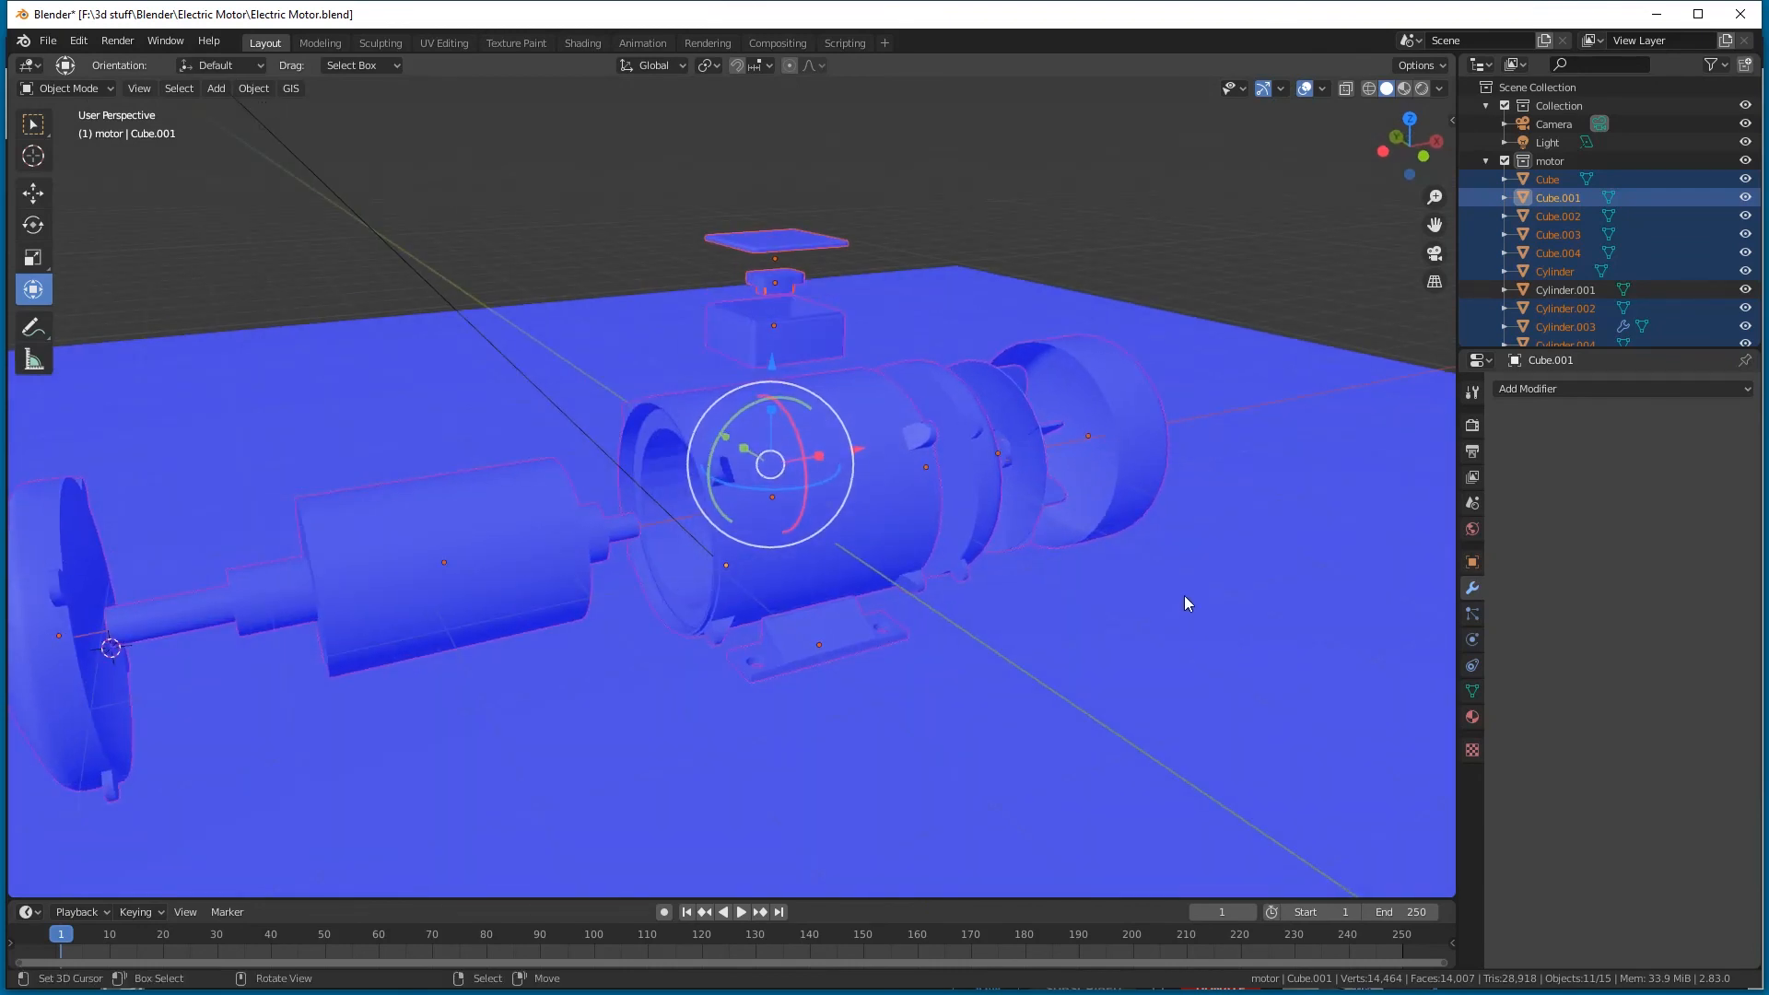
pyautogui.moveTo(1196, 615)
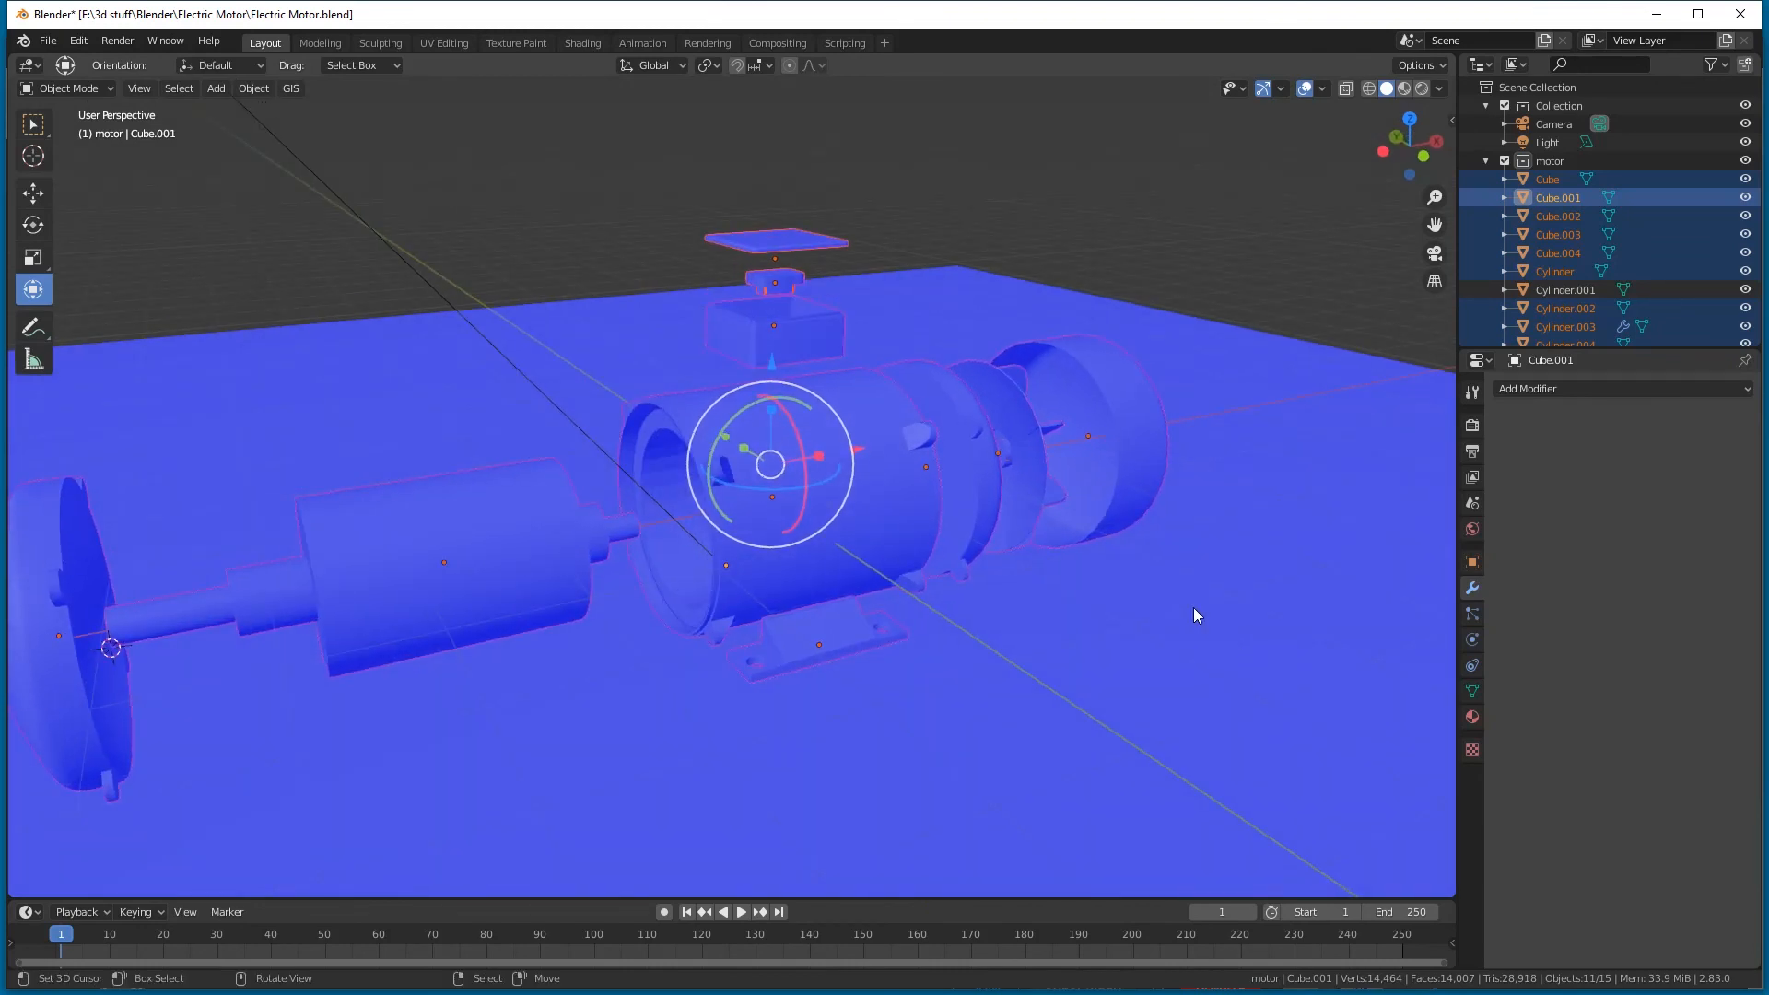